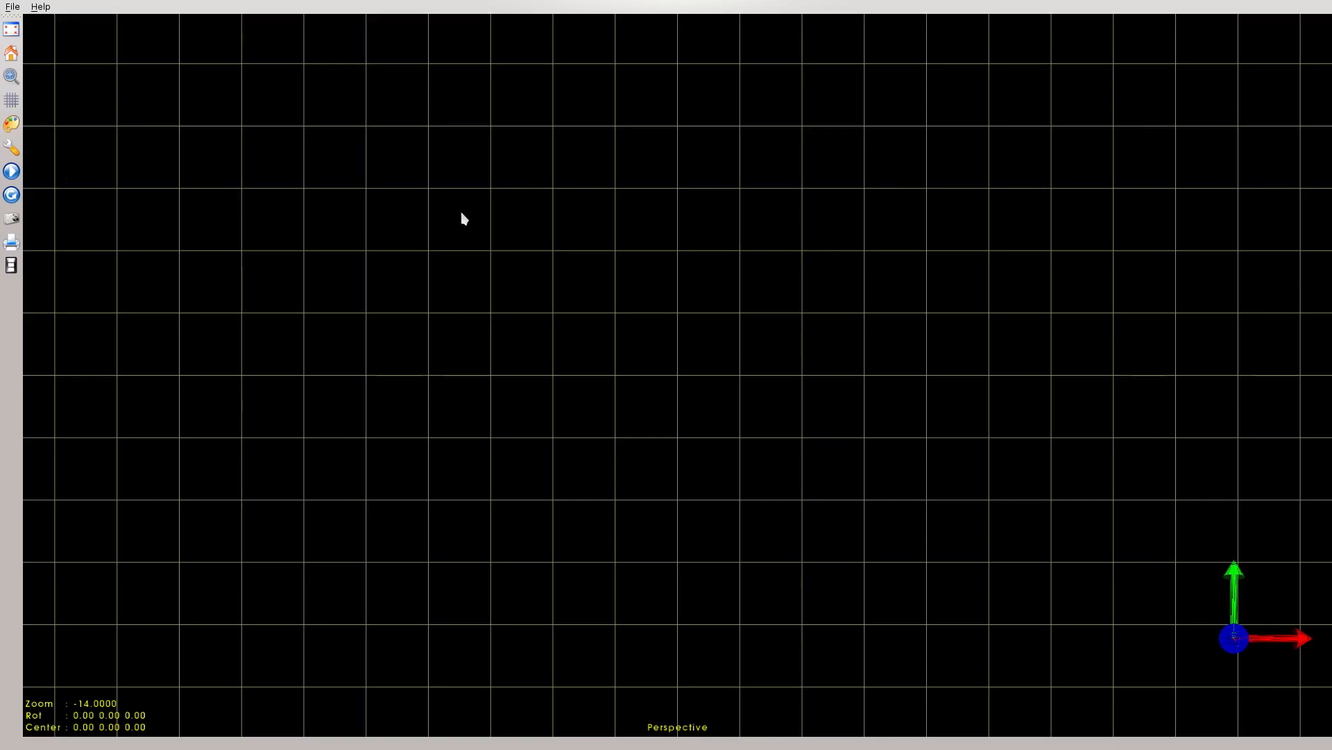
mouse_move(472, 245)
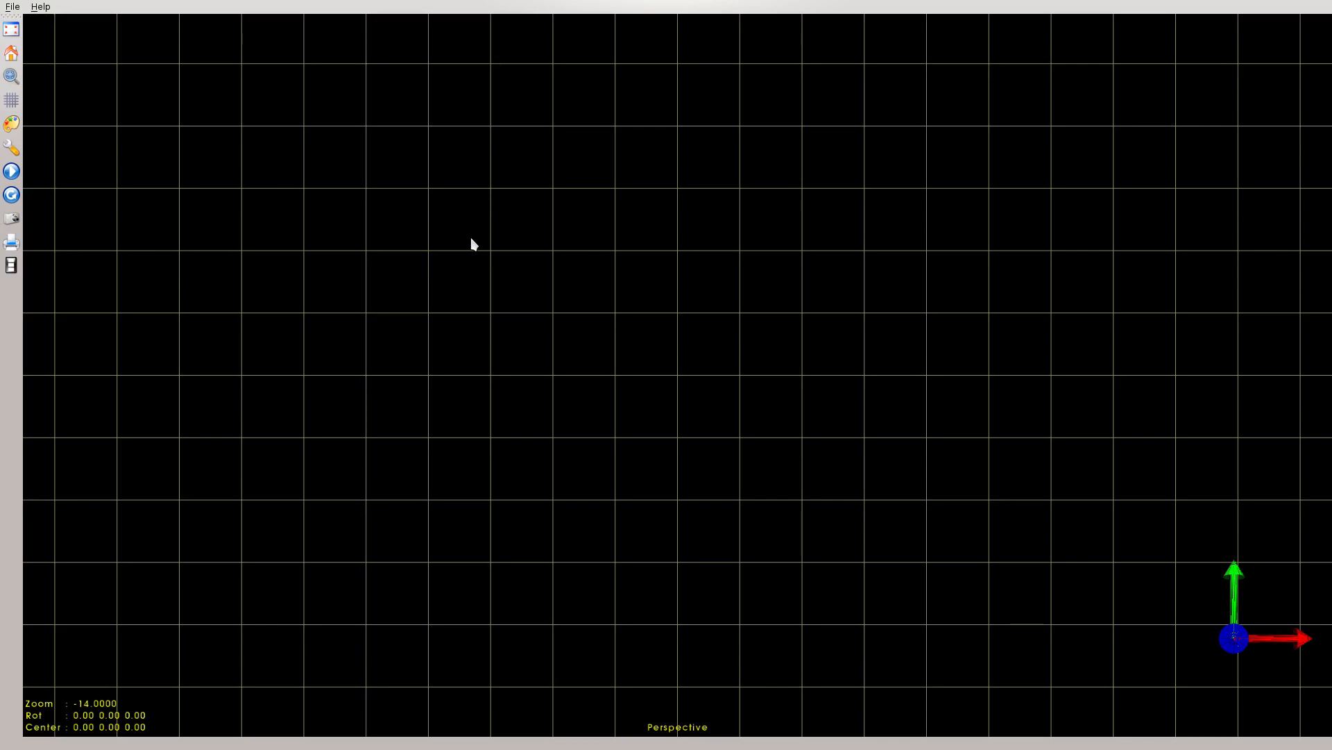
Step: View the About glnemo2 dialog's ChangeLog listing version 1.11.0 changes
left_click(39, 7)
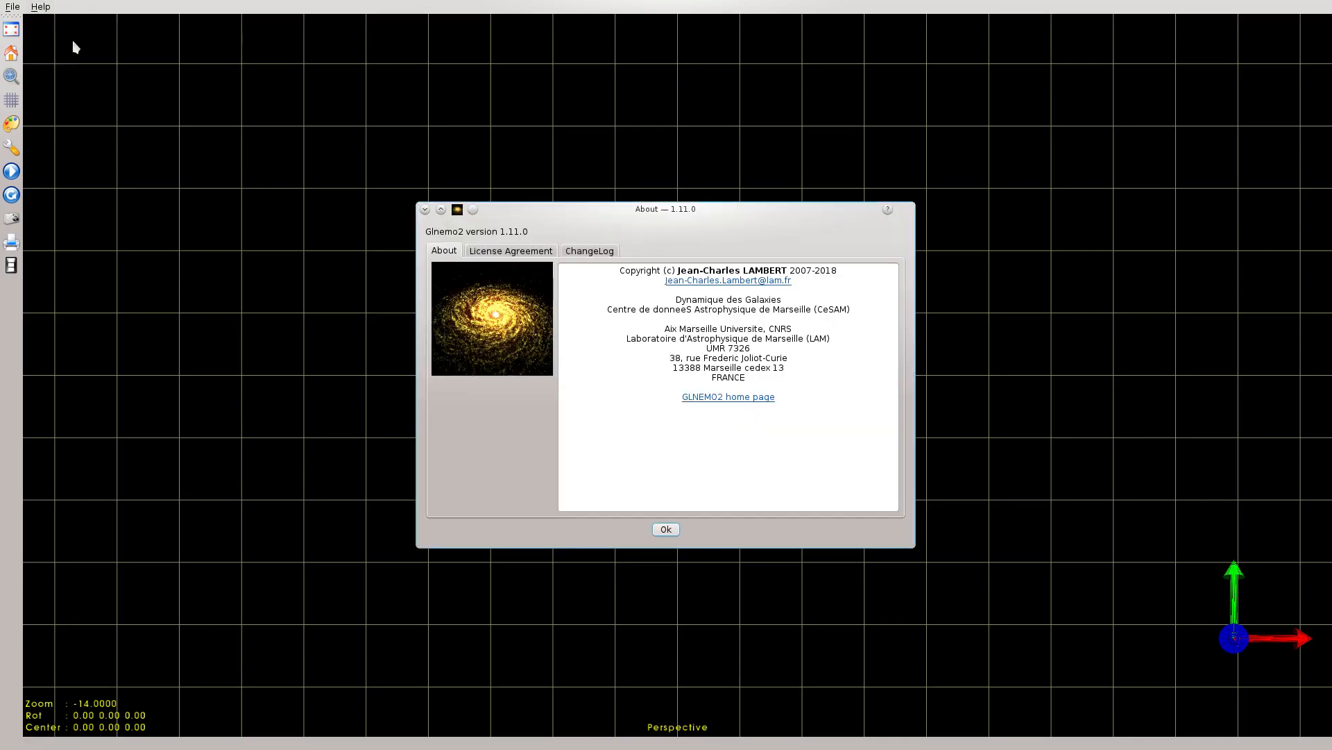
mouse_move(510, 240)
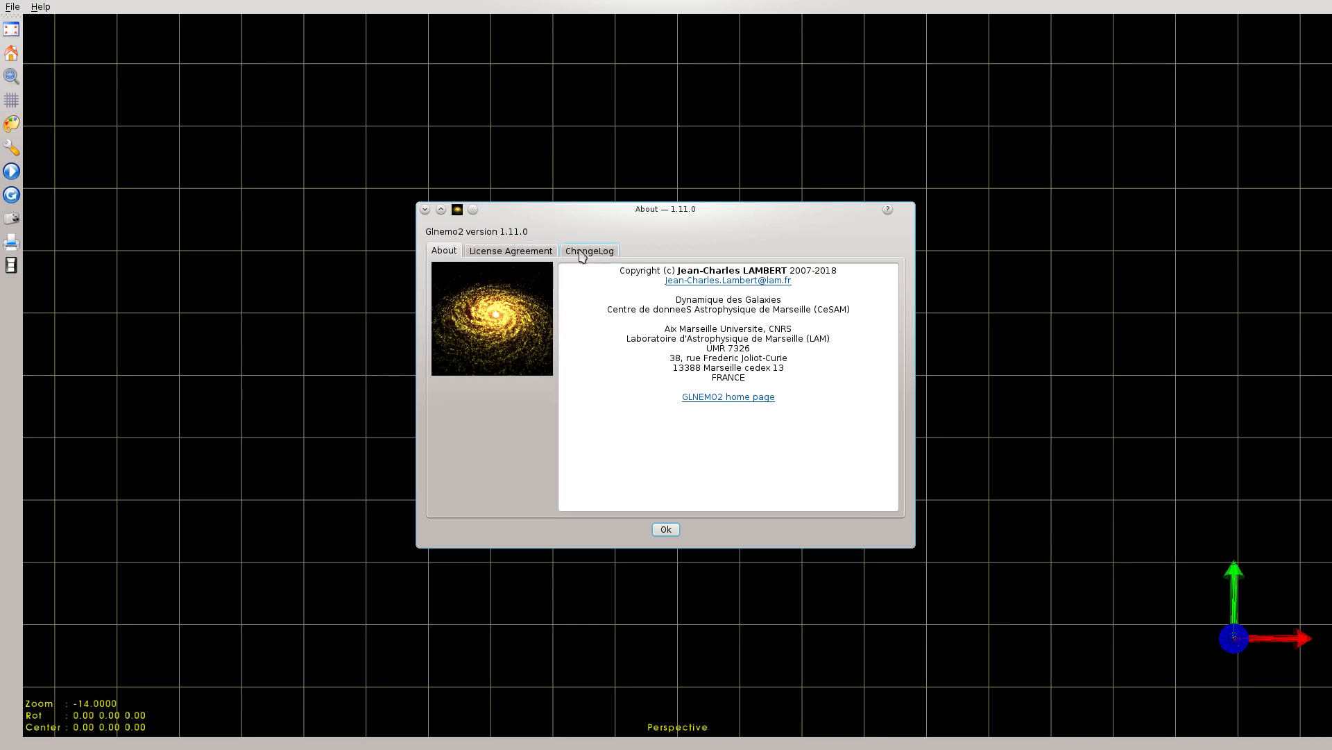
left_click(589, 250)
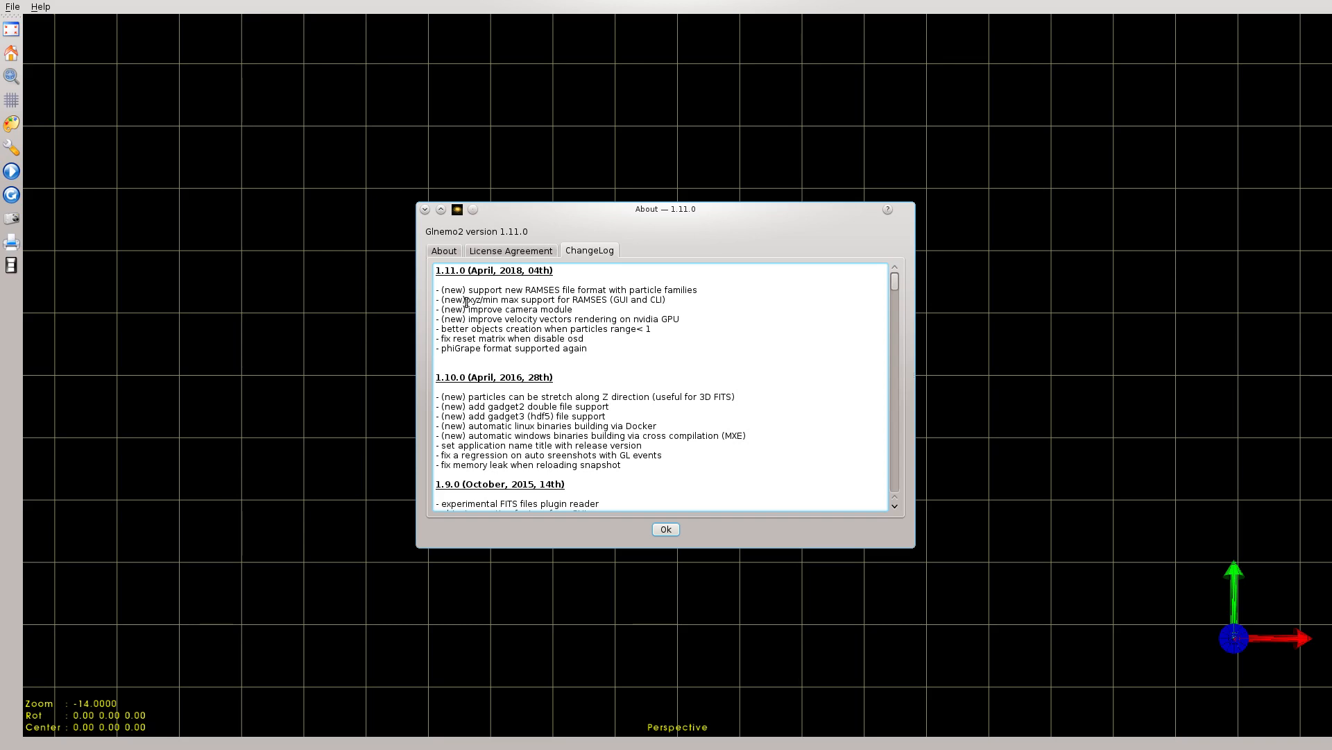
Step: Close About and open the output_00080 Ramses snapshot, reaching particle selection with halo chosen
left_click(664, 529)
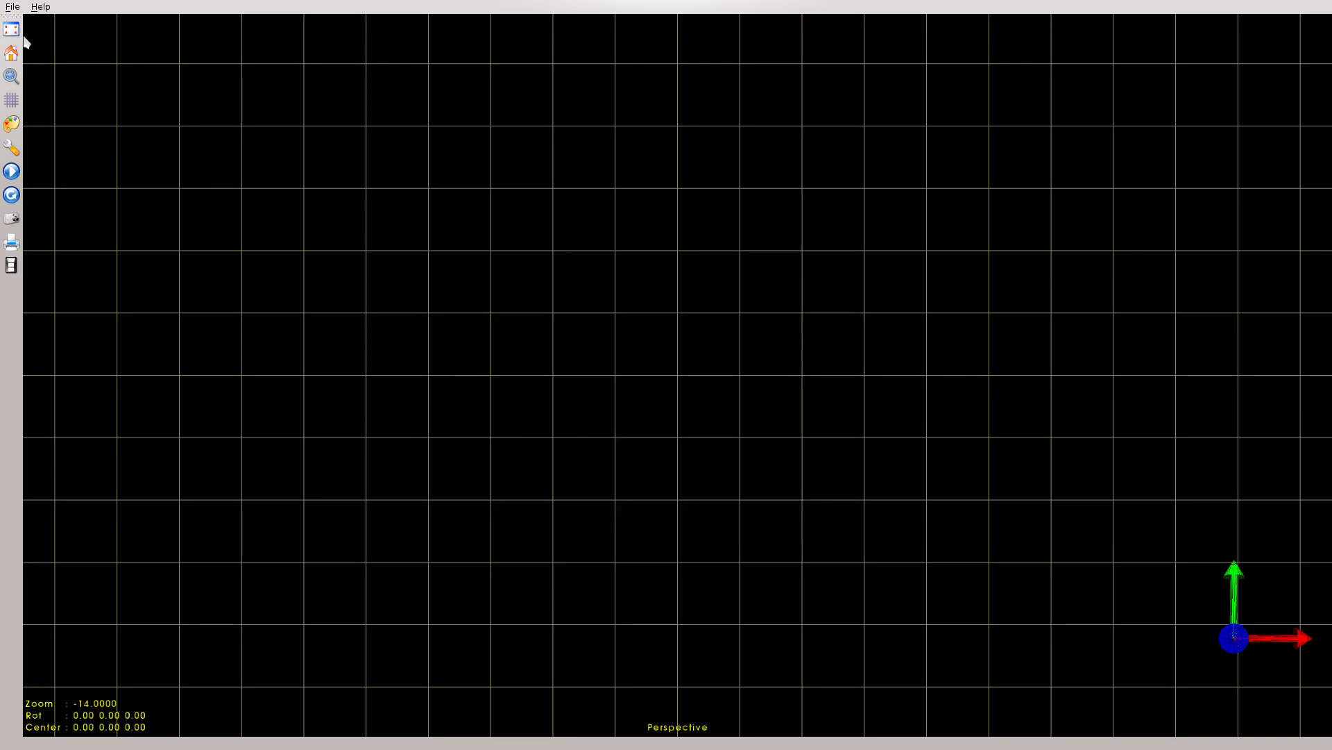
left_click(13, 6)
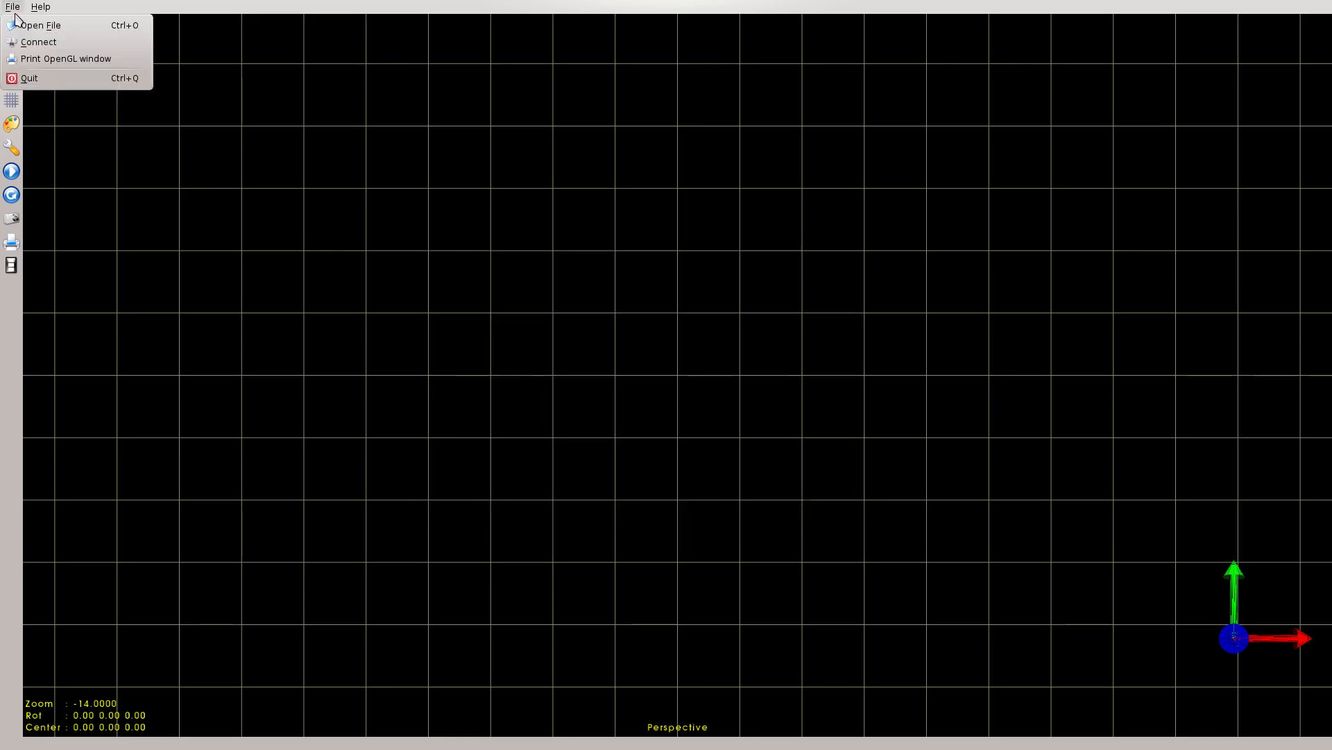
left_click(39, 25)
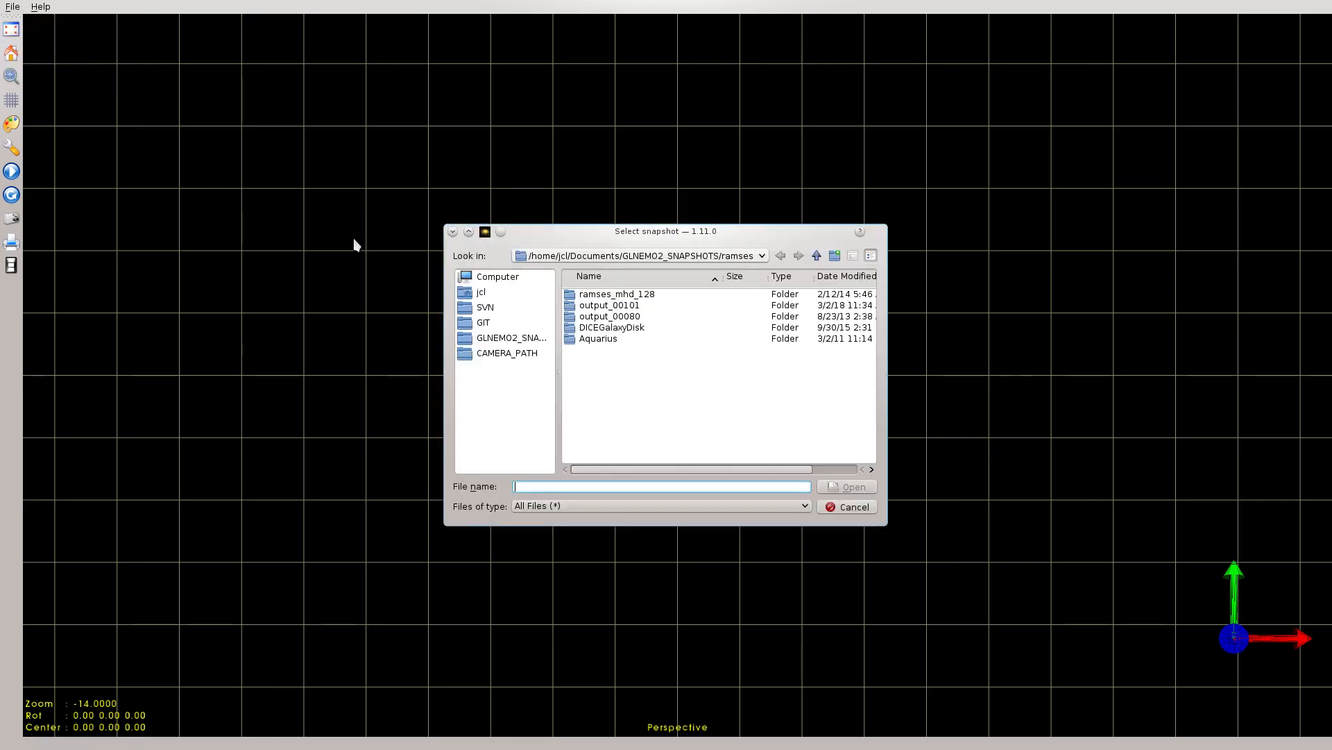
double_click(608, 315)
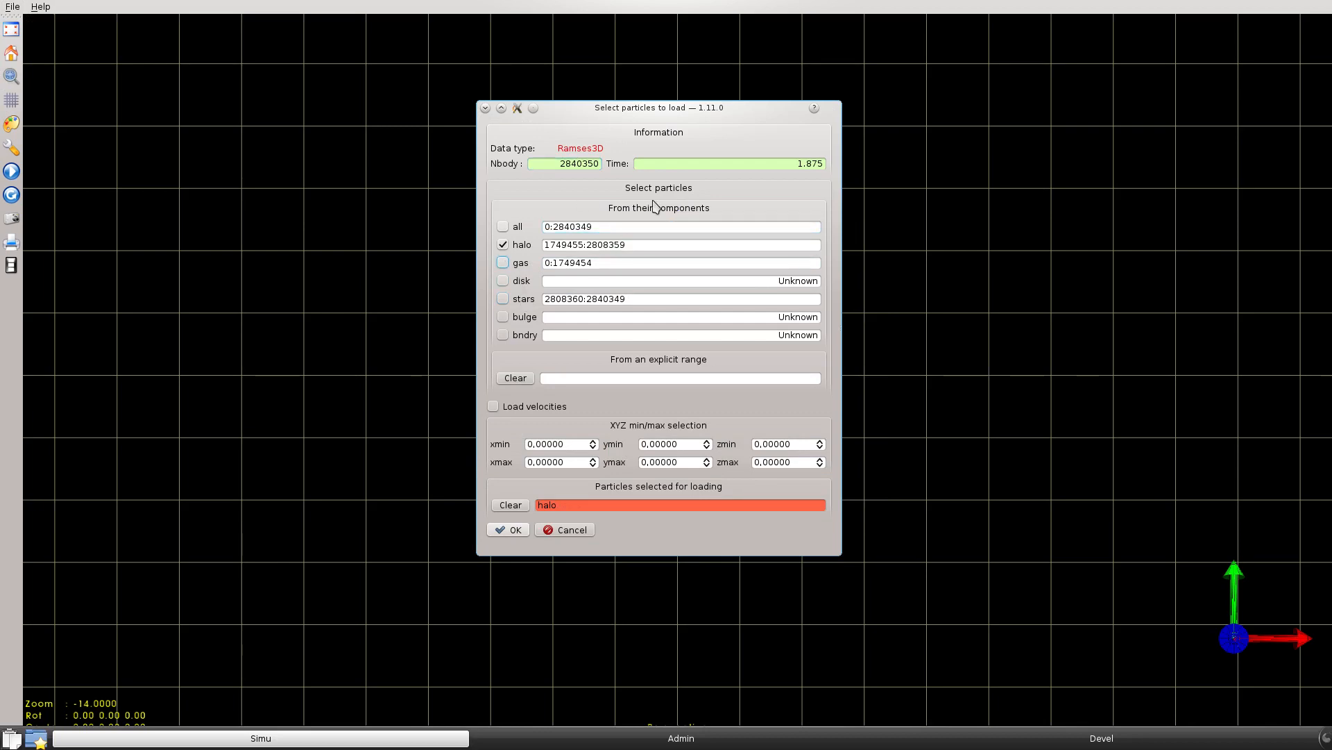
mouse_move(540, 251)
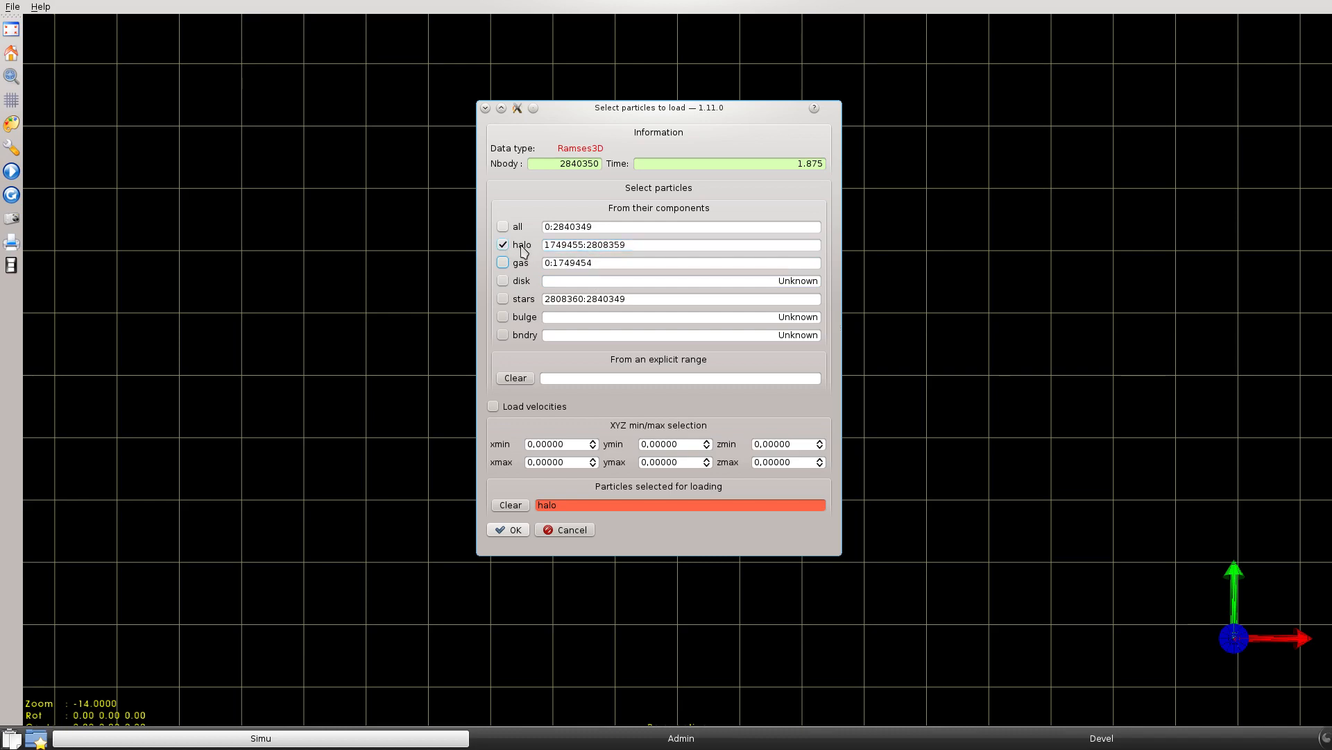
mouse_move(680, 304)
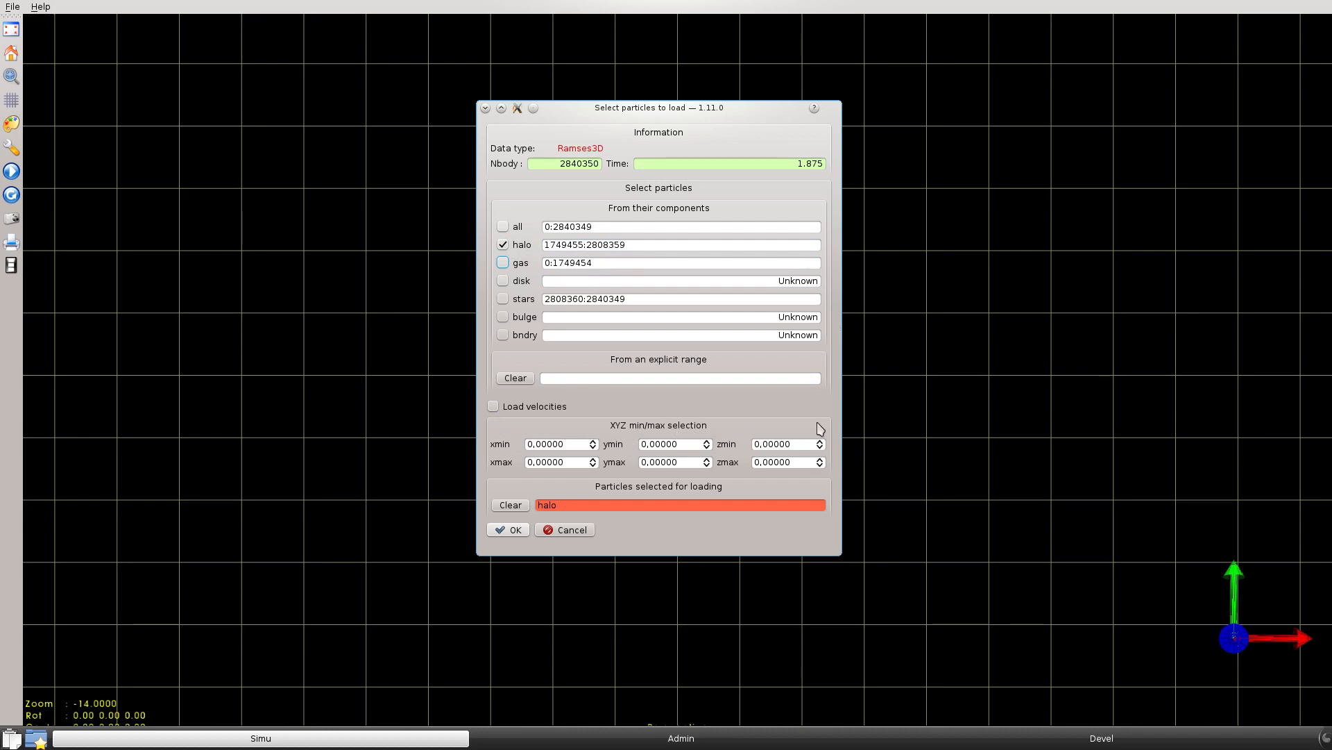
mouse_move(521, 476)
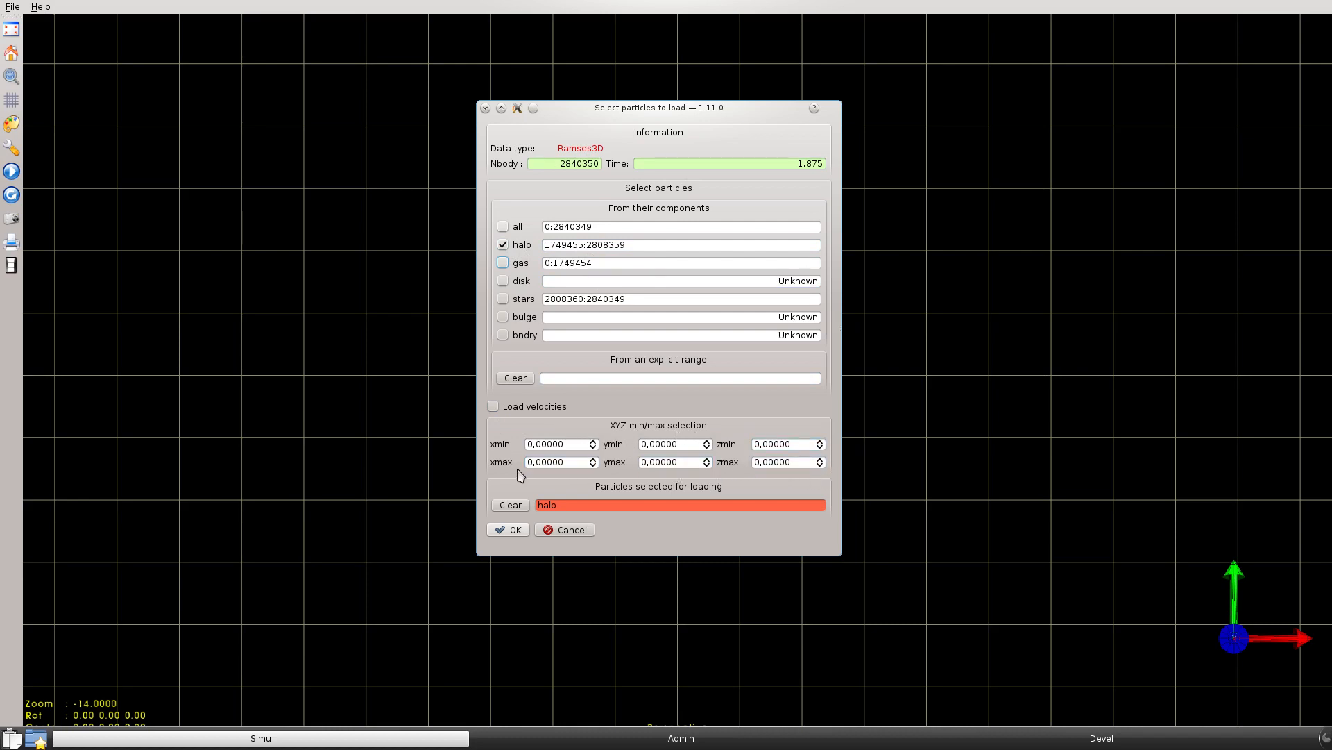
mouse_move(665, 440)
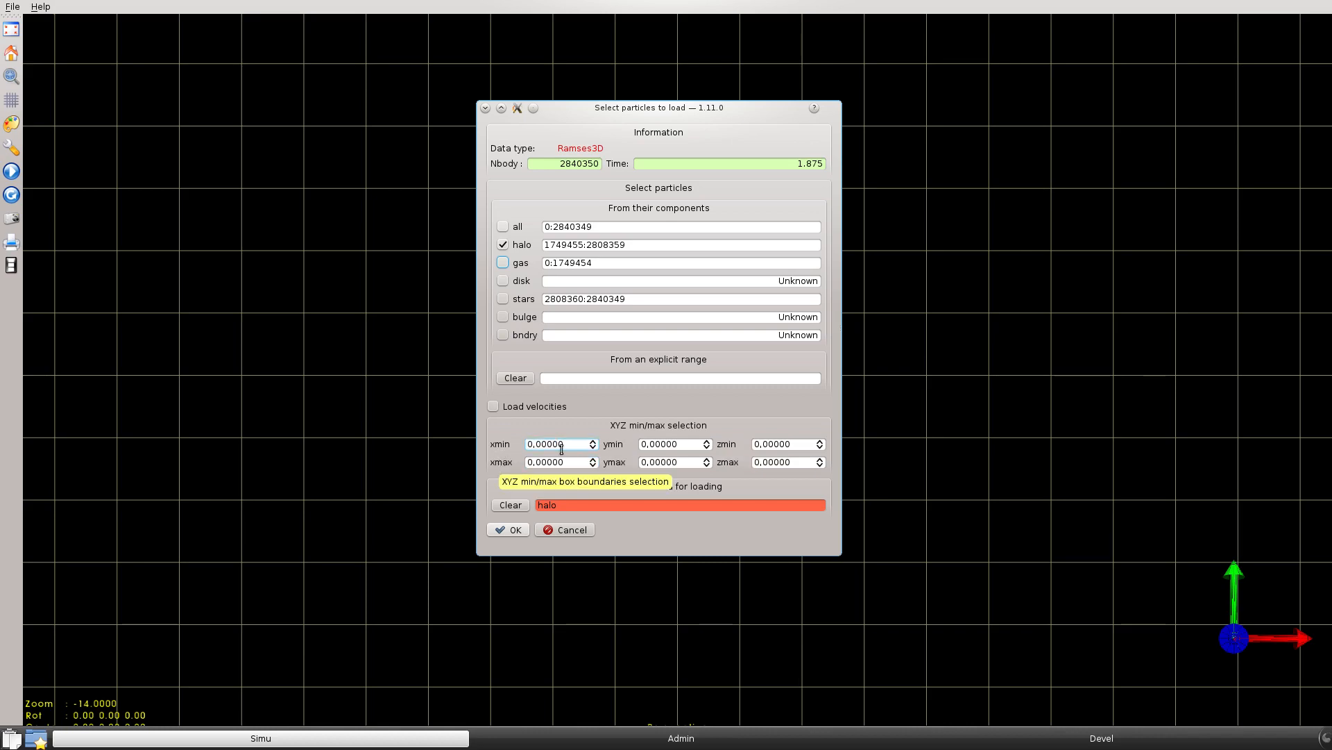
mouse_move(782, 461)
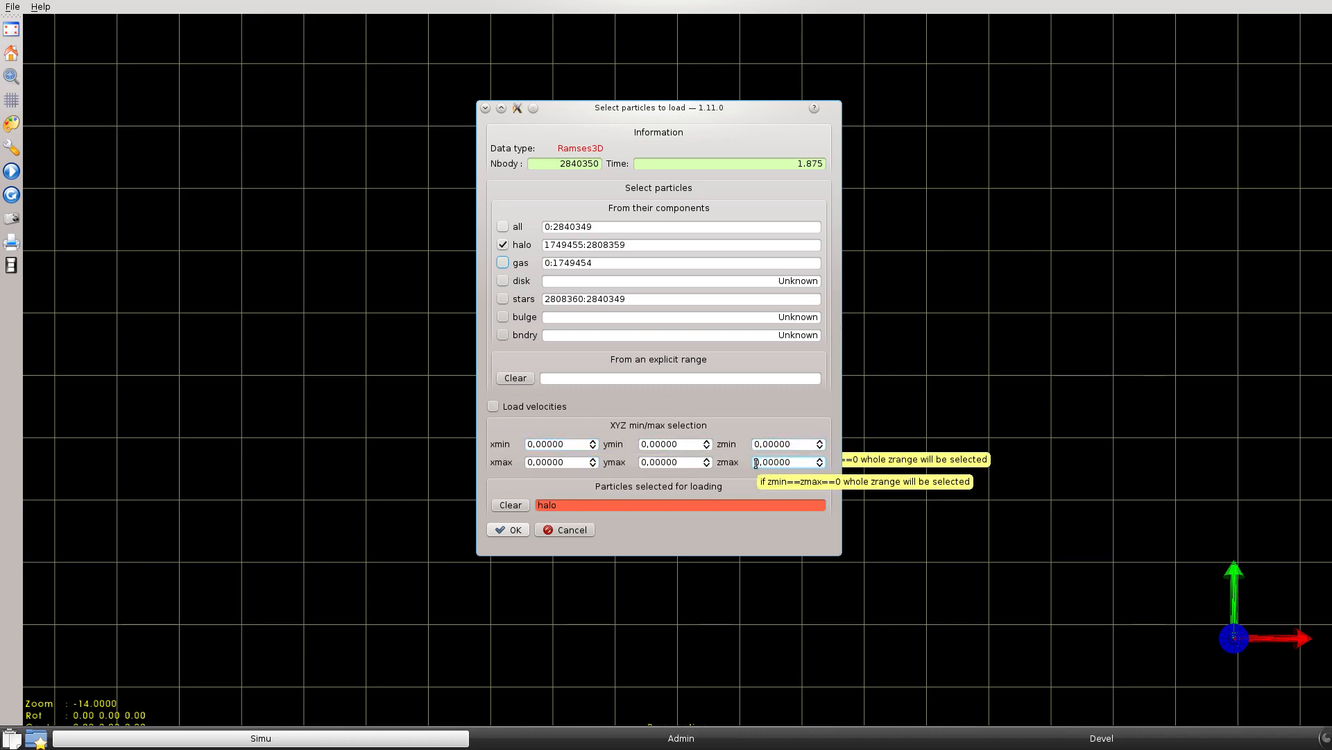
mouse_move(639, 460)
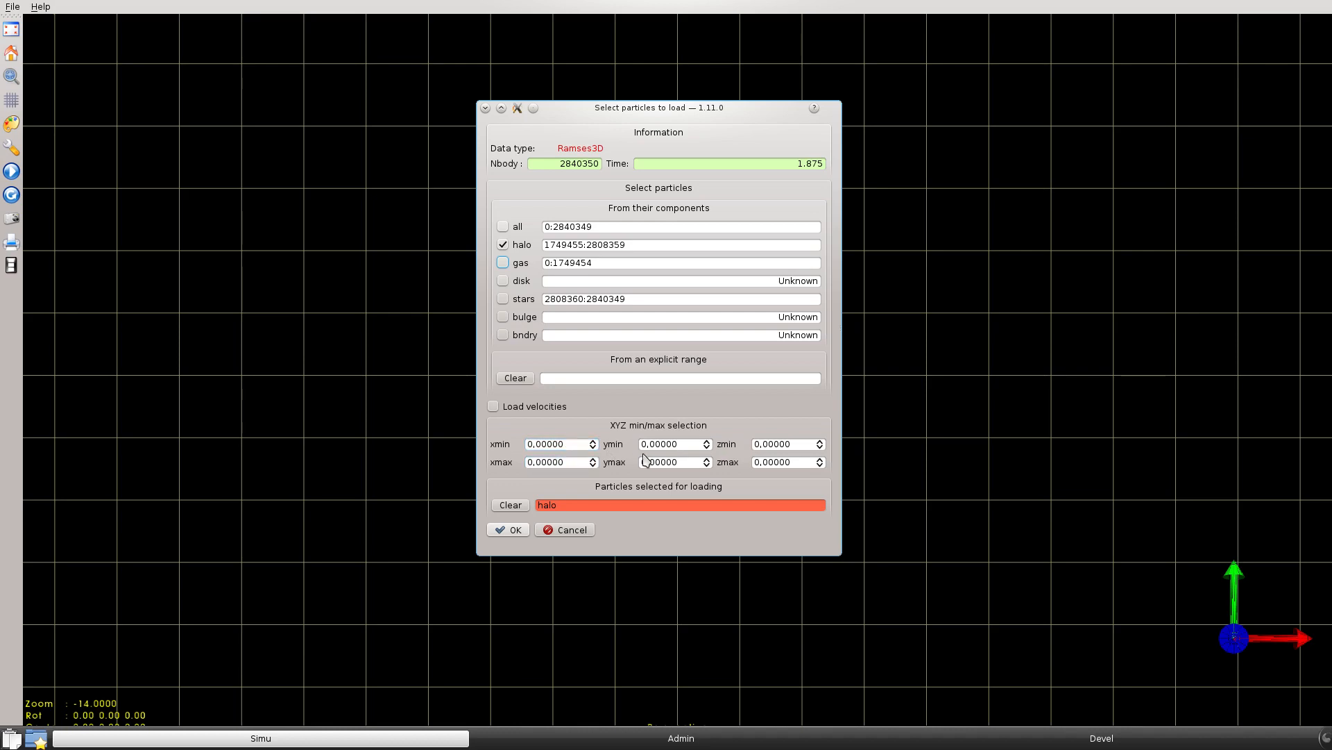
mouse_move(622, 455)
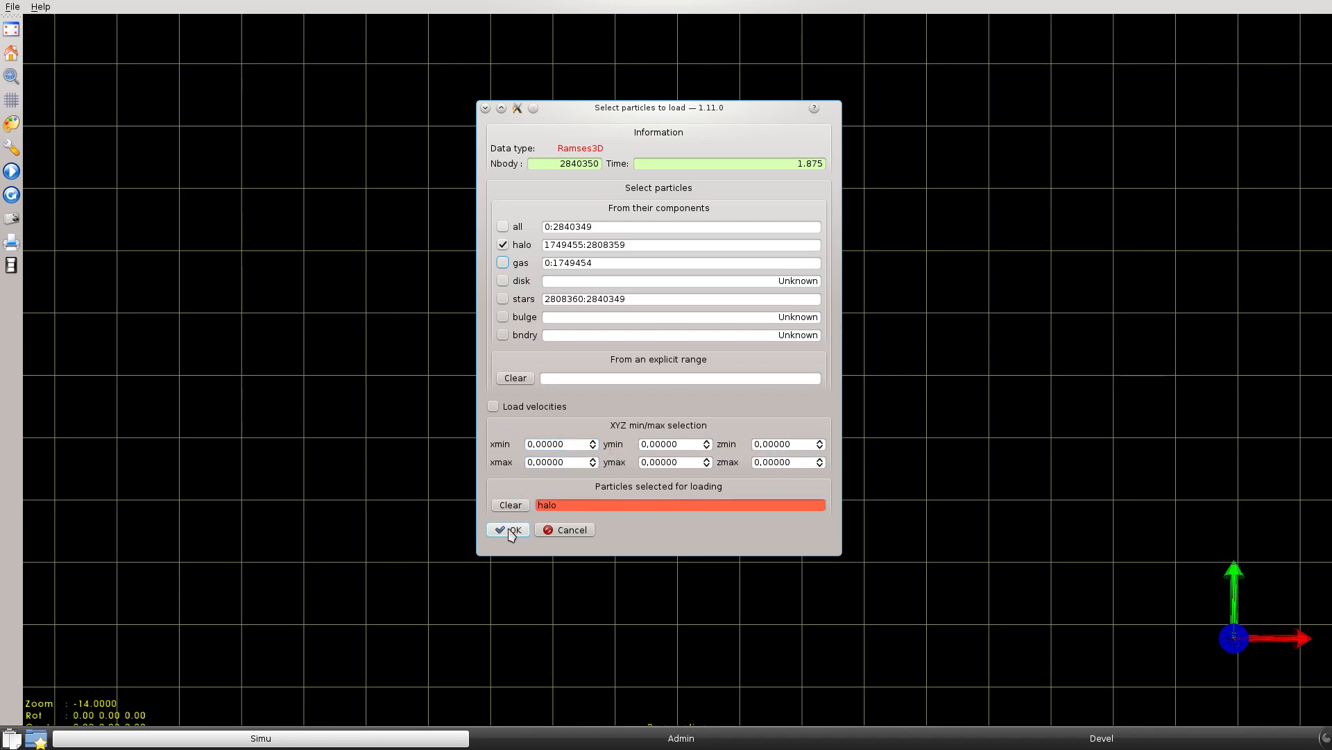
Step: Load the halo particles and dismiss the reappeared selection, rendering about 1,058,905 particles
left_click(511, 528)
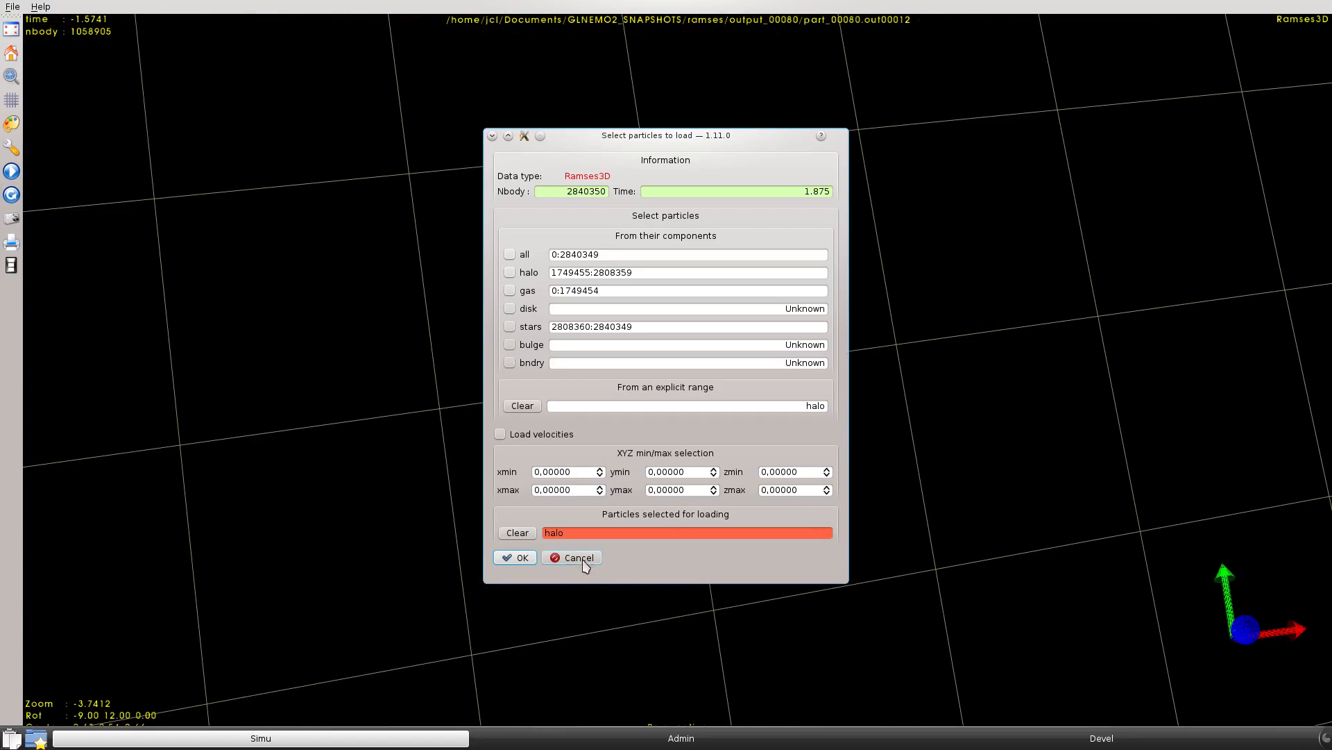
left_click(515, 557)
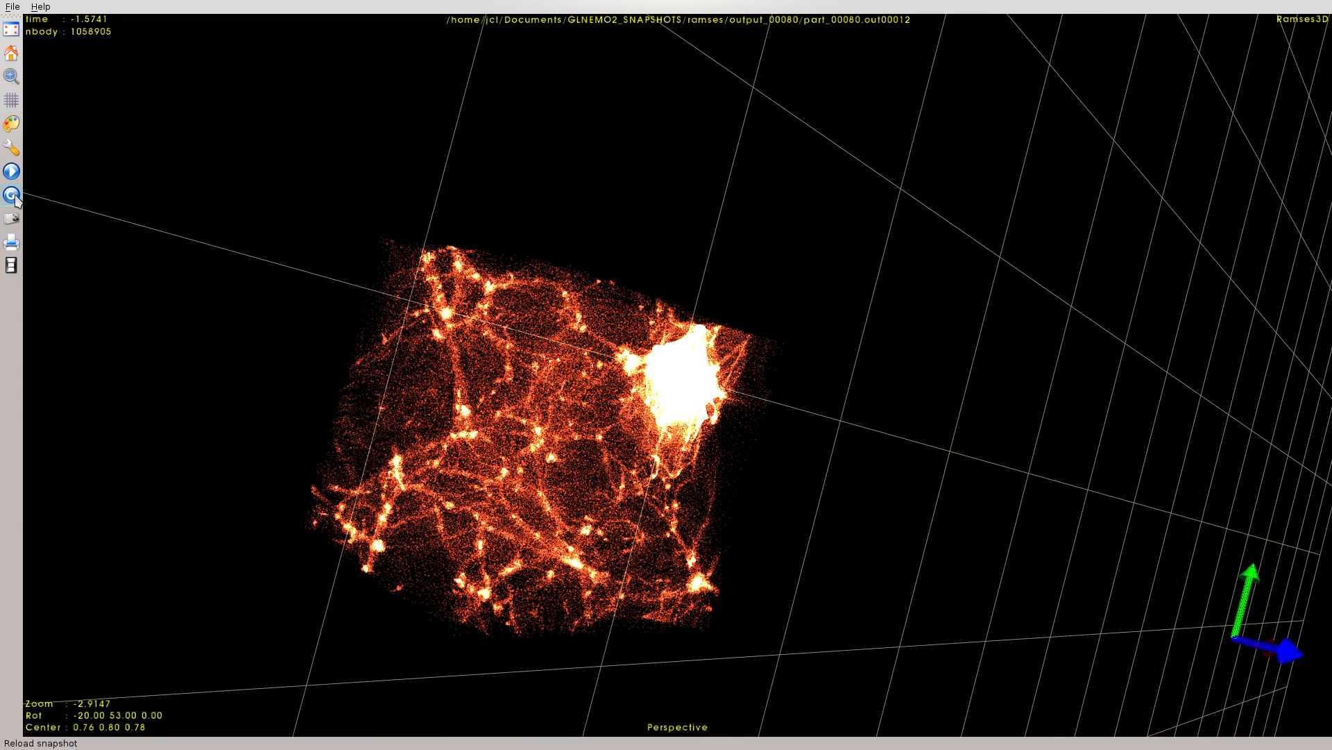
Step: Reload the snapshot with min bounds 0.6 and max bounds 1 on every axis
left_click(13, 193)
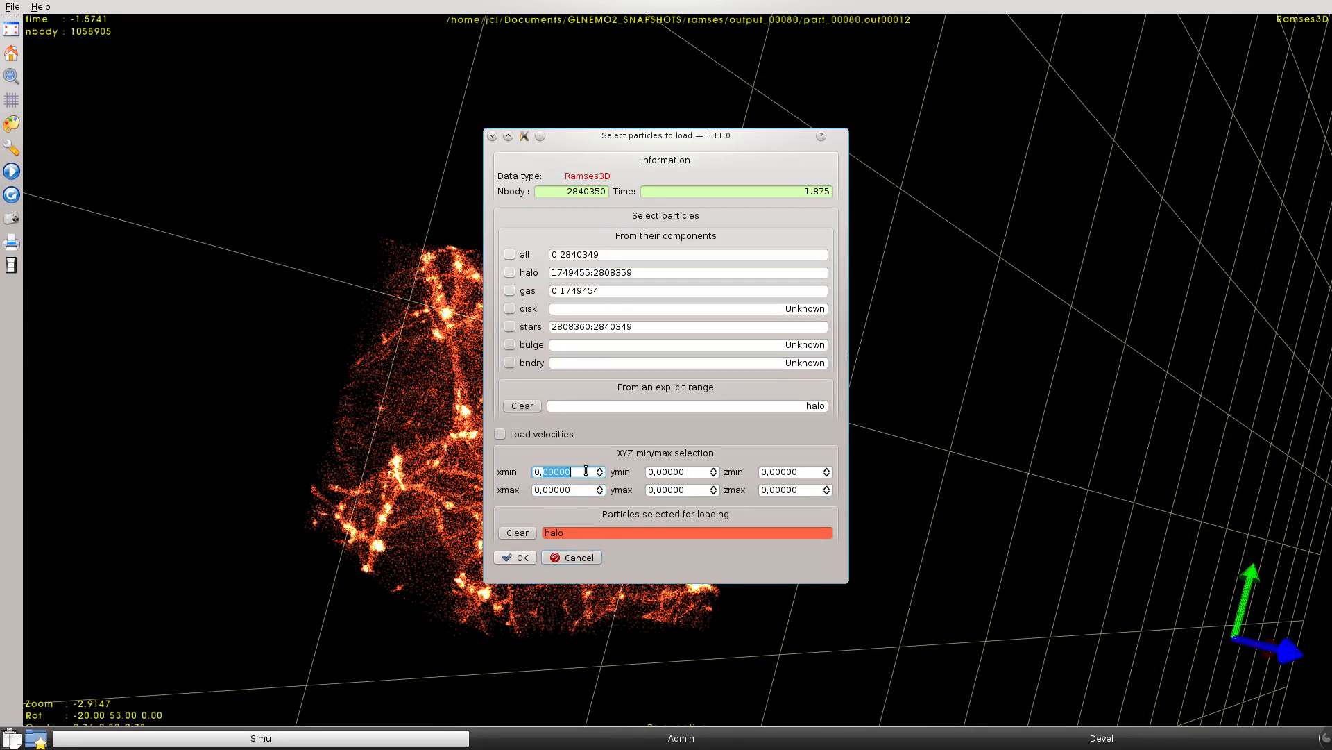
type("0.6")
left_click(795, 470)
type("0,6")
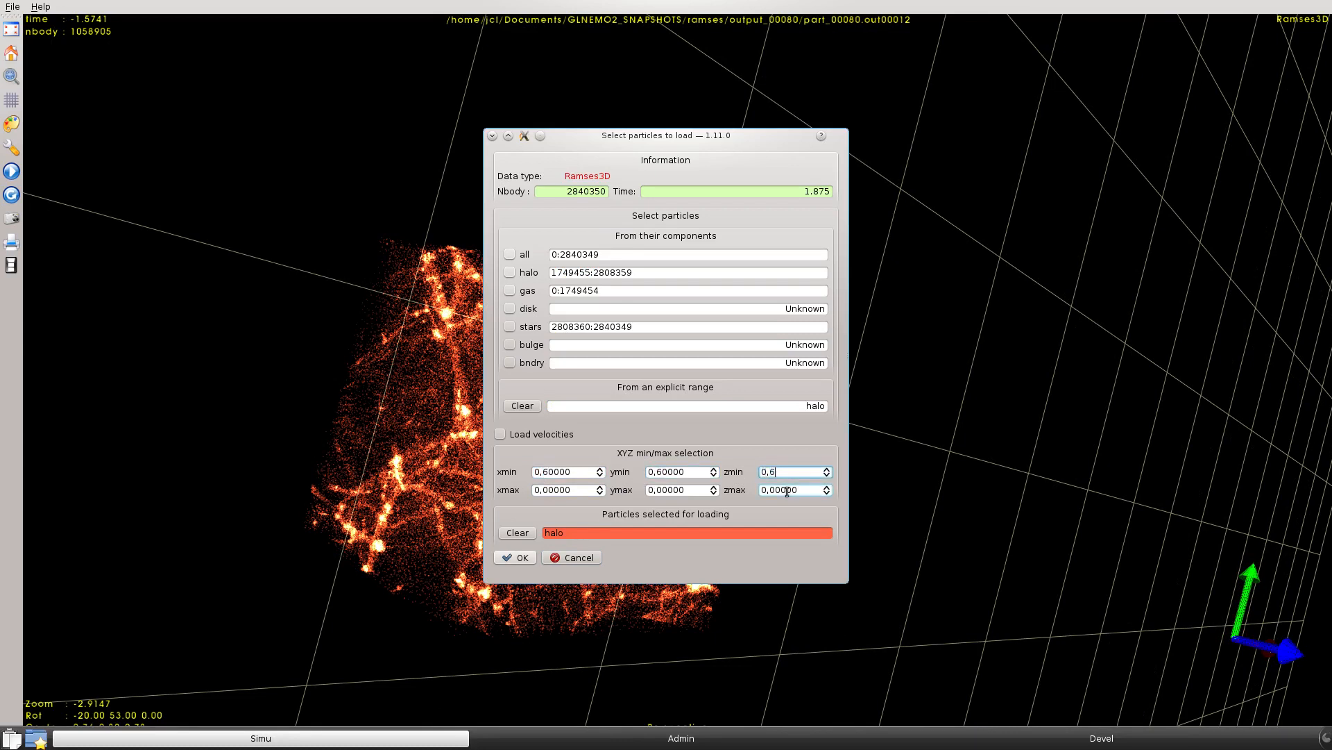
triple_click(681, 490)
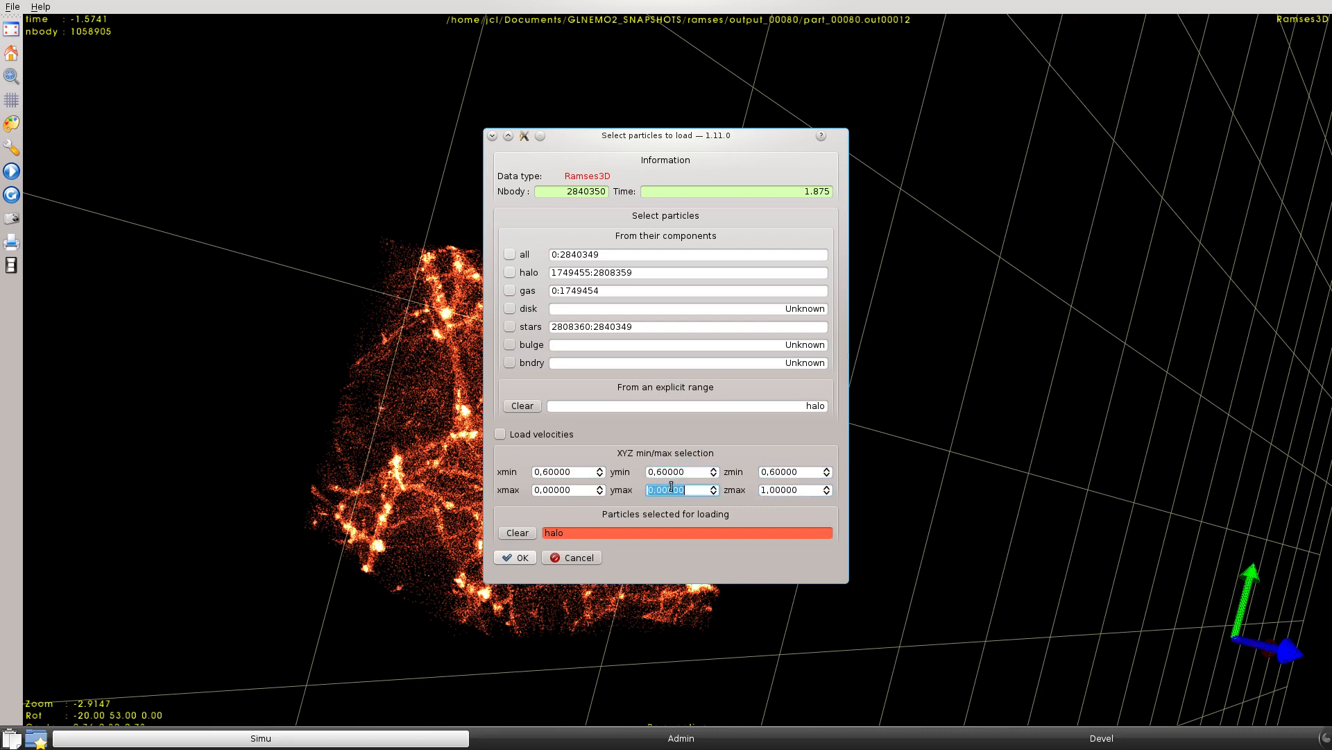
type("1")
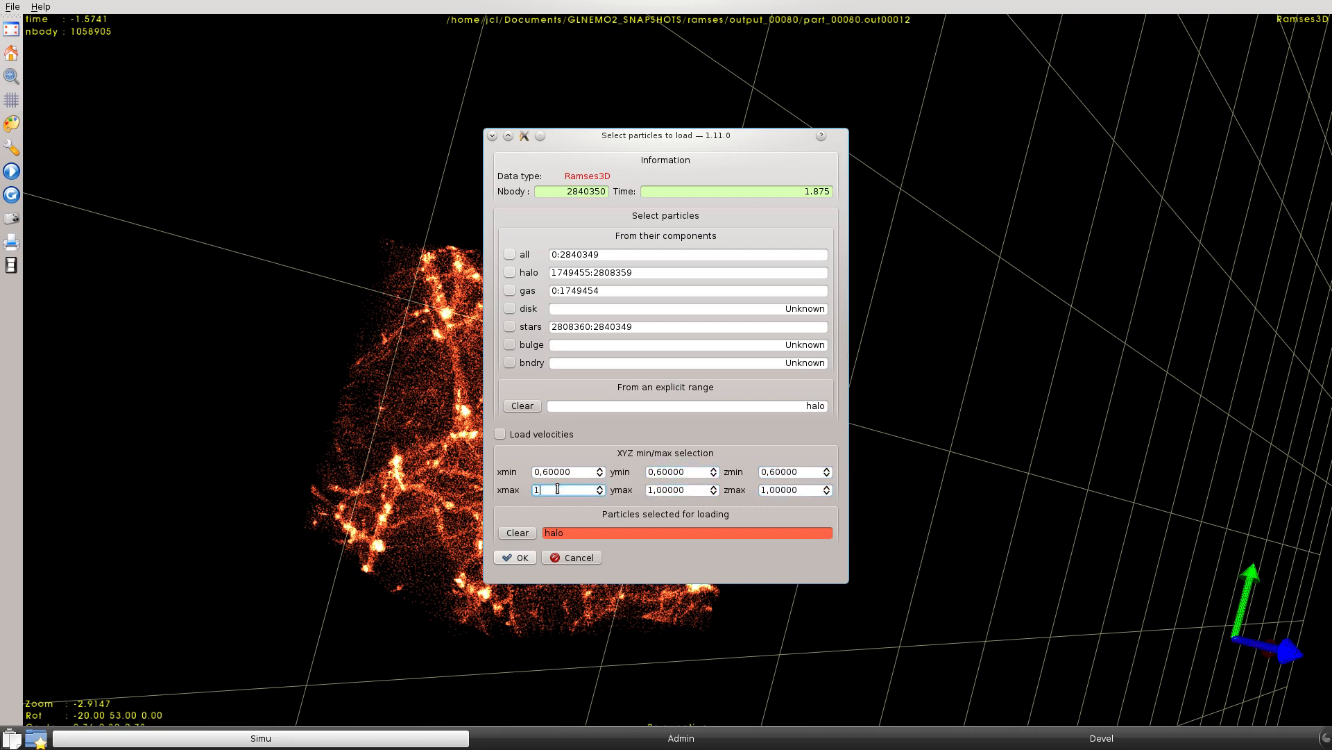
left_click(513, 556)
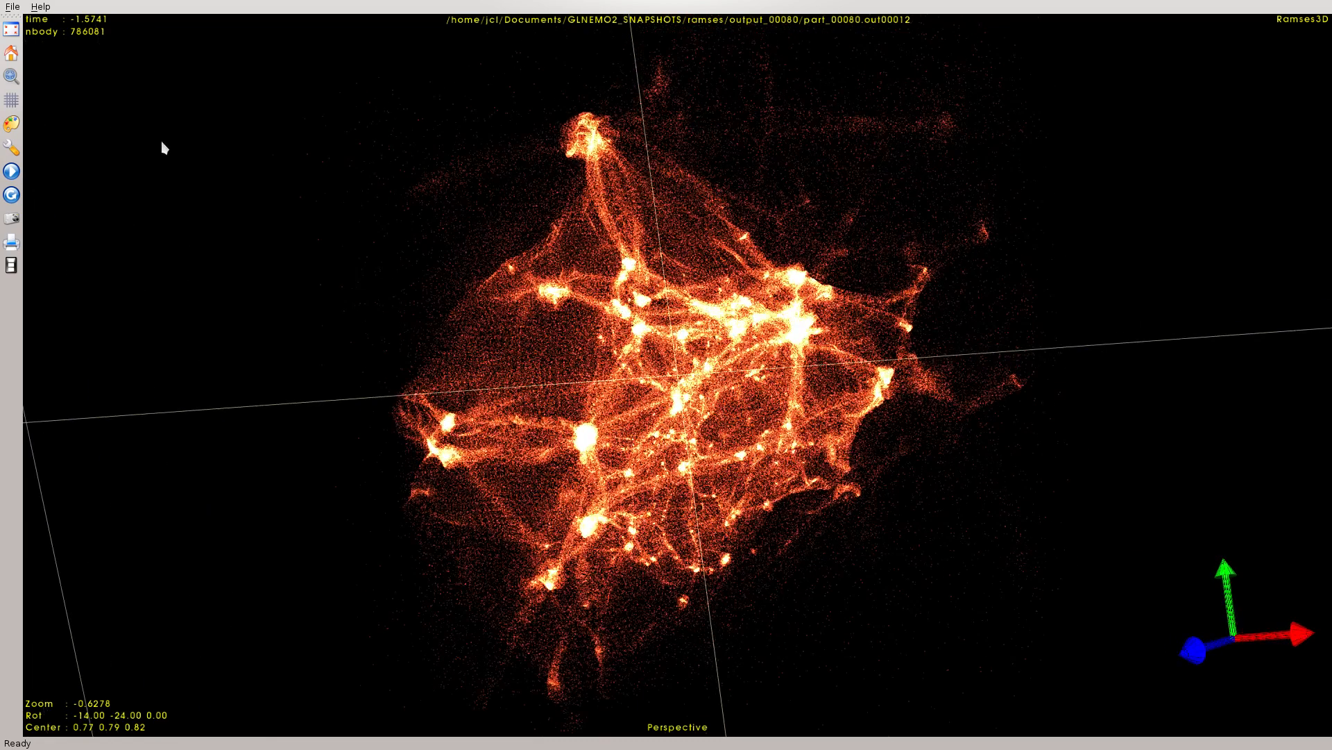
mouse_move(28, 200)
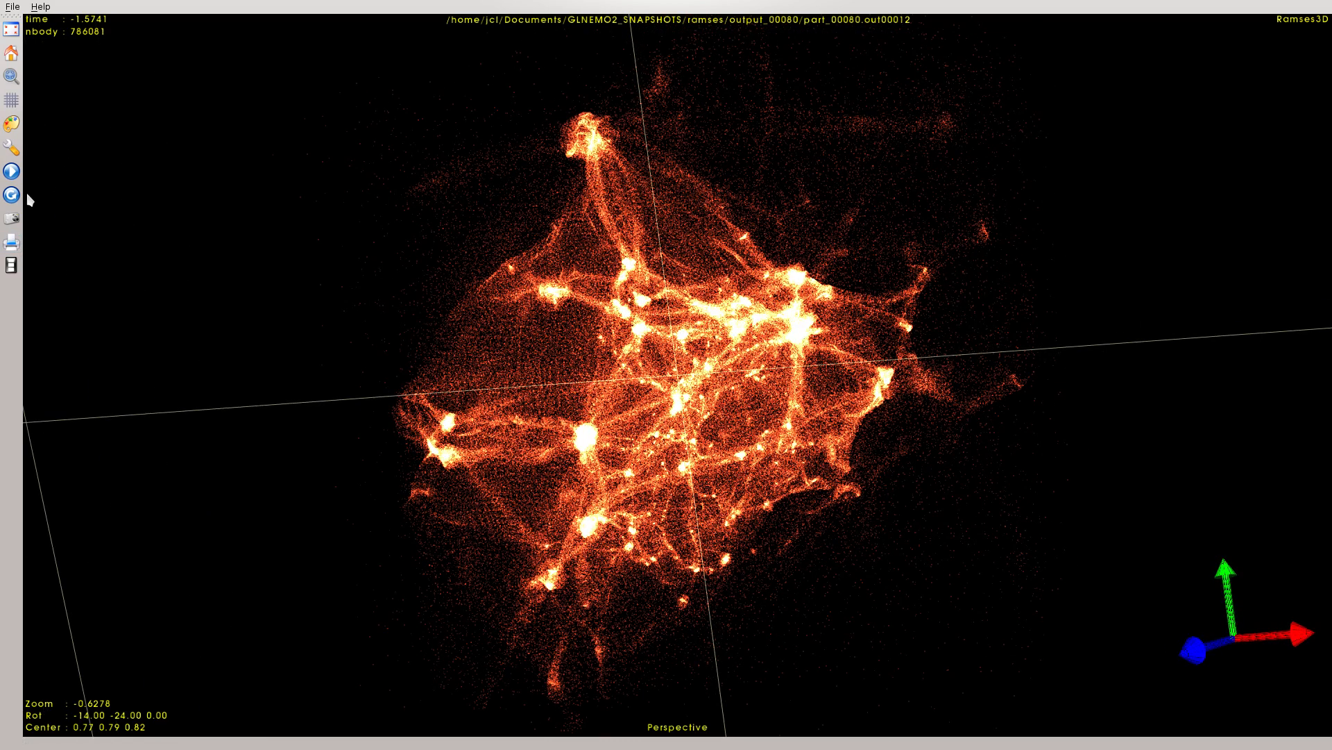
mouse_move(38, 9)
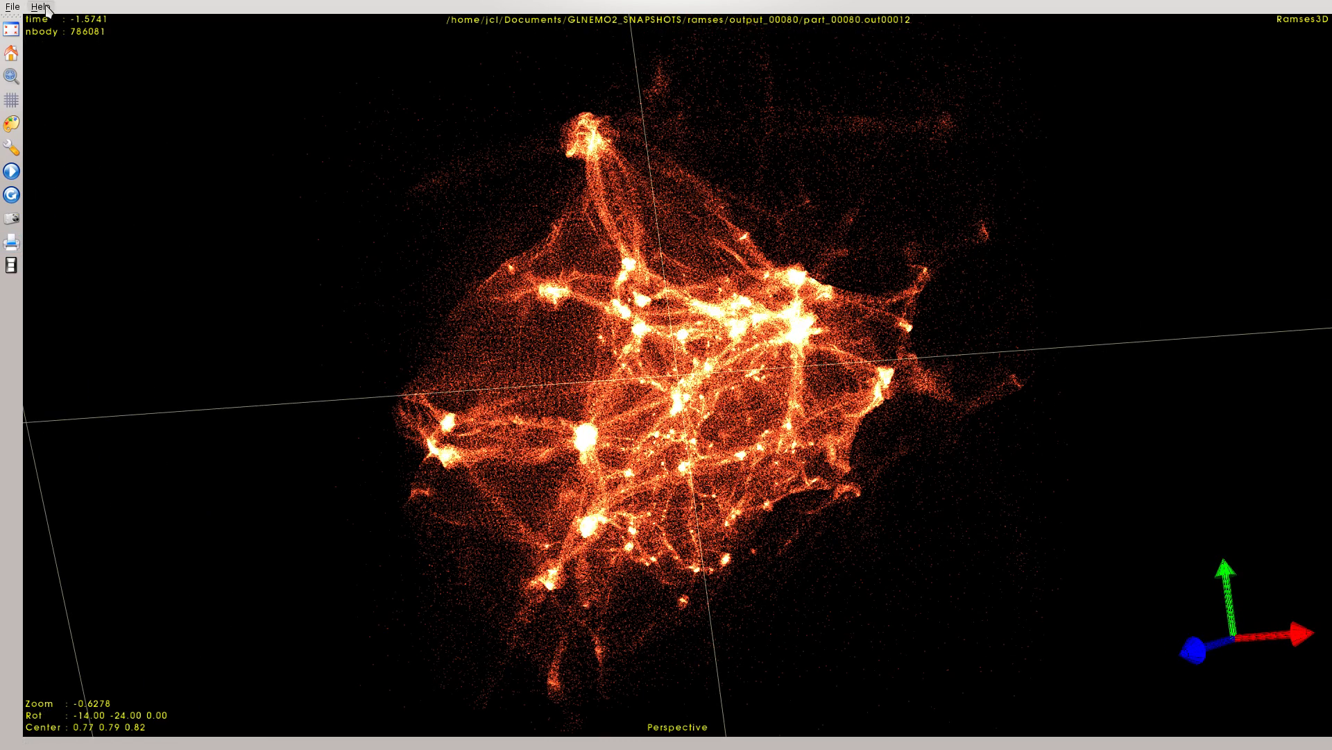
Step: Open part_00080.out00012 and load the halo over the full 0 to 1 box
left_click(11, 6)
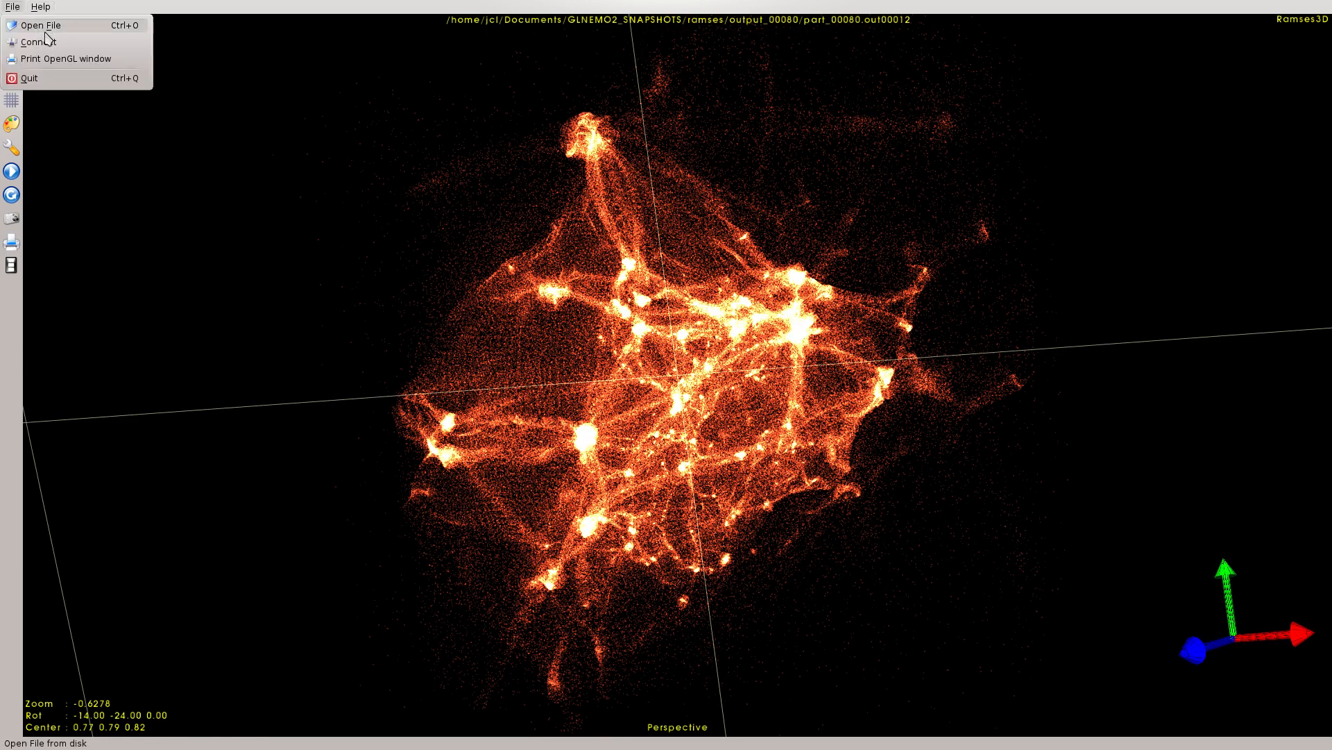
left_click(39, 25)
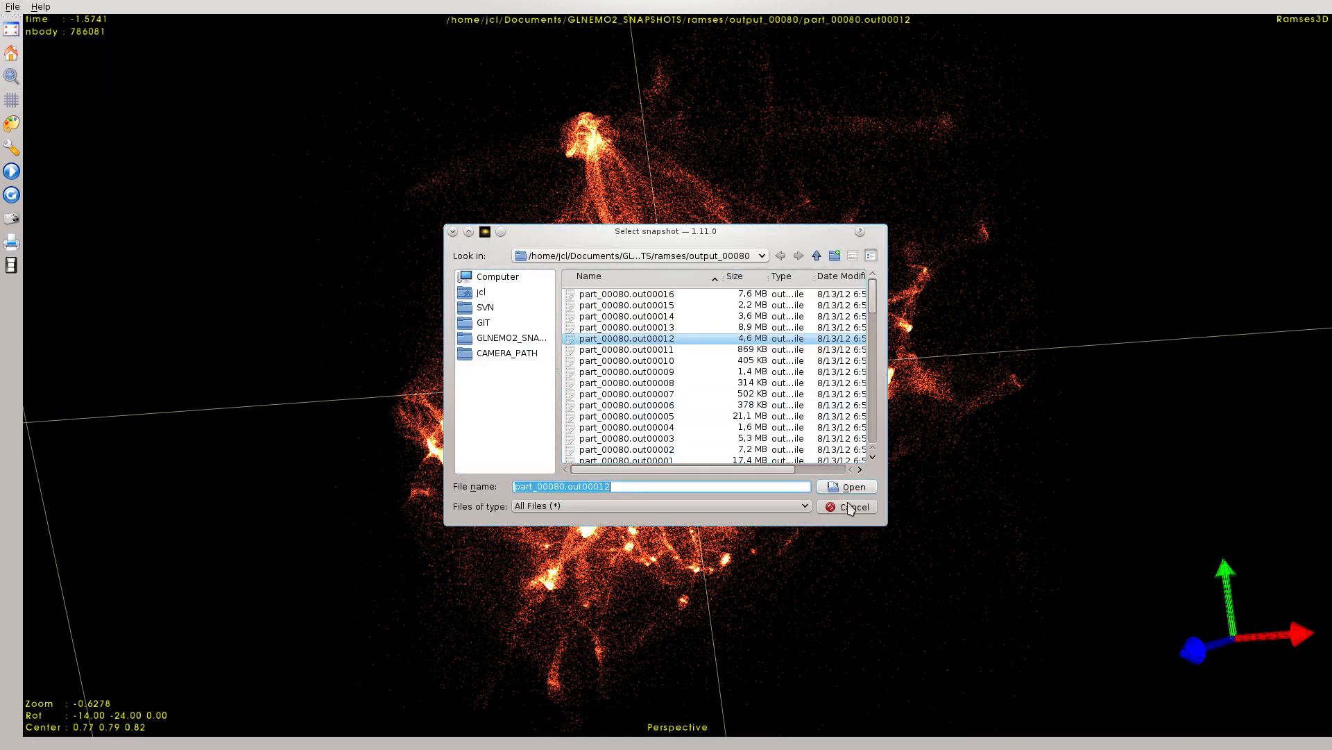
left_click(847, 485)
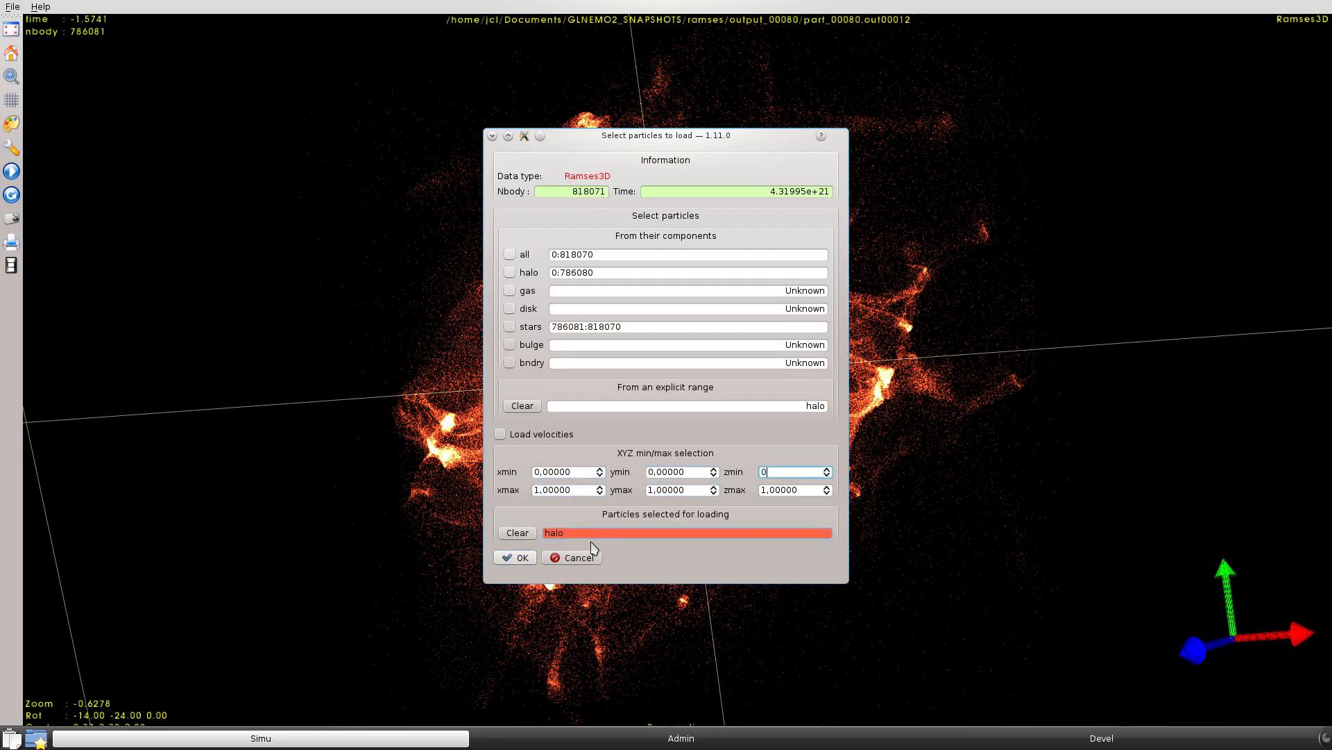
left_click(513, 557)
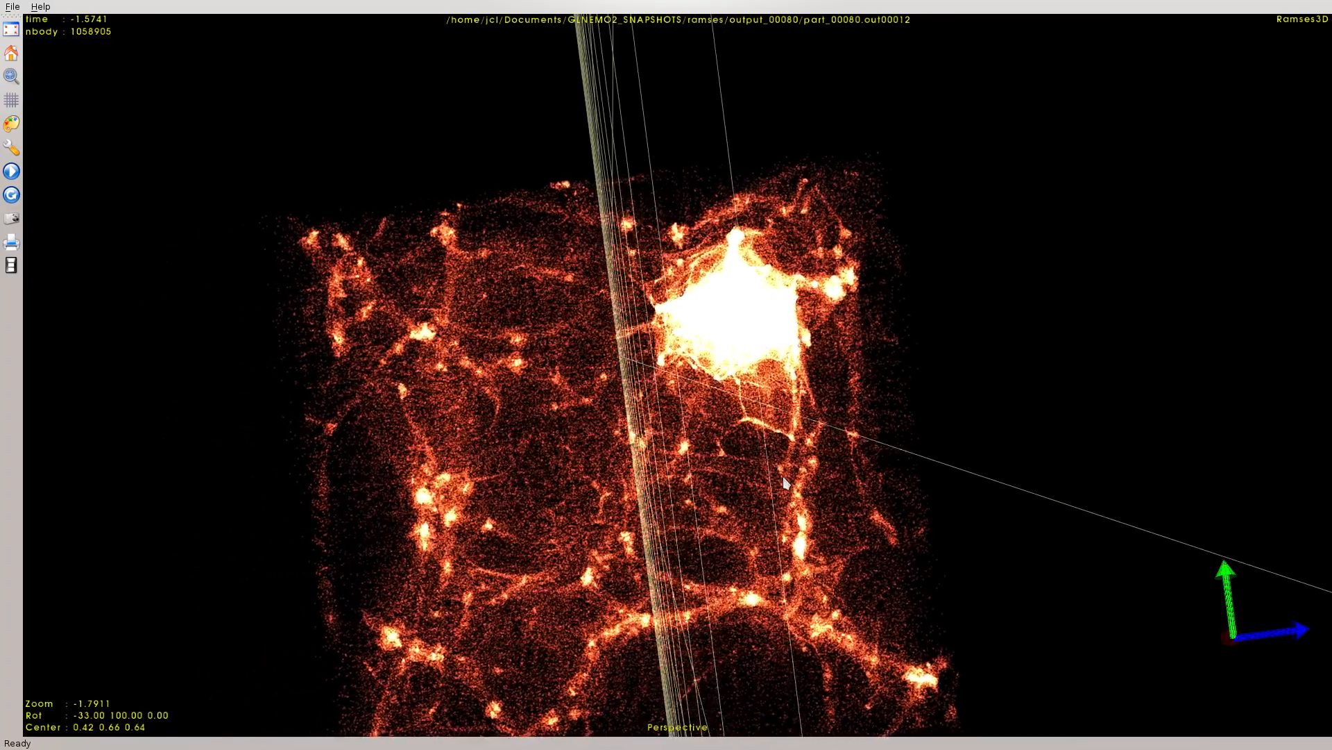
Step: Read the About changelog entry on the improved camera module, then close it
left_click(40, 7)
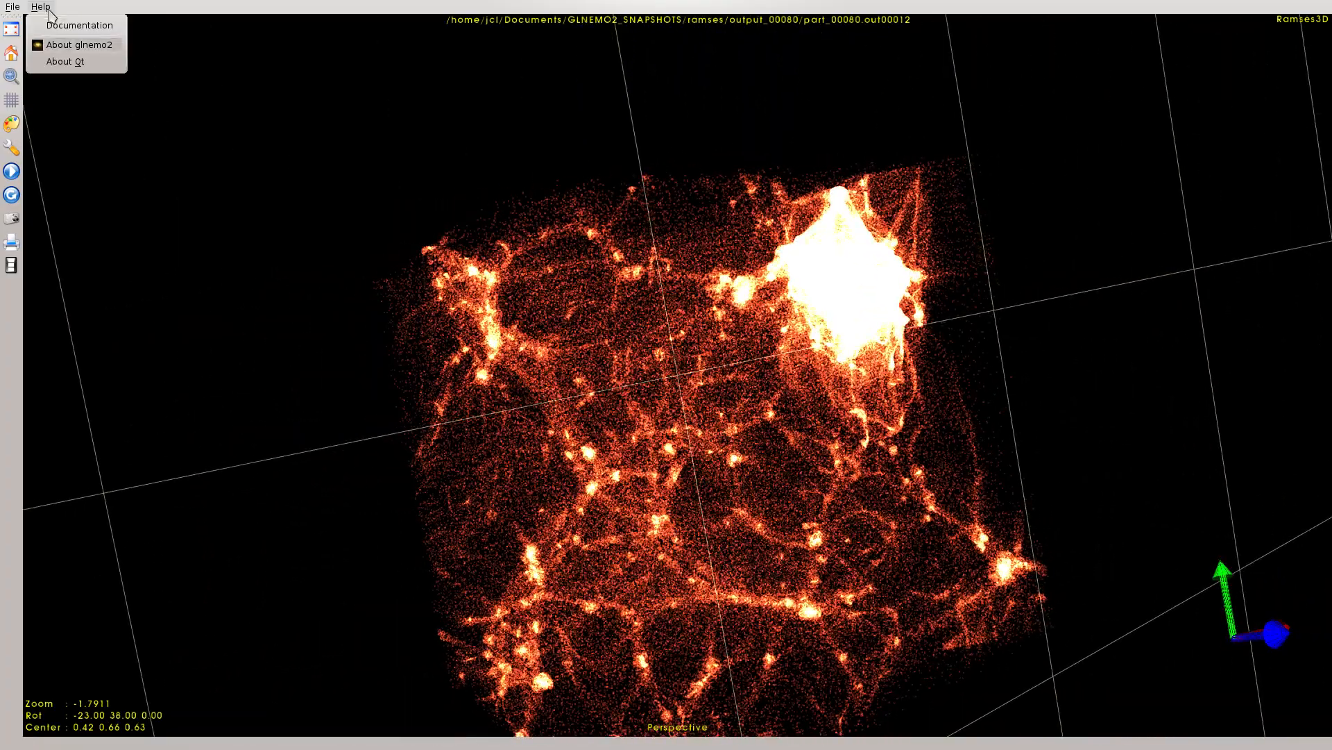
left_click(75, 45)
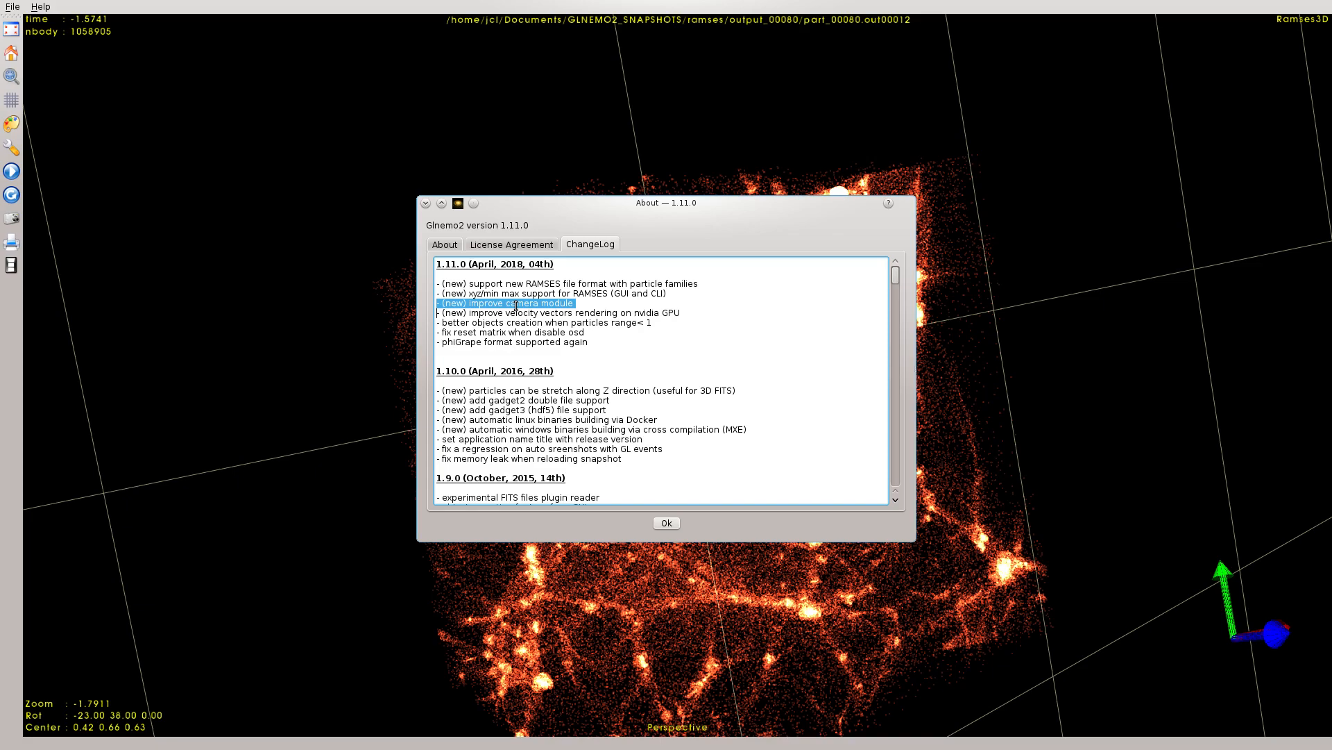
left_click(666, 523)
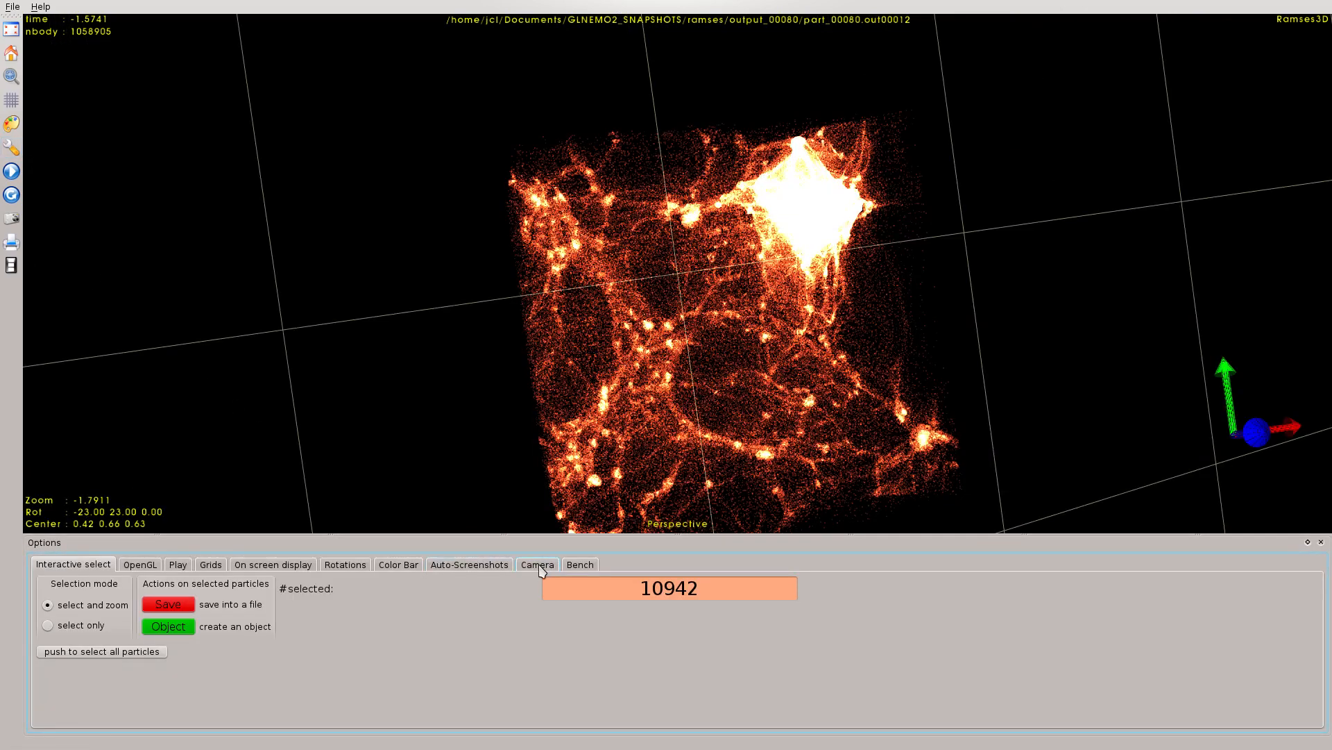
Step: Show the Camera settings and enable display of the camera path's control points
left_click(535, 565)
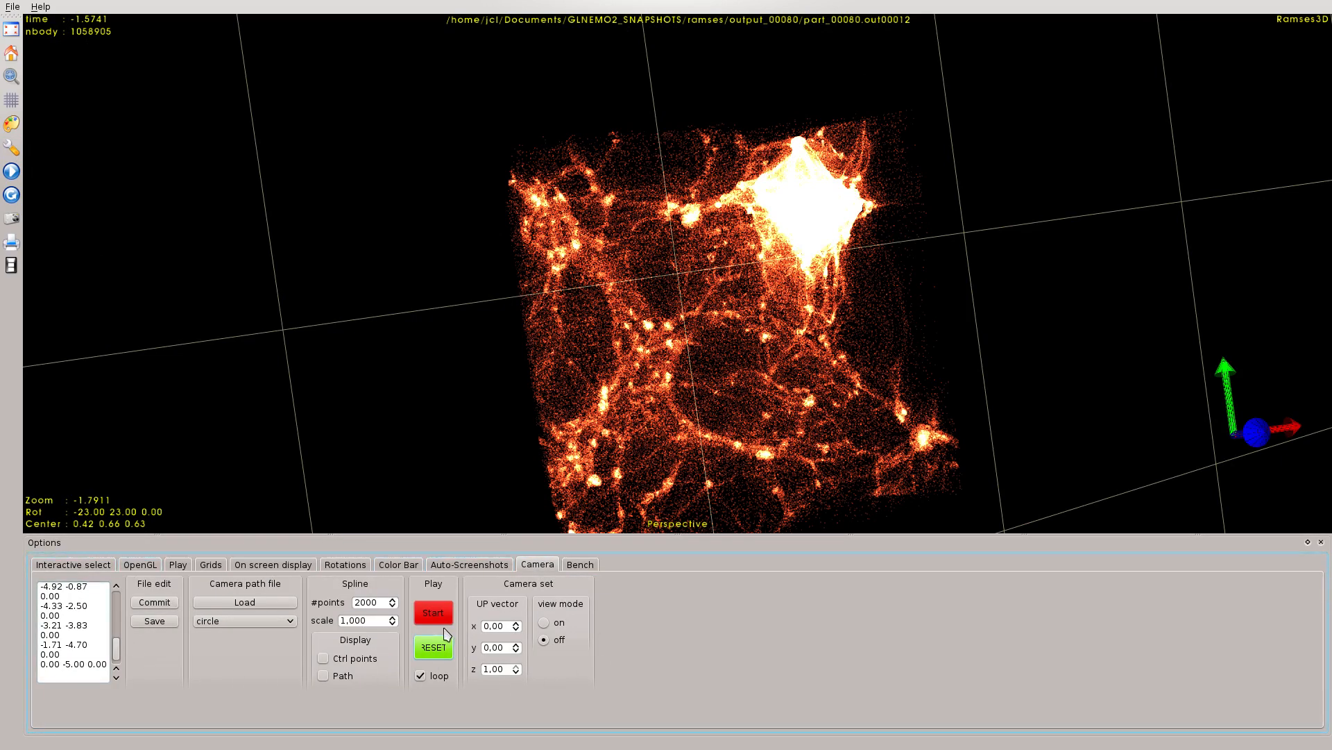
mouse_move(569, 420)
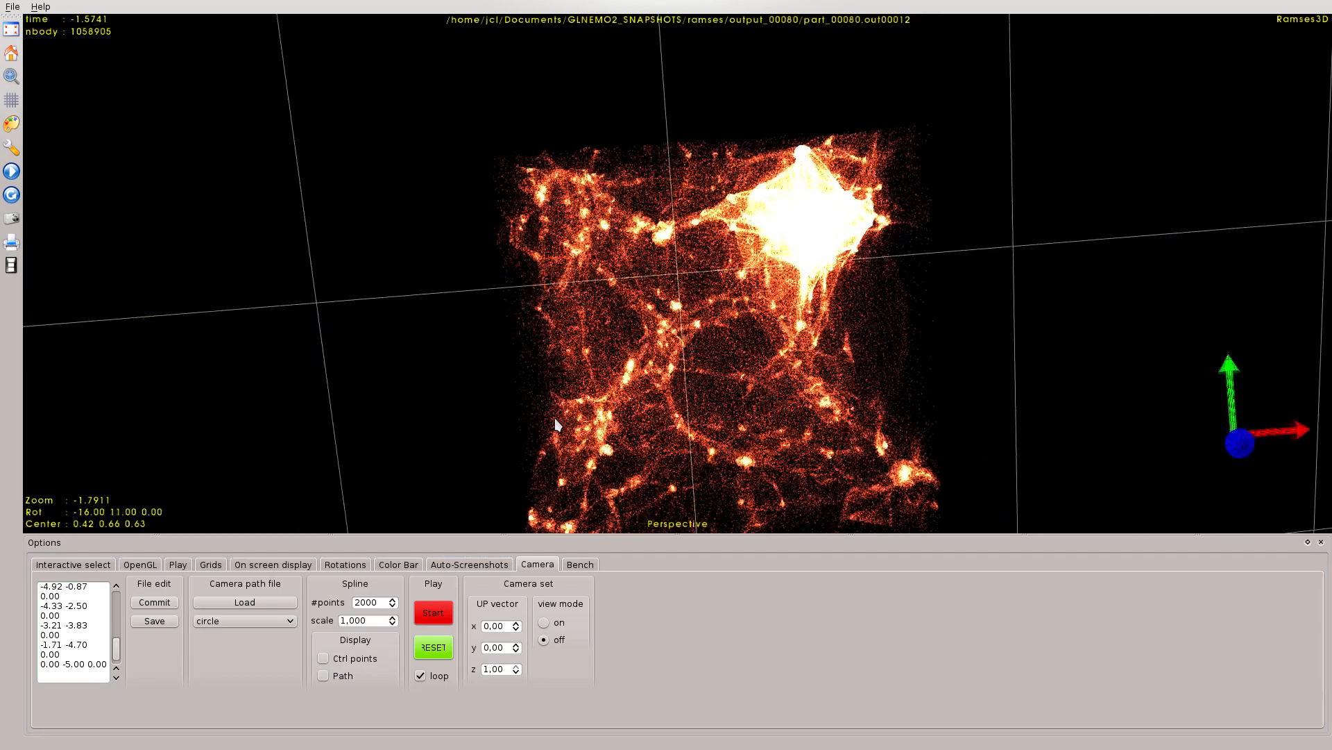
scroll("down", 3)
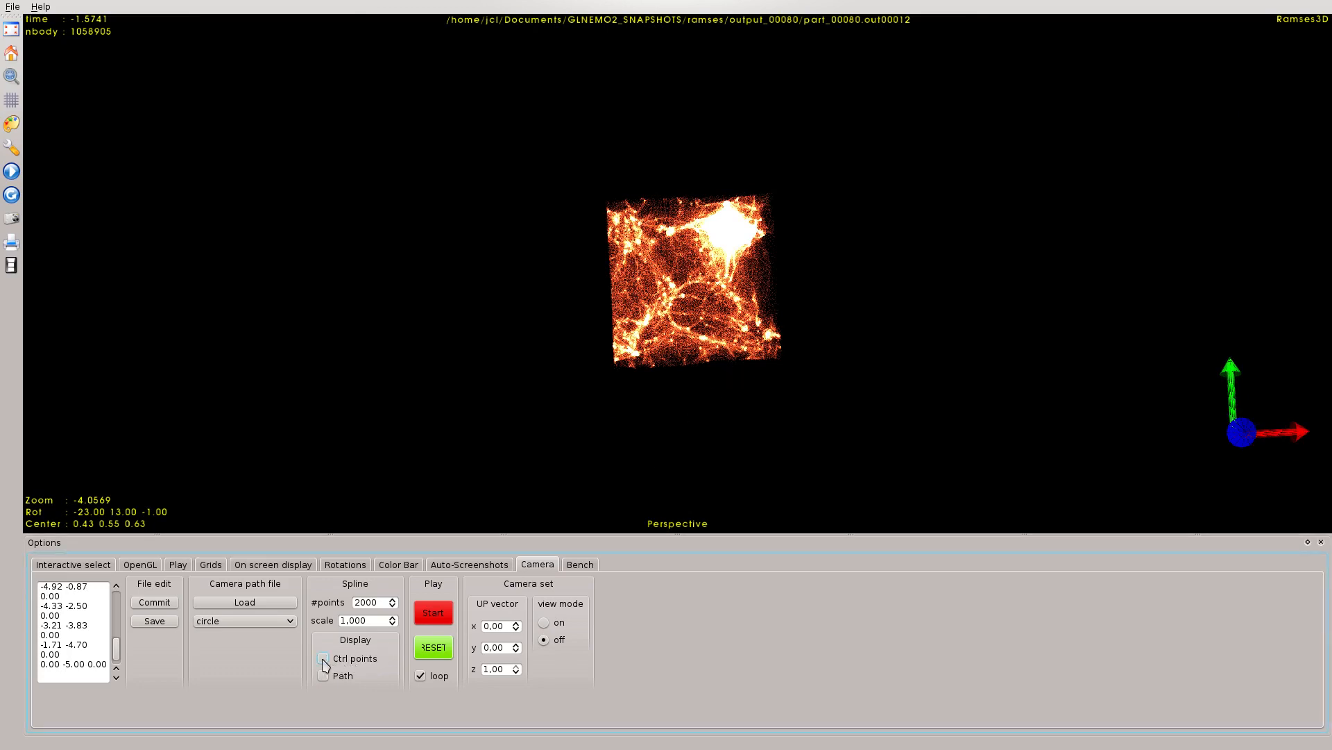
left_click(324, 658)
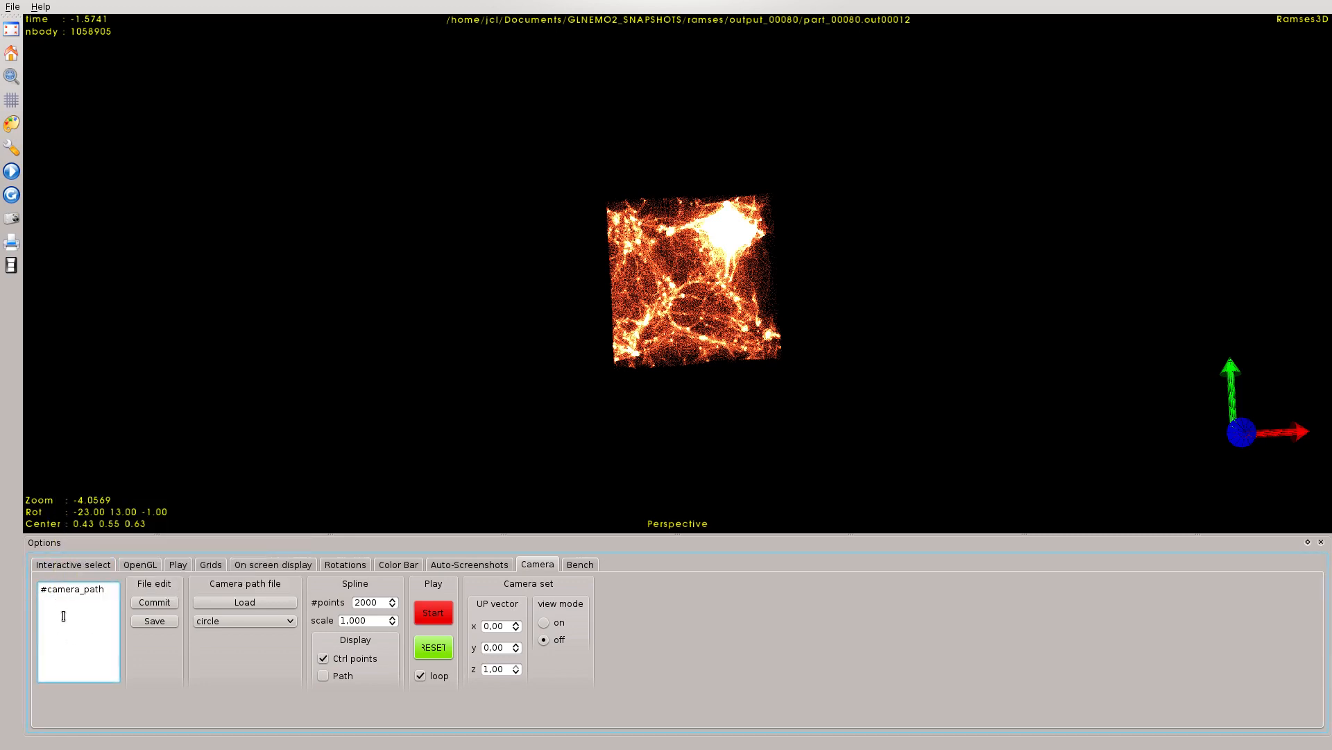
mouse_move(77, 616)
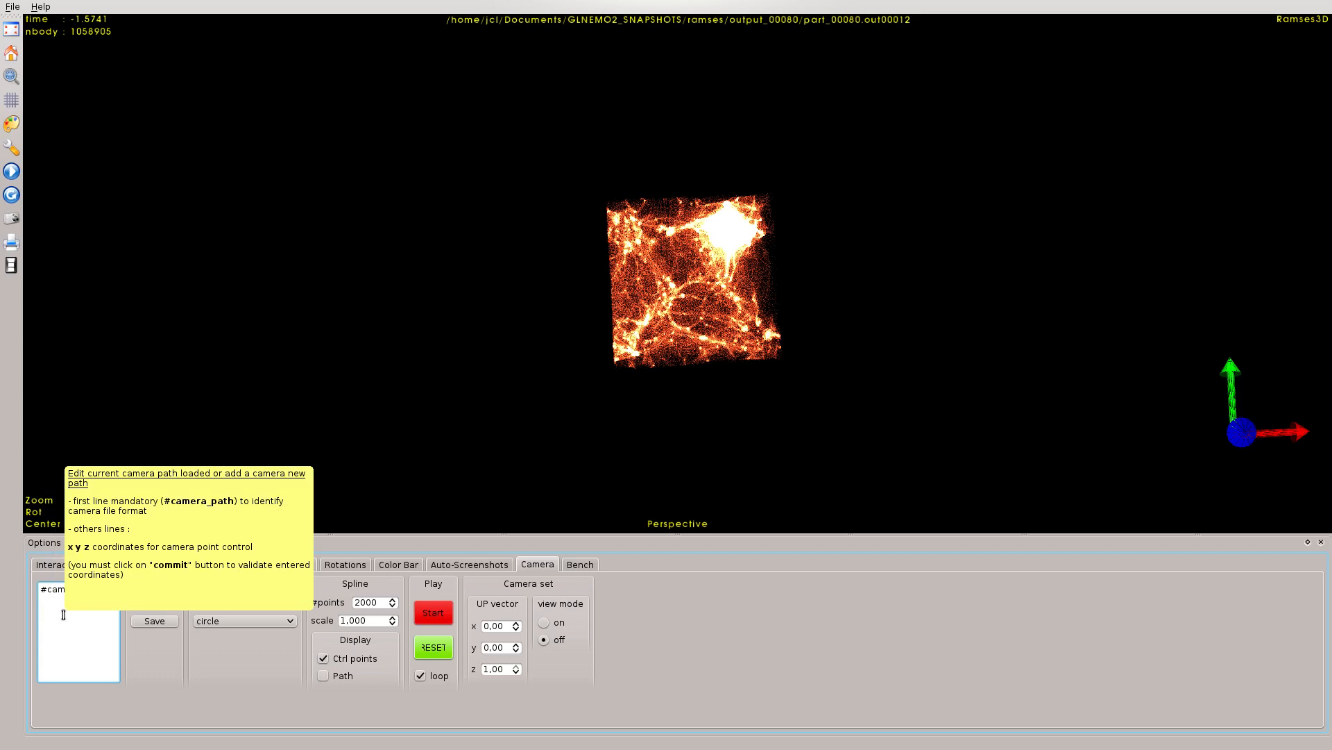
Step: Enter camera points -1 -1 0 and -1 1 0 and commit them, with control points shown
type("-1 -1")
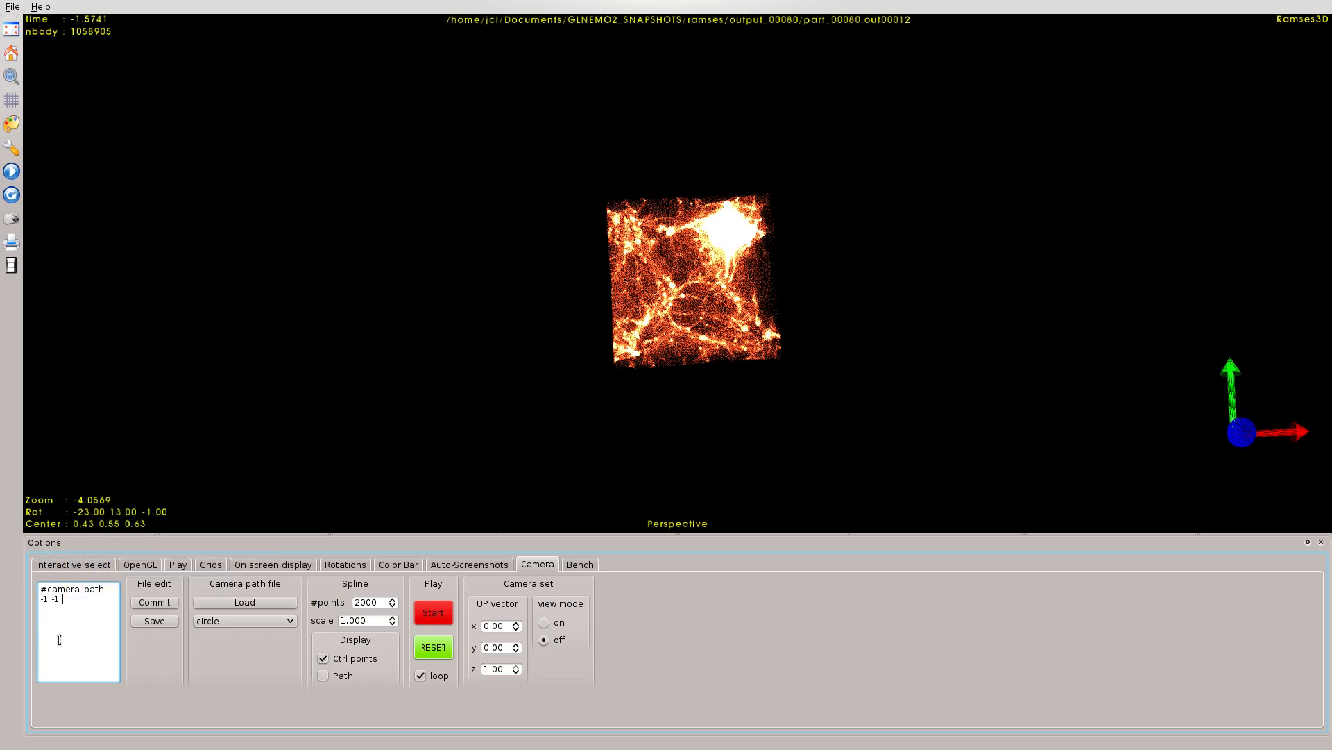
type("0")
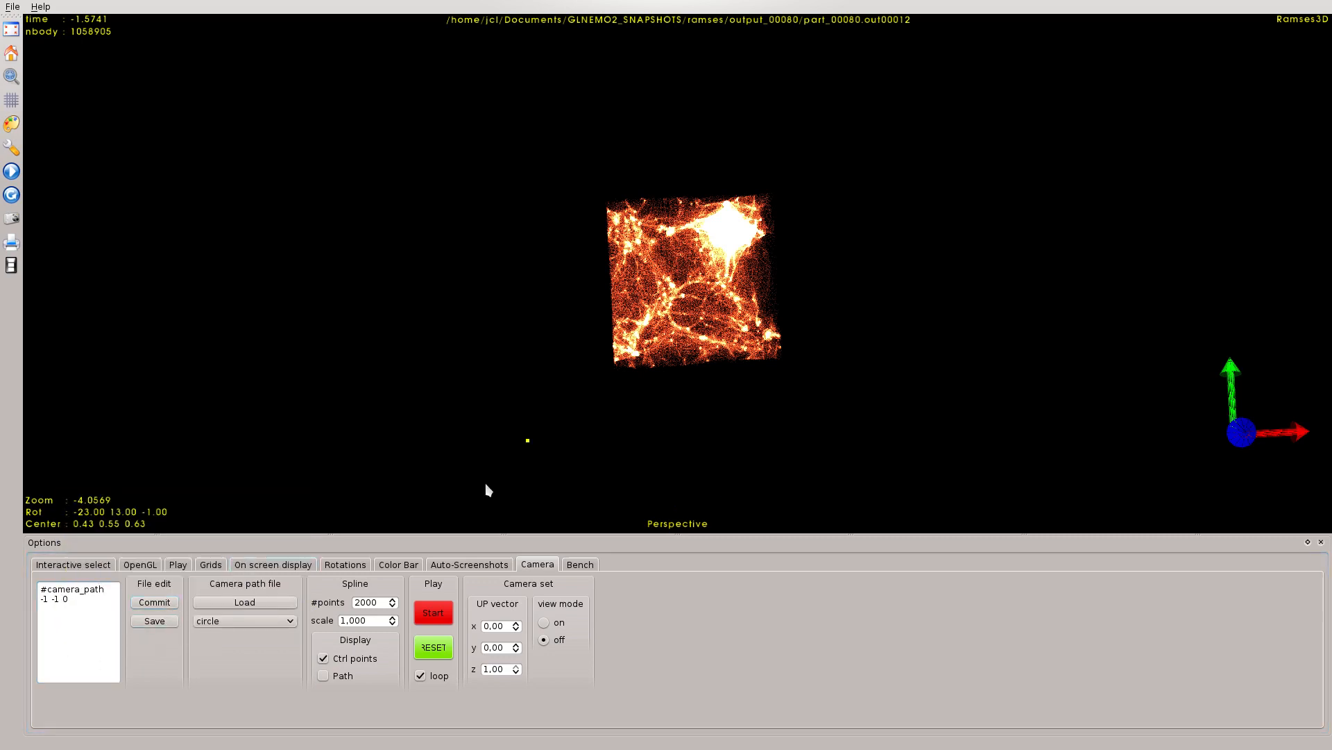
mouse_move(509, 456)
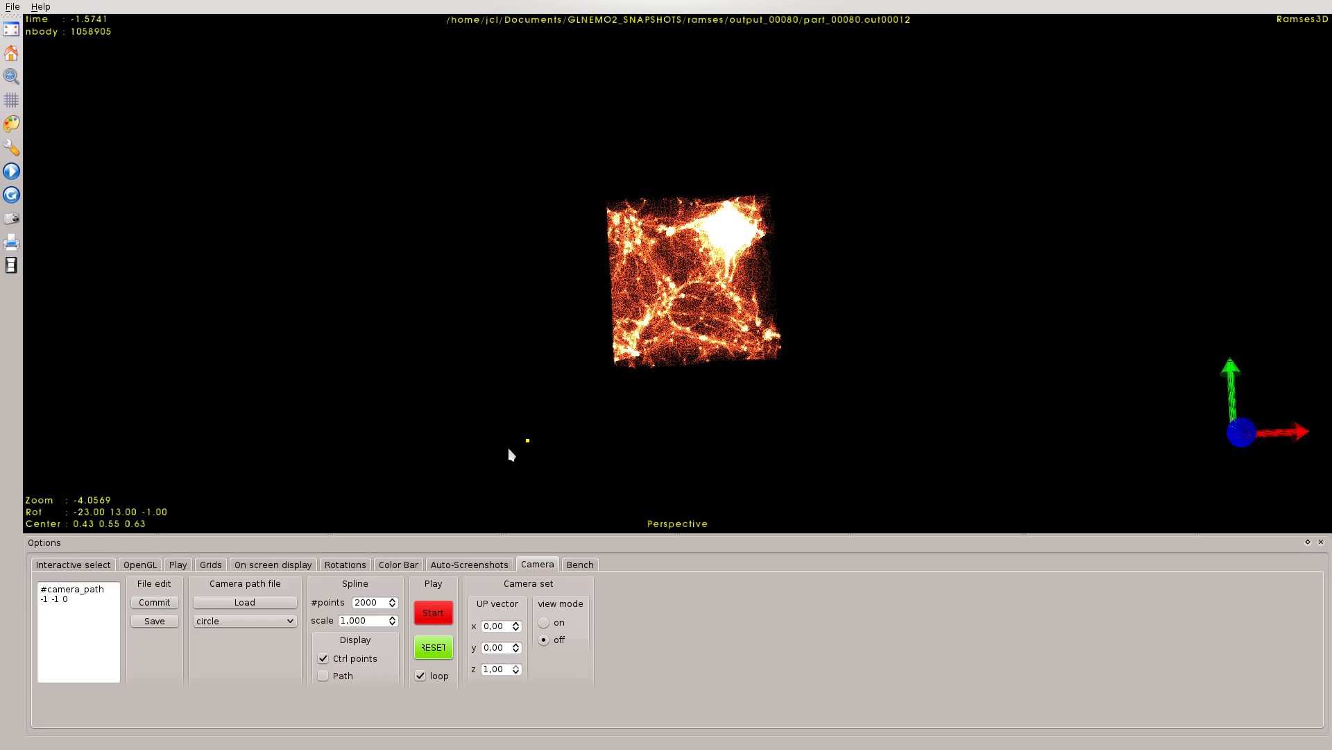
mouse_move(540, 446)
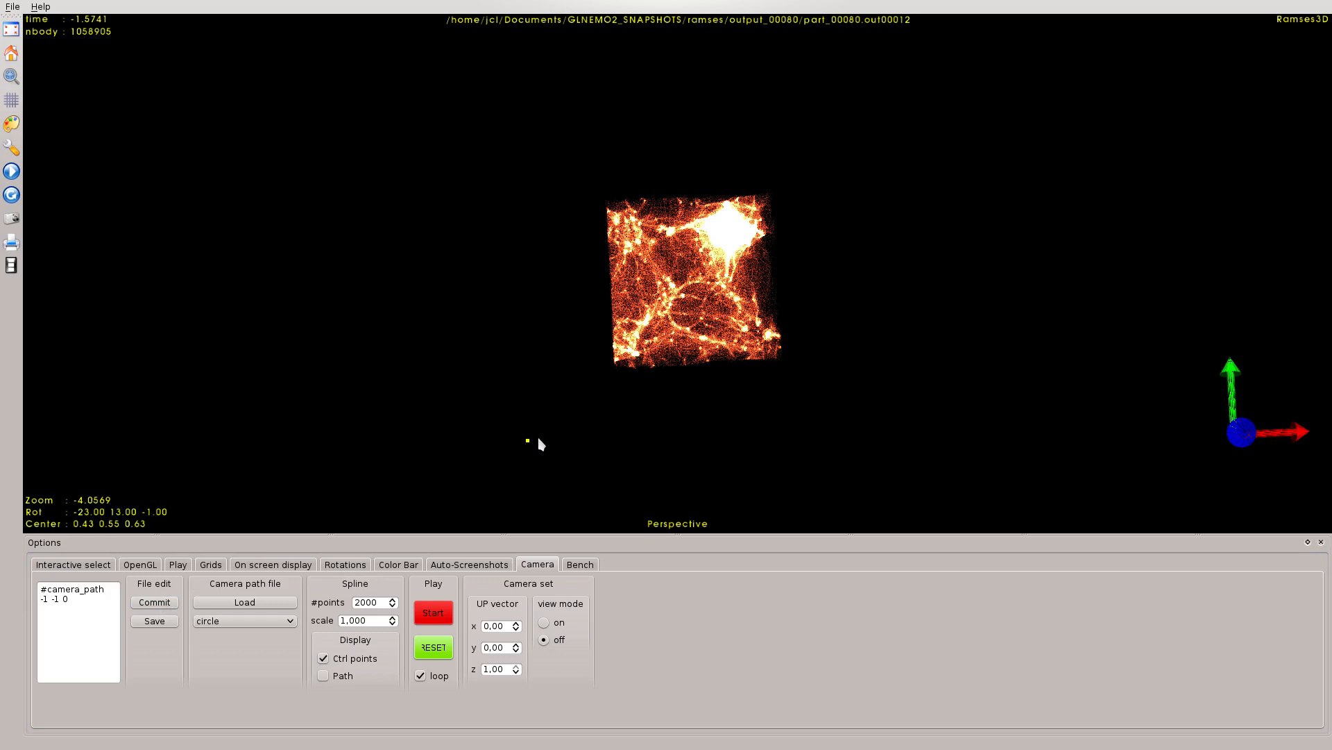
mouse_move(422, 700)
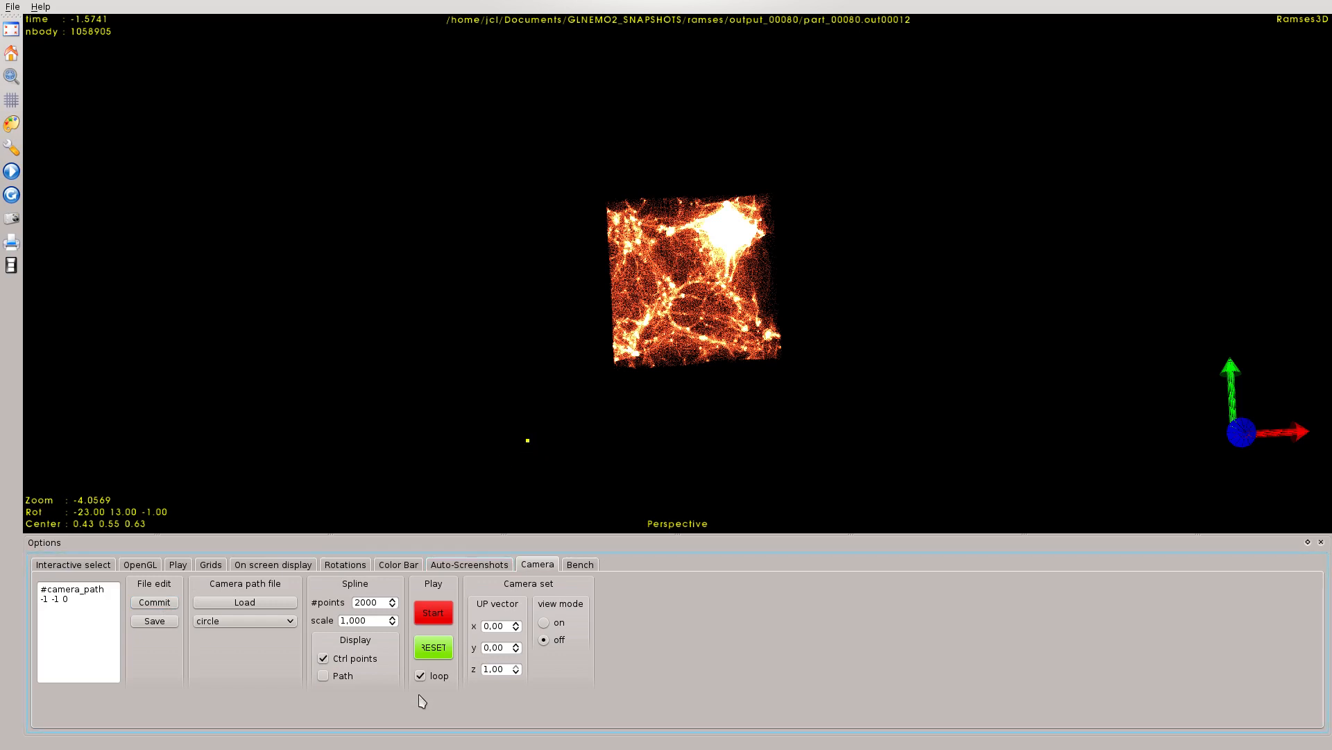
left_click(323, 658)
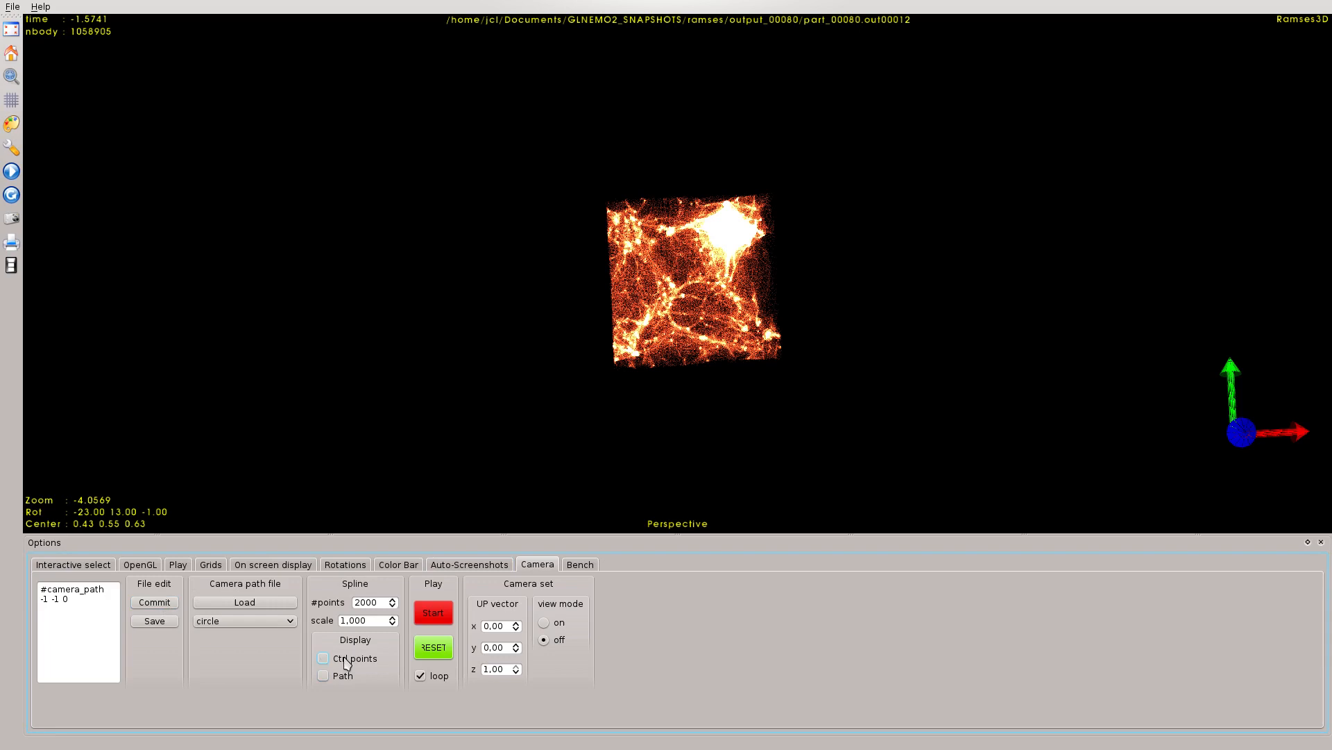
left_click(323, 658)
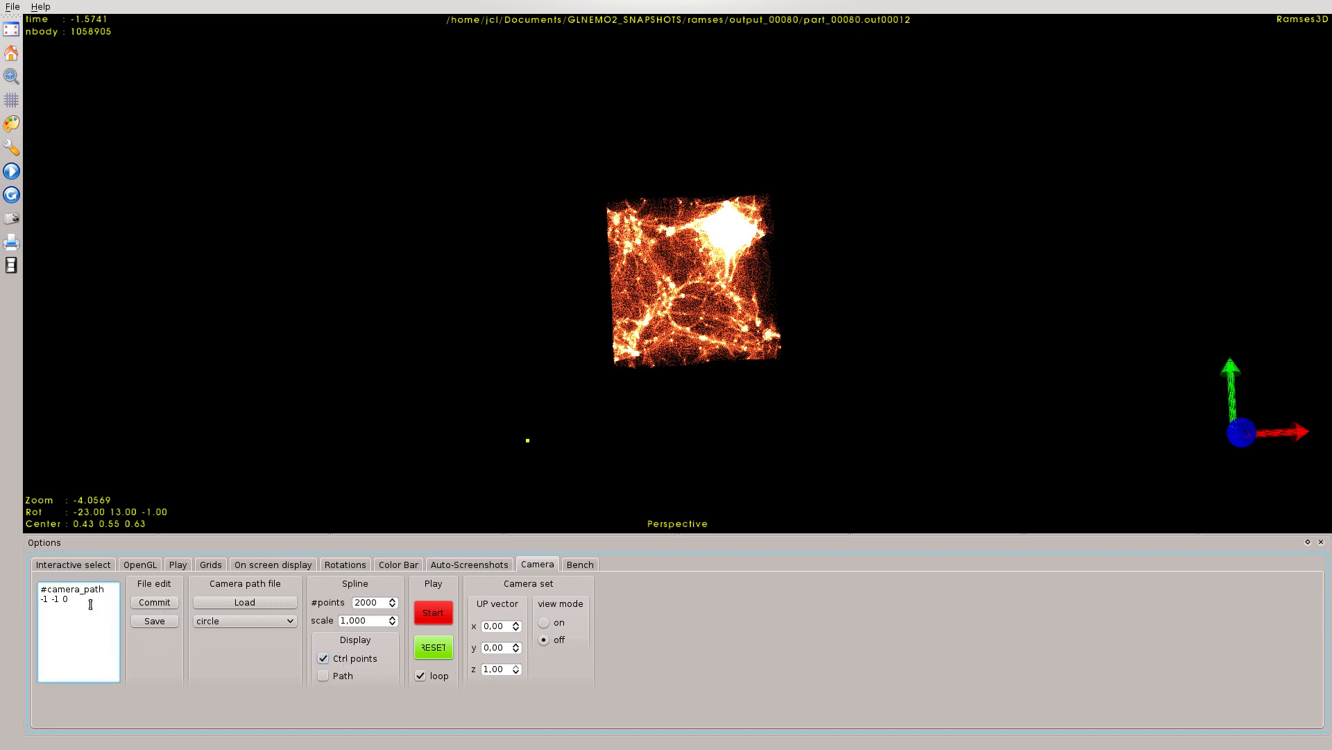
type("-1 1 0")
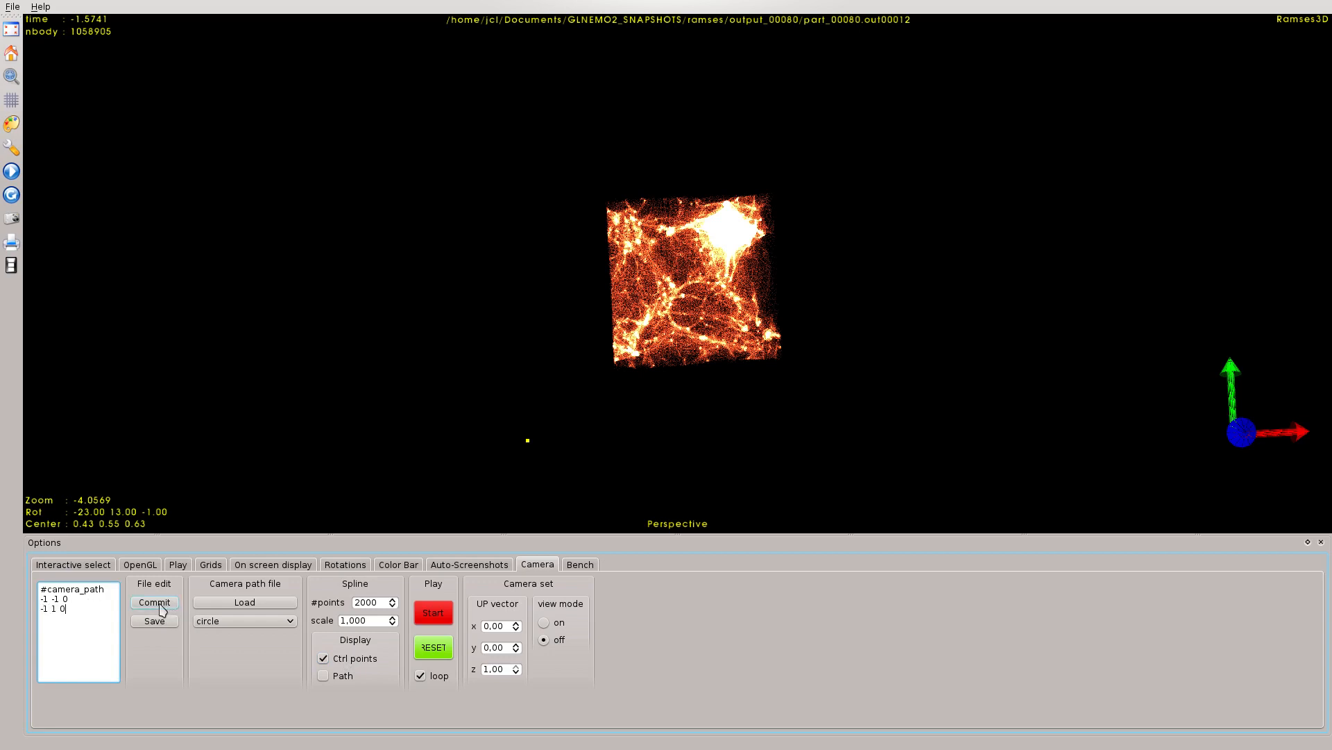
left_click(154, 601)
type("1 1")
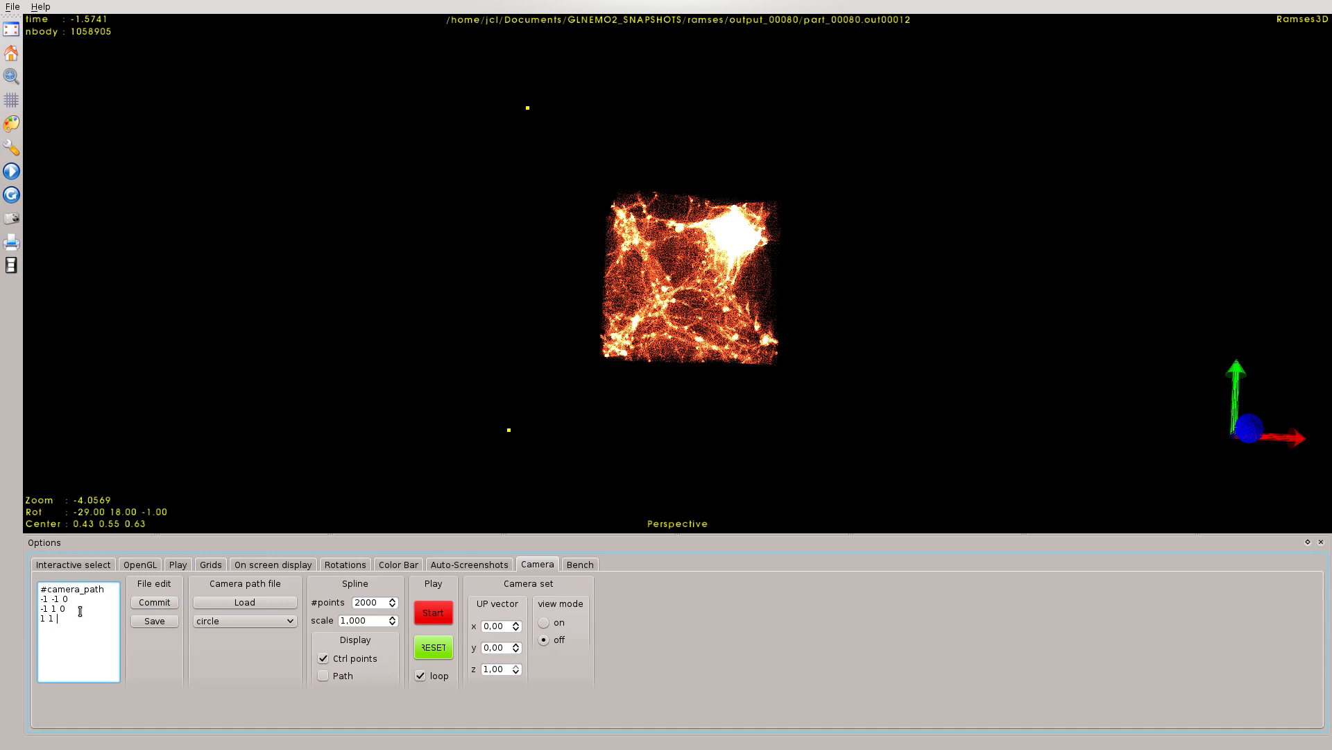
type("0")
type("1 -1 0")
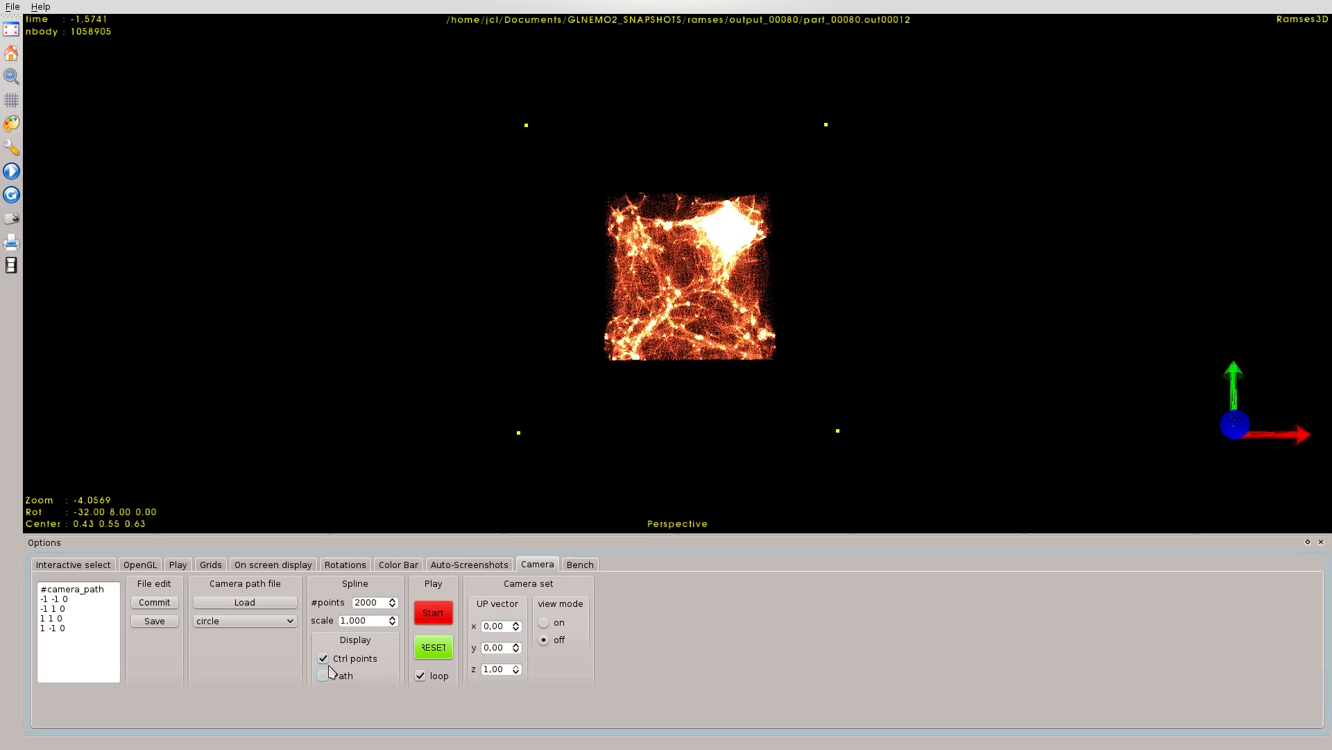
Step: Display the interpolated camera path spline arching around the particle cube
left_click(323, 674)
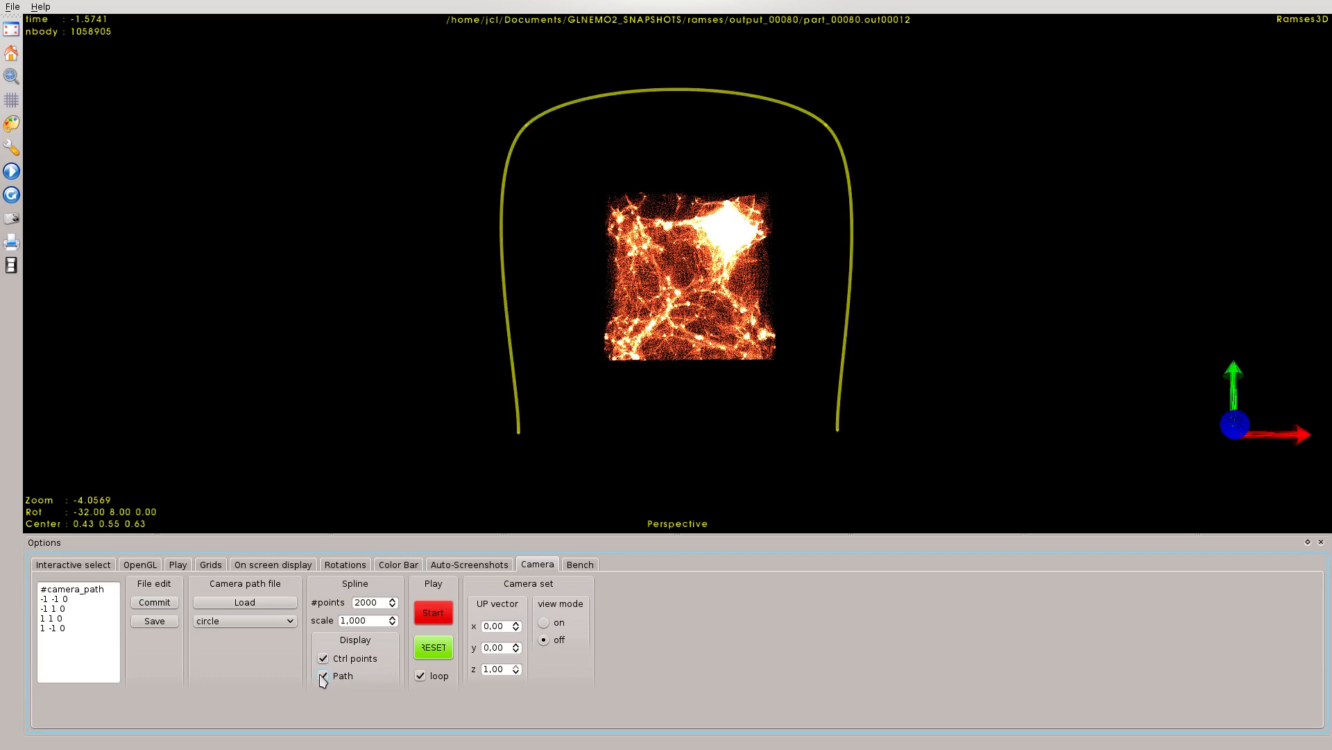
left_click(323, 675)
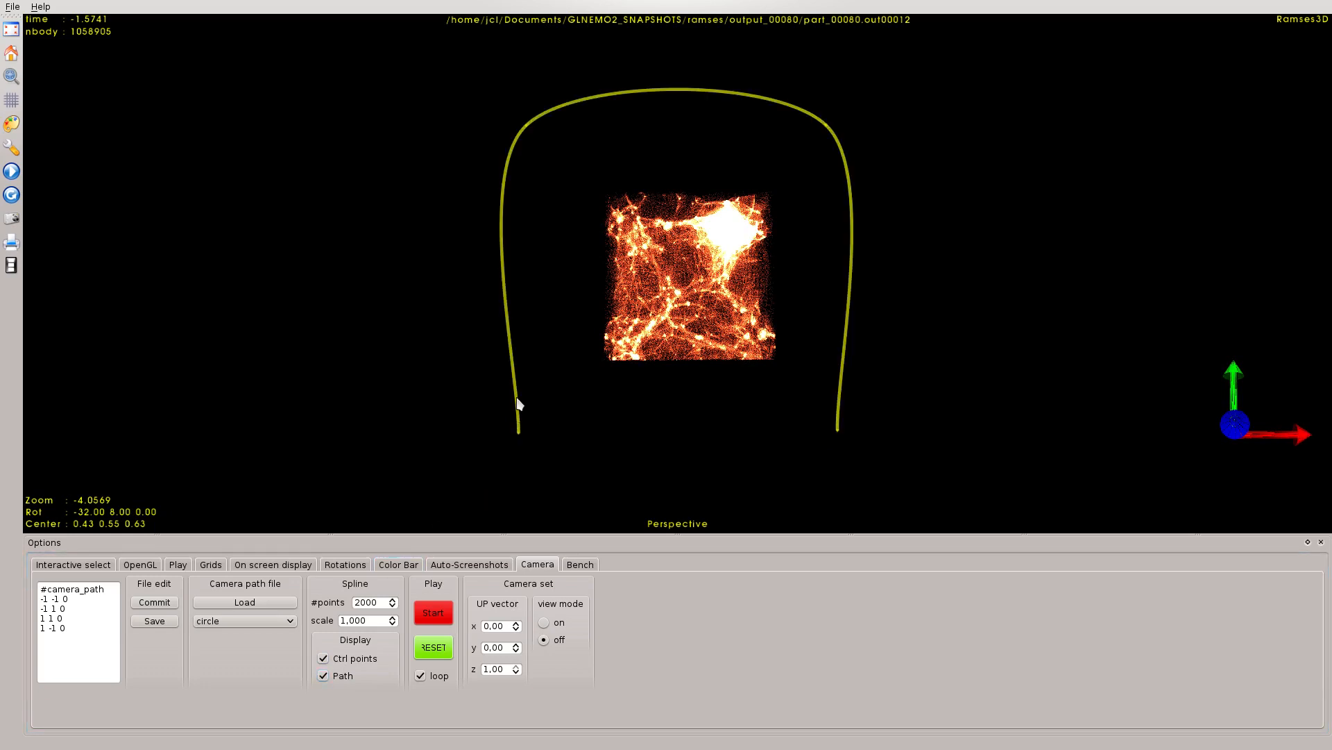
mouse_move(528, 411)
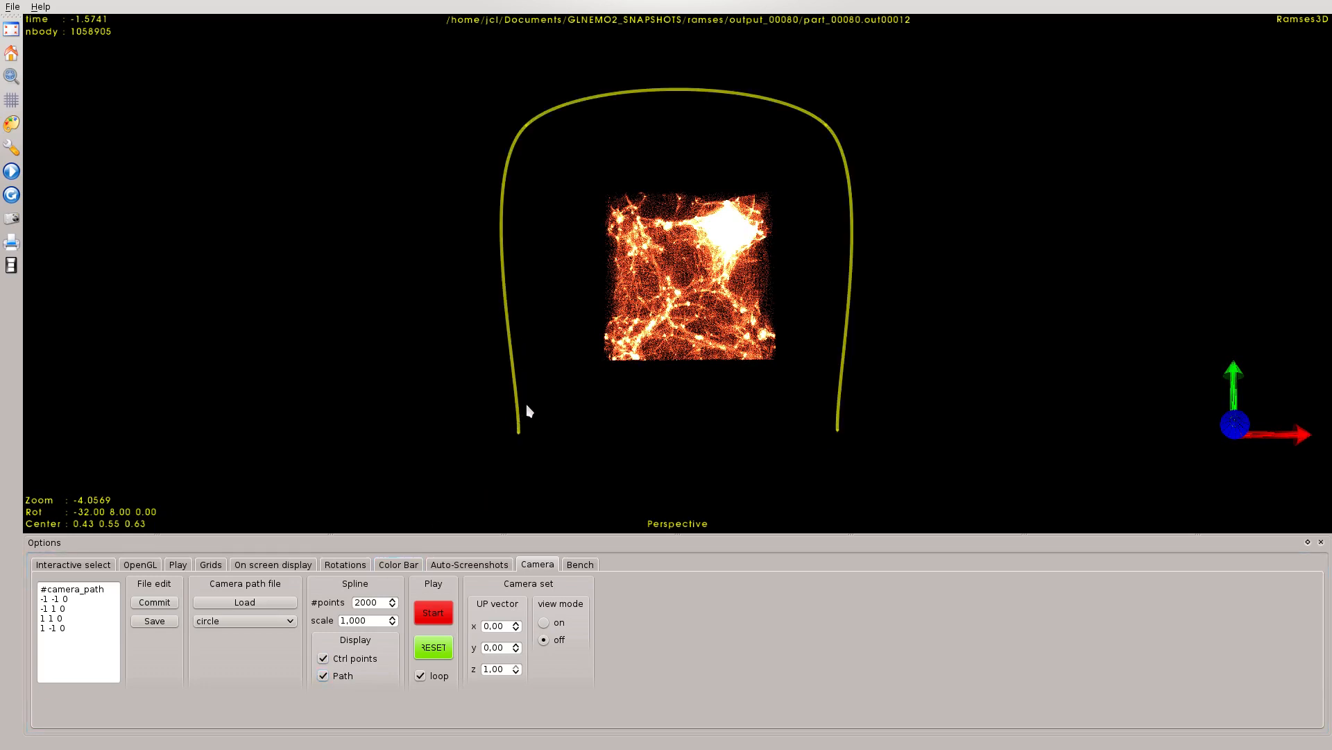
mouse_move(722, 106)
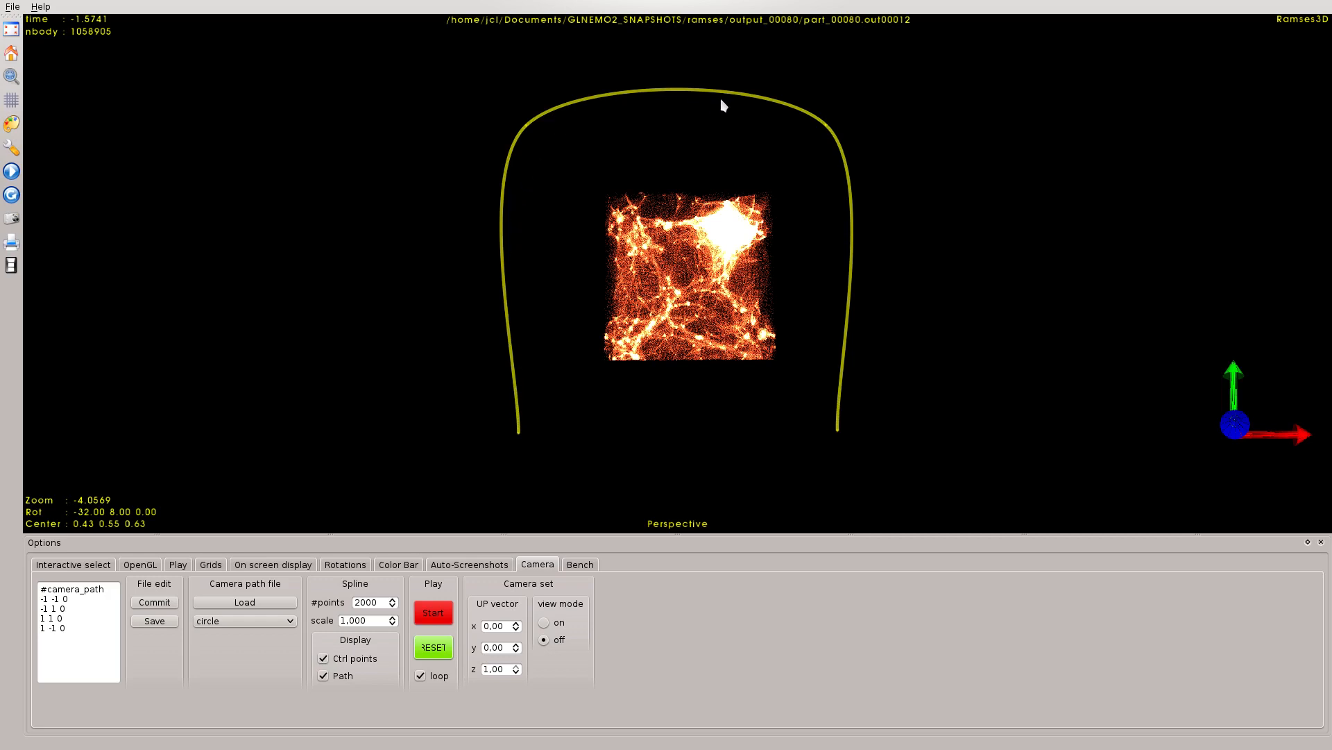
left_click(323, 675)
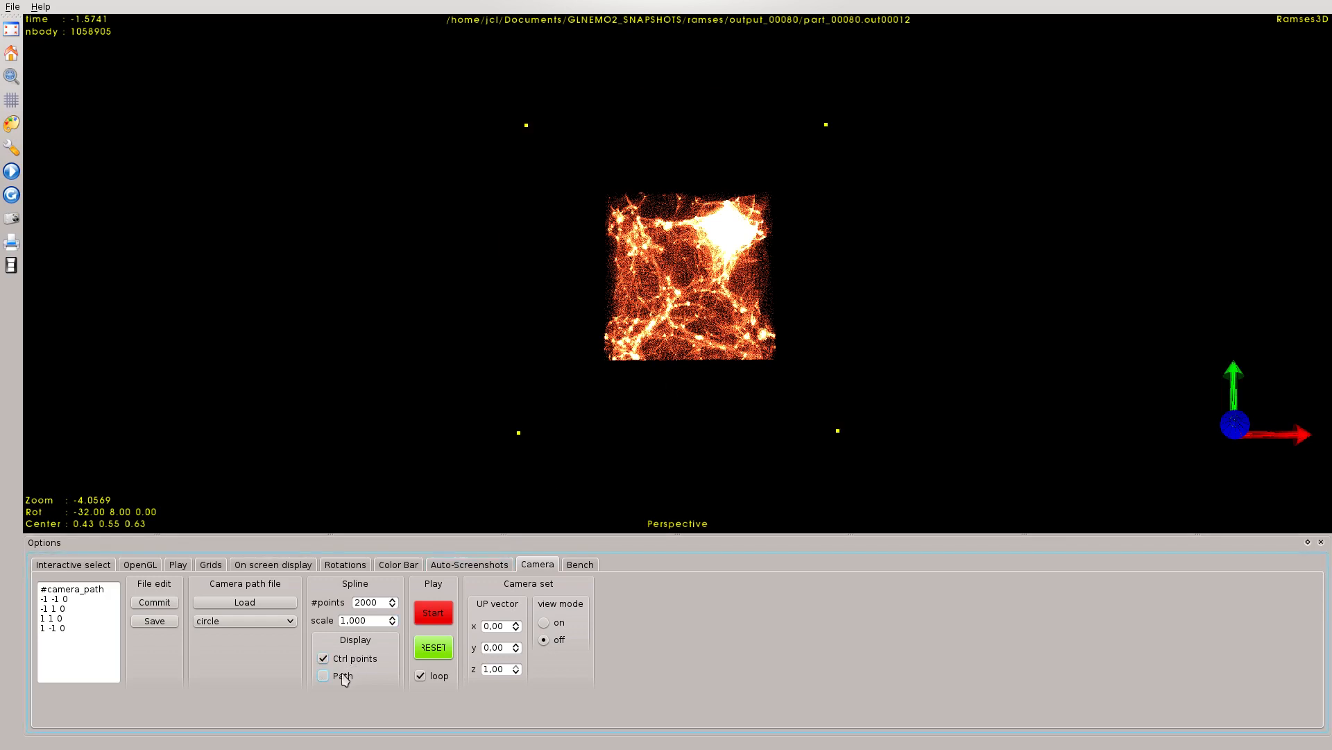
left_click(323, 675)
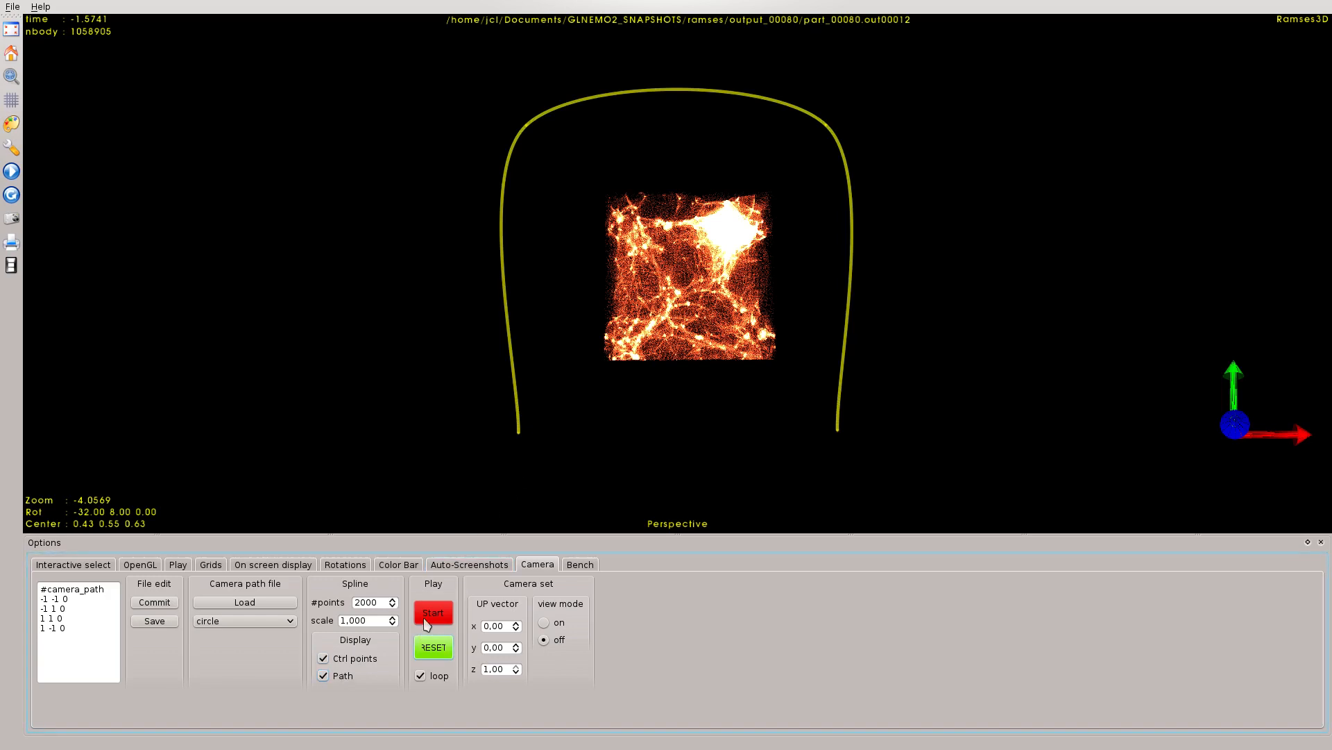
mouse_move(516, 389)
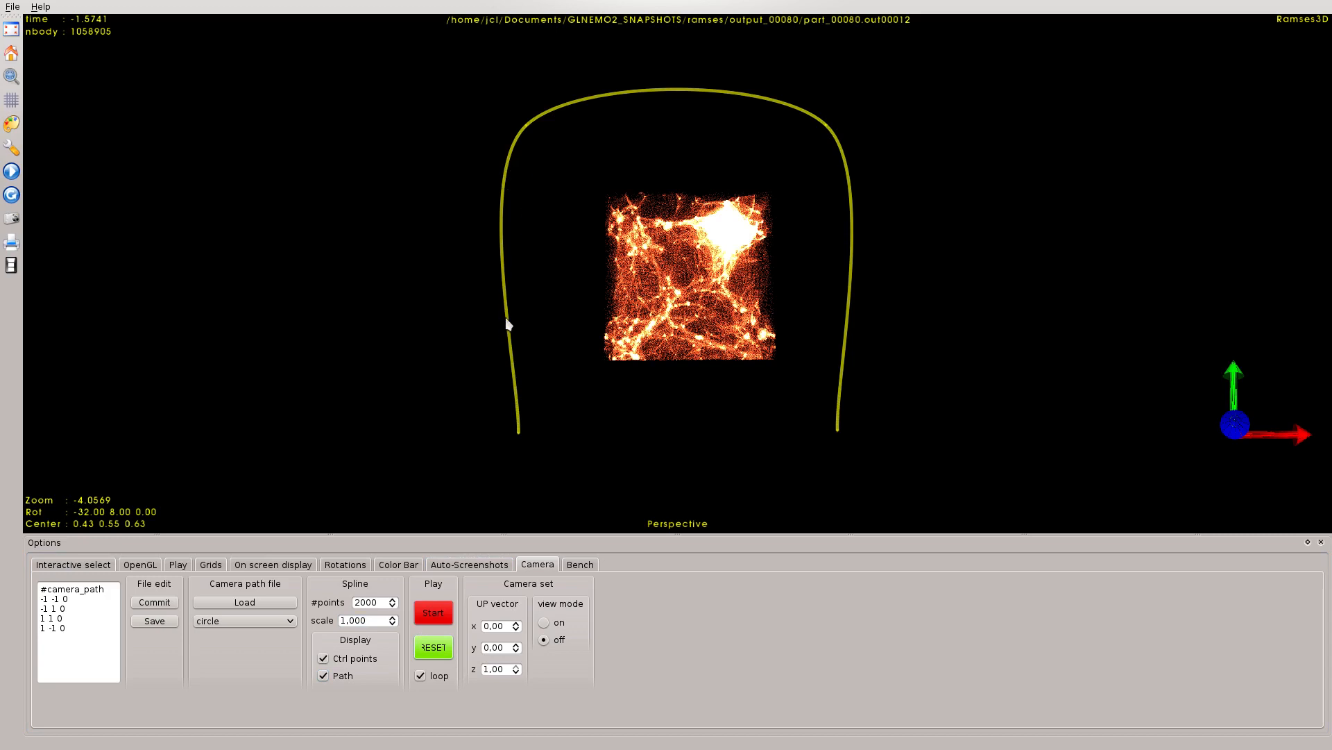
mouse_move(677, 280)
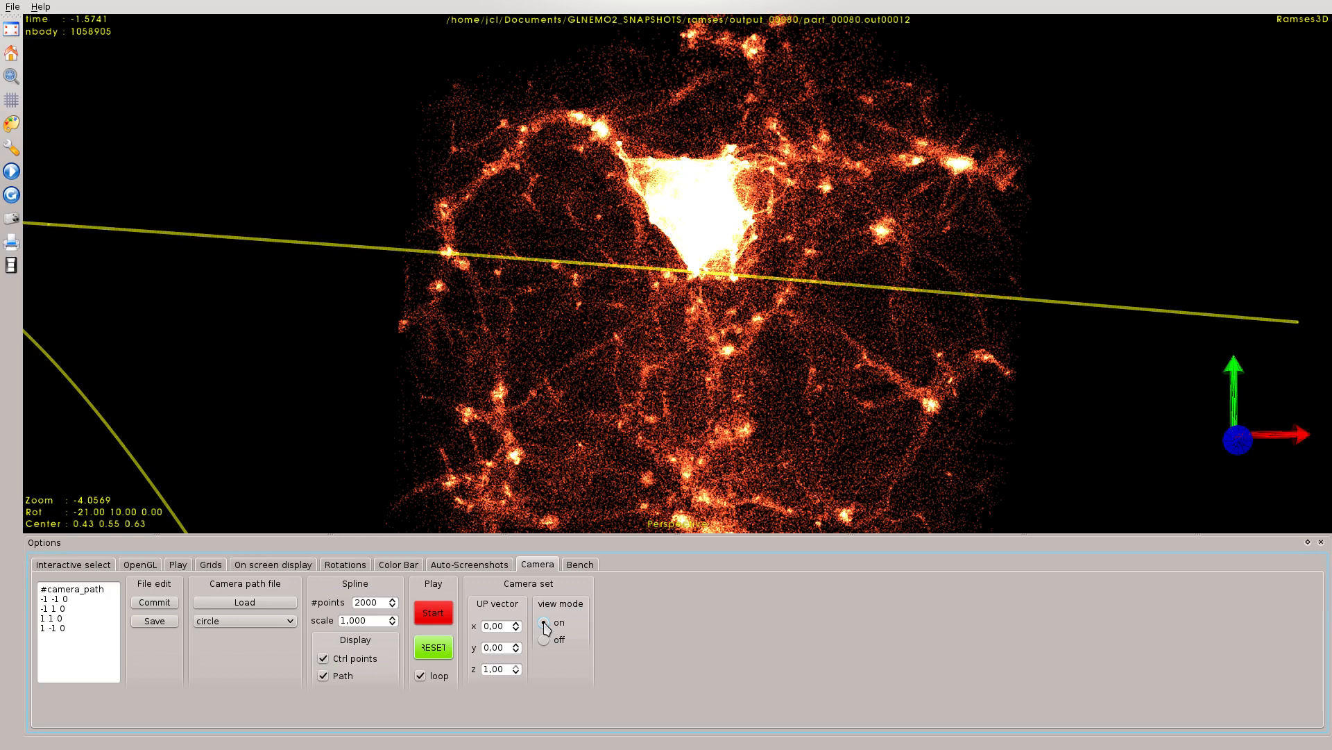
left_click(545, 638)
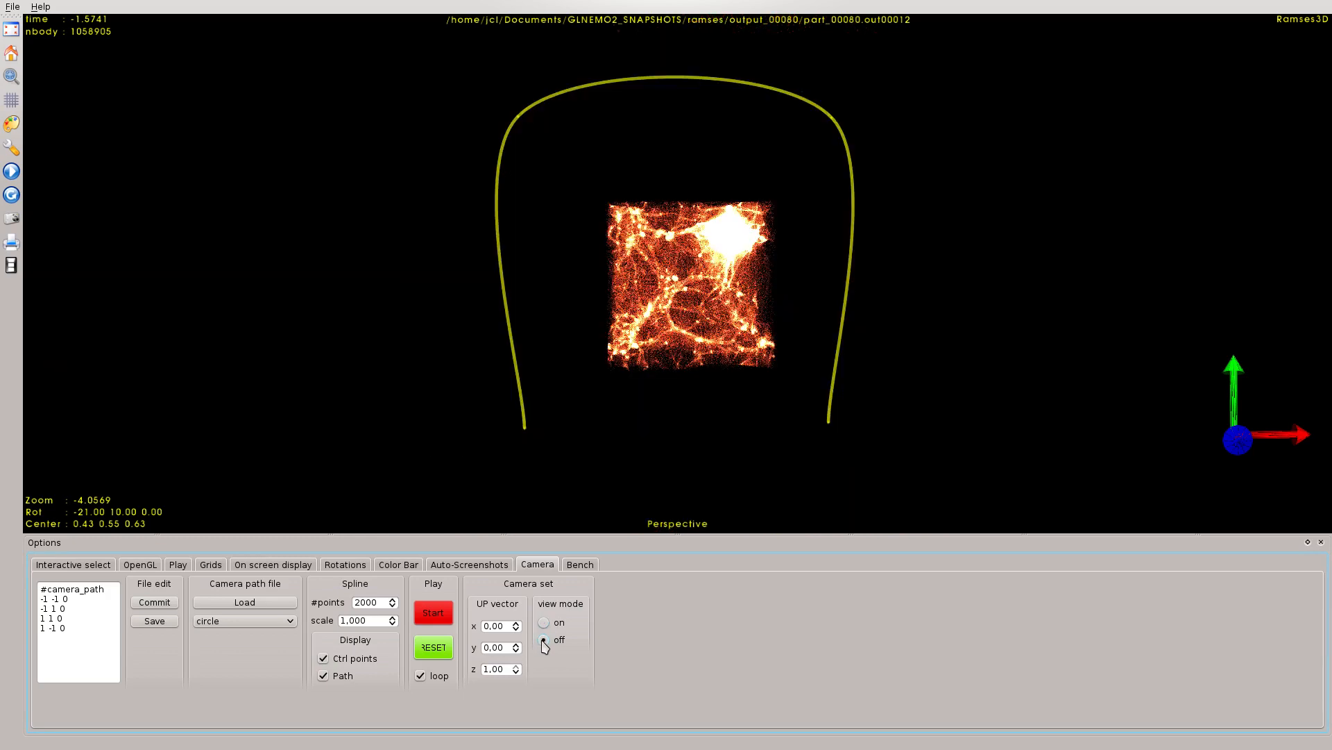
left_click(544, 638)
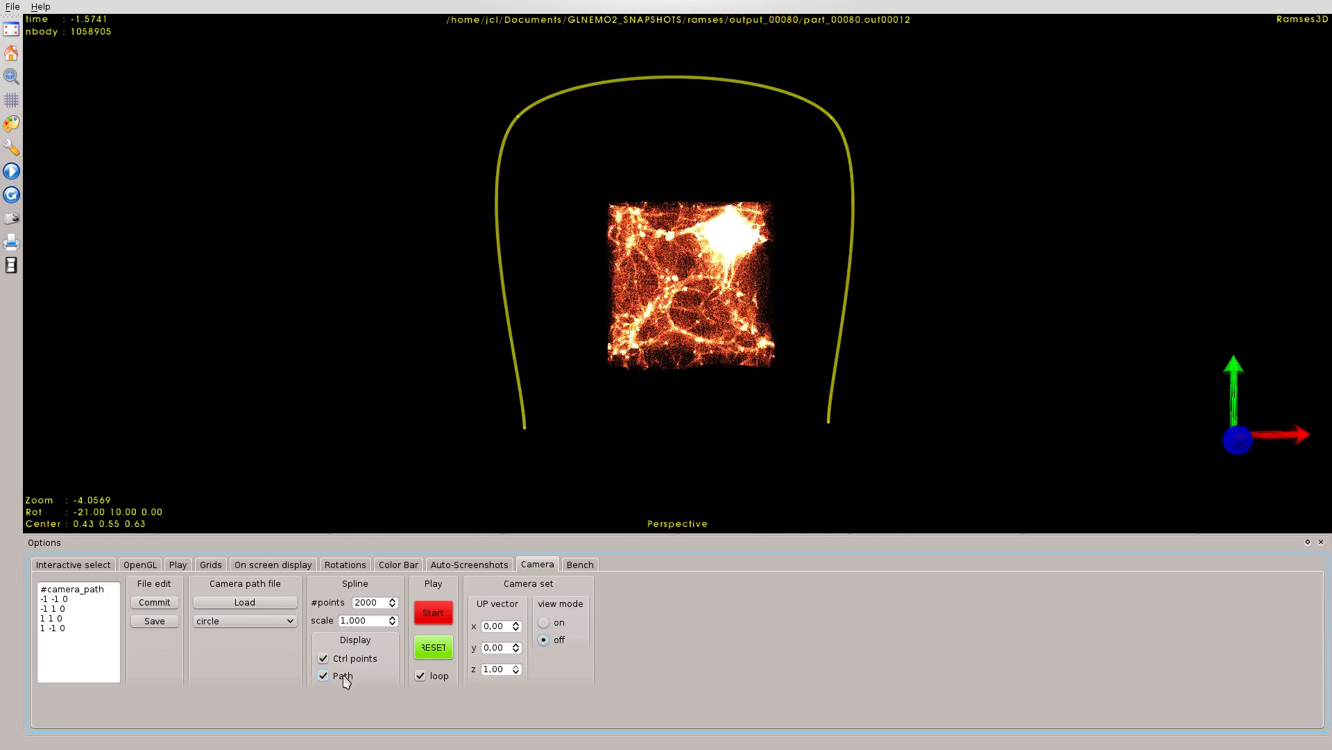
Step: Hide the path curve and fly the camera along the custom square path
left_click(324, 675)
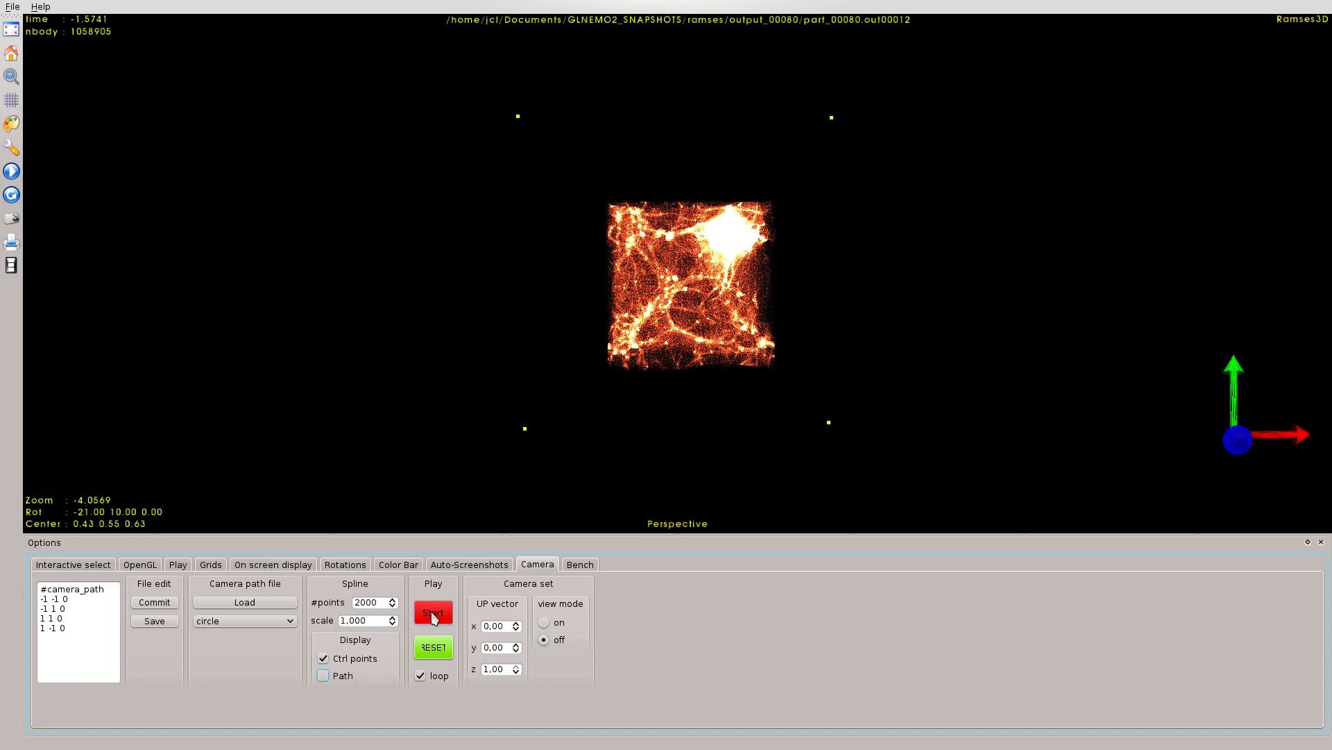
left_click(433, 612)
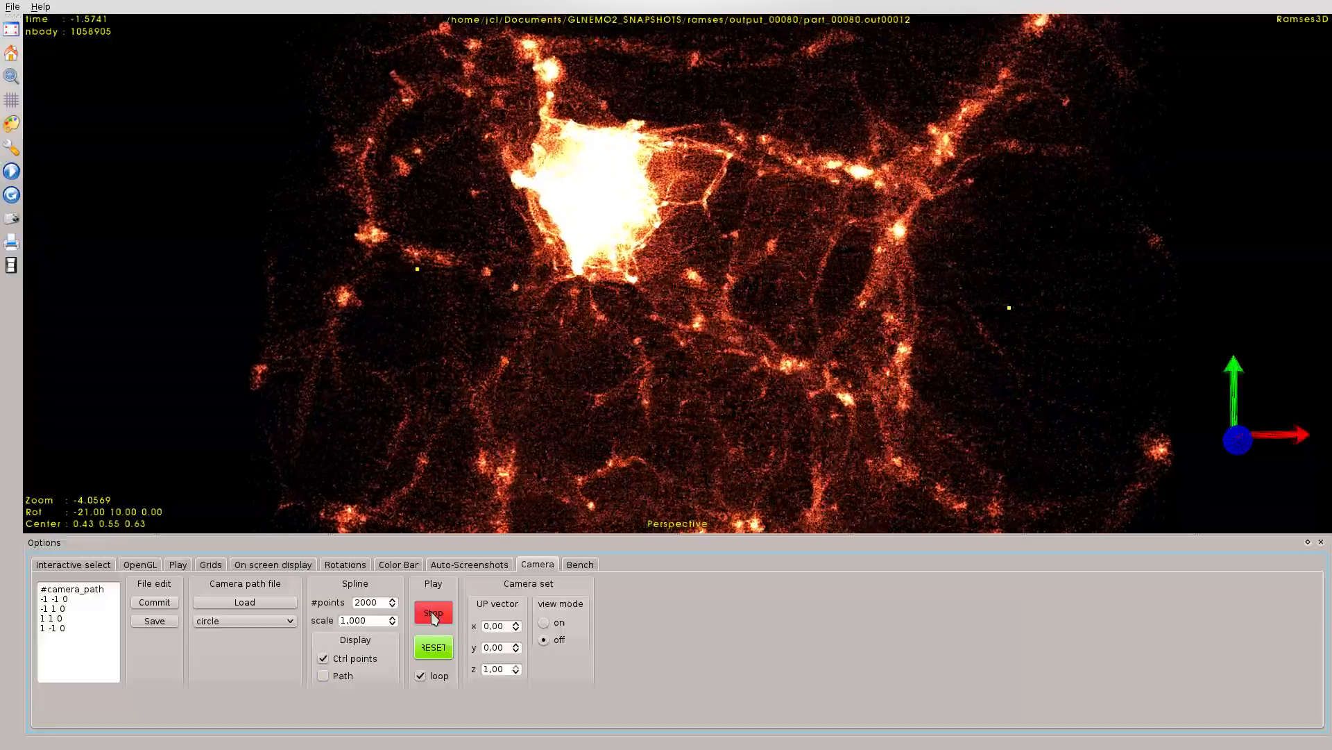
left_click(433, 612)
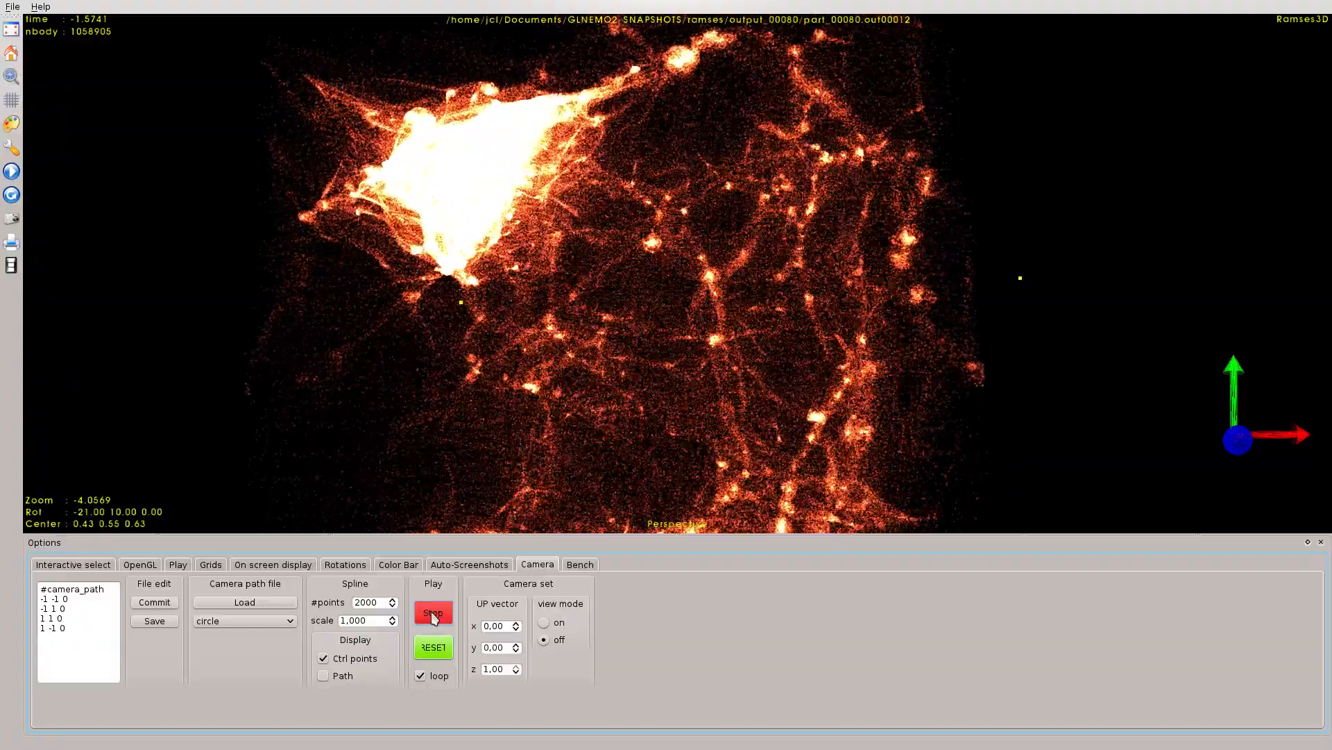
left_click(433, 612)
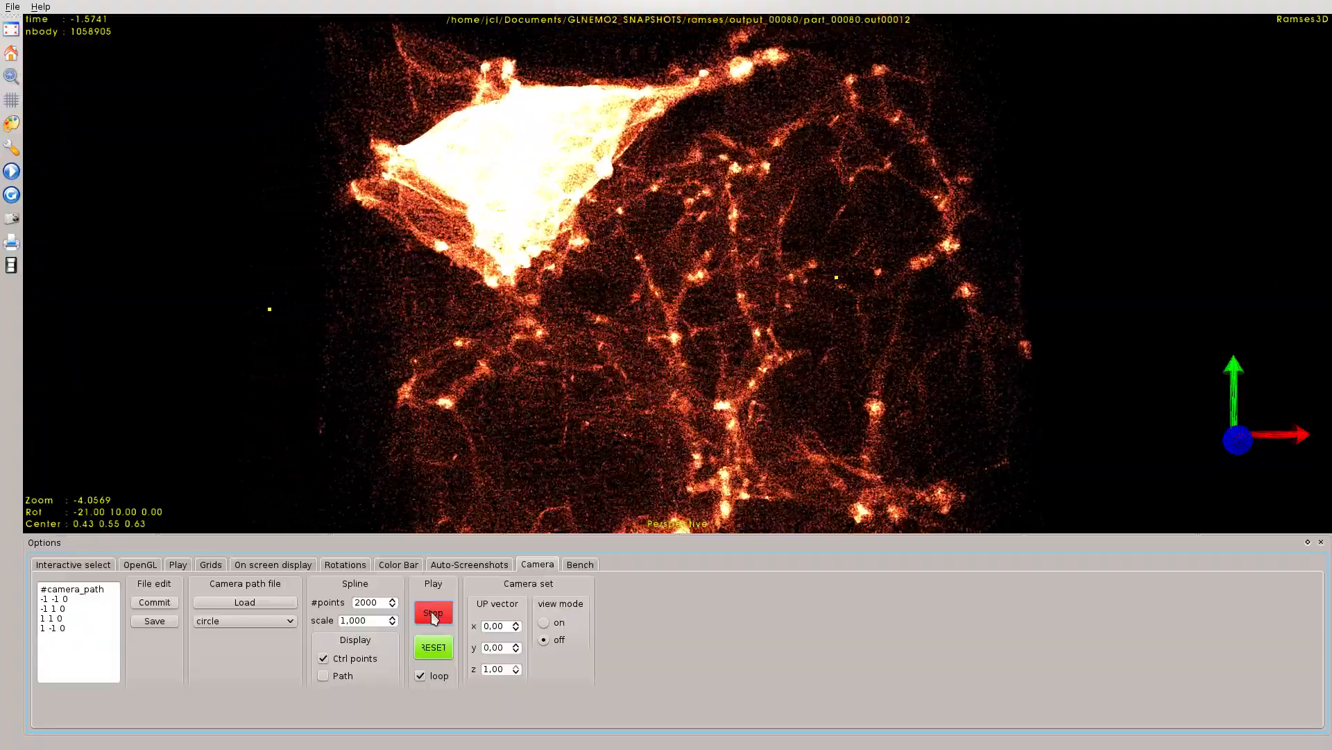
left_click(433, 613)
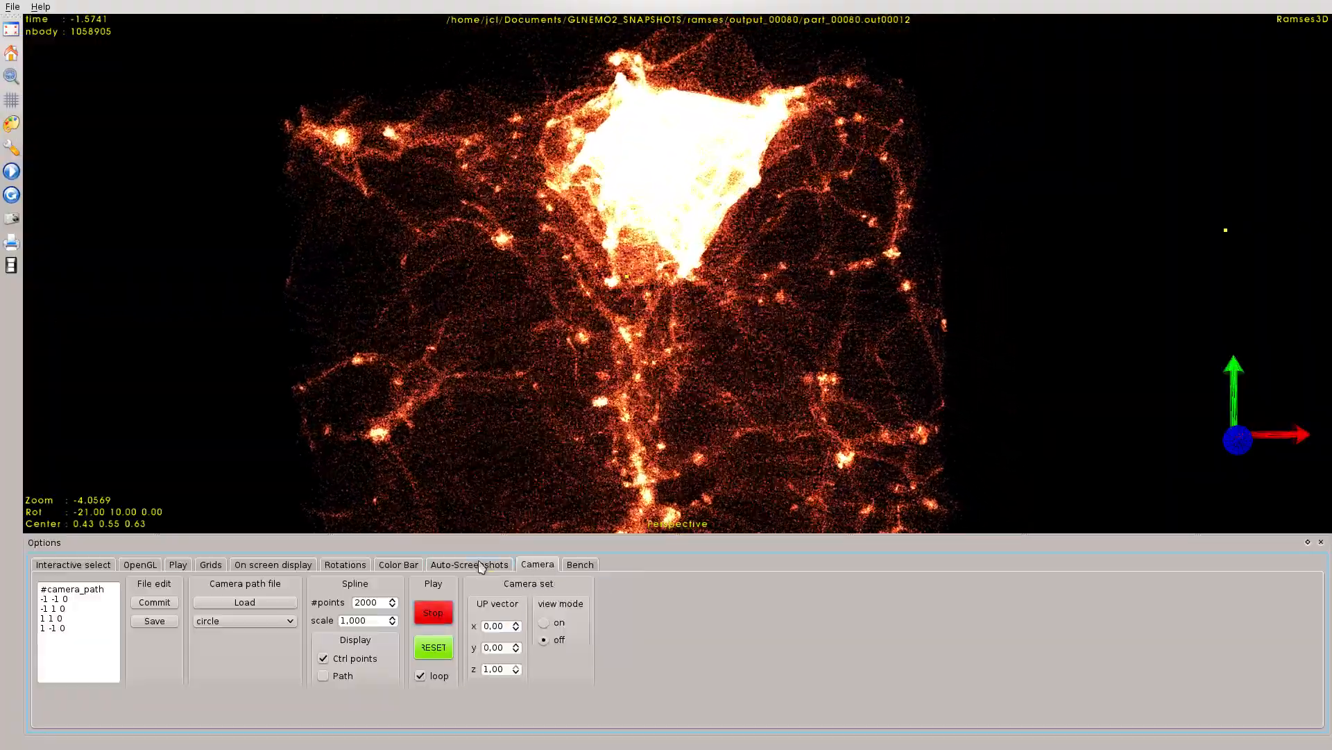
left_click(468, 564)
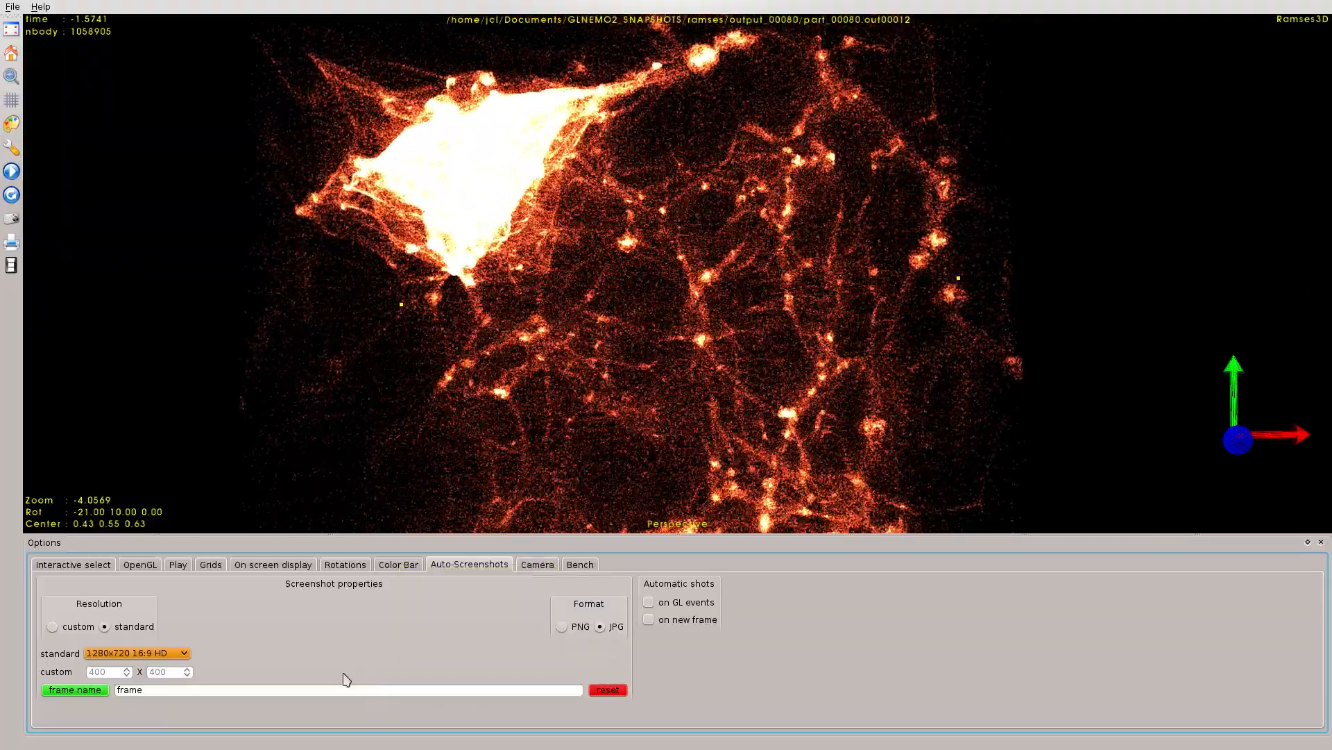
Step: Return to the Camera settings with the flight stopped at its starting framing
left_click(536, 564)
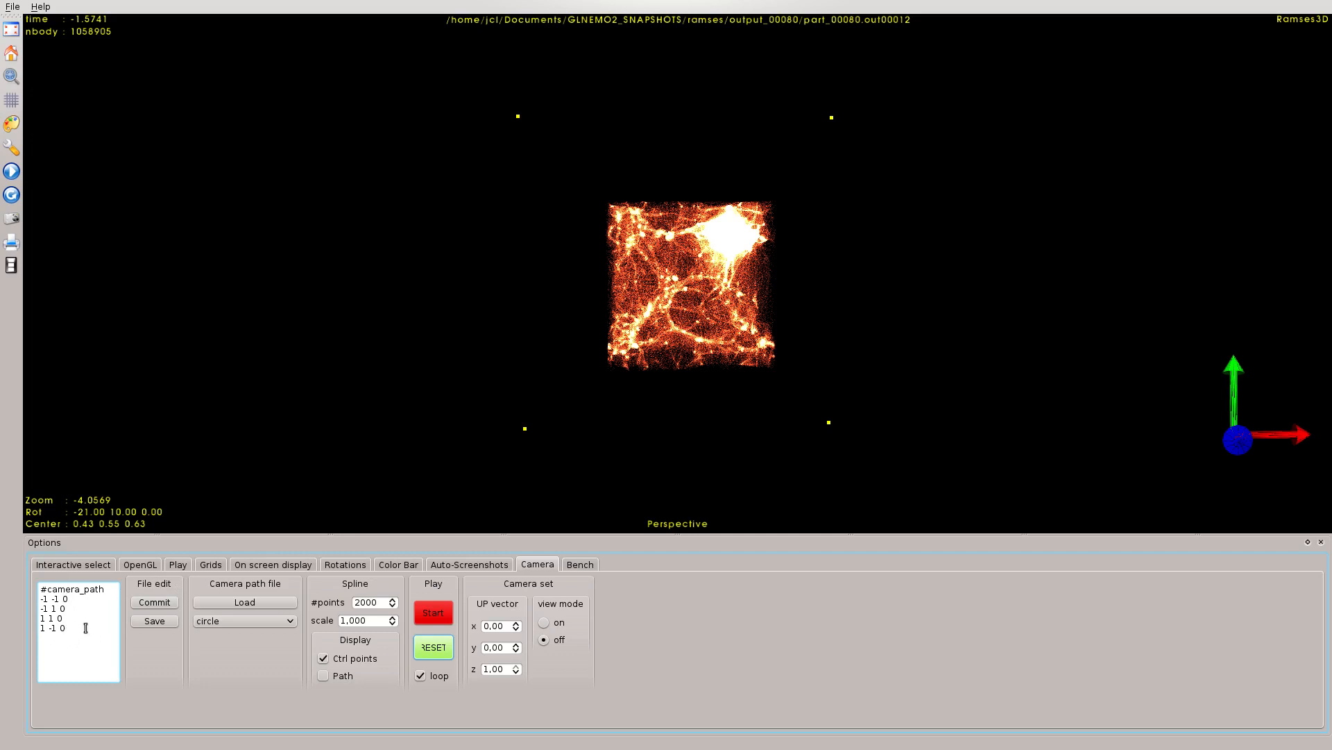
Step: Save the four-point camera path as 'mycamera' in the CAMERA_PATH folder
left_click(154, 622)
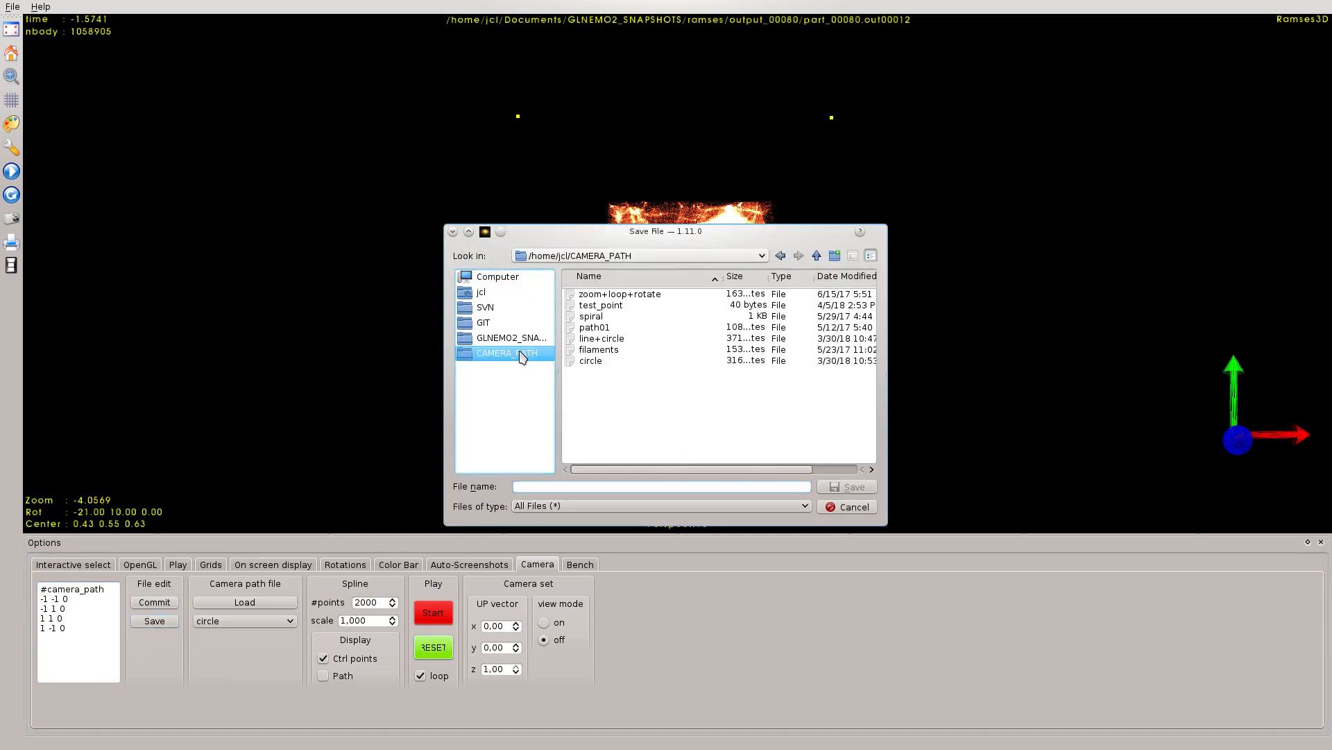
left_click(662, 486)
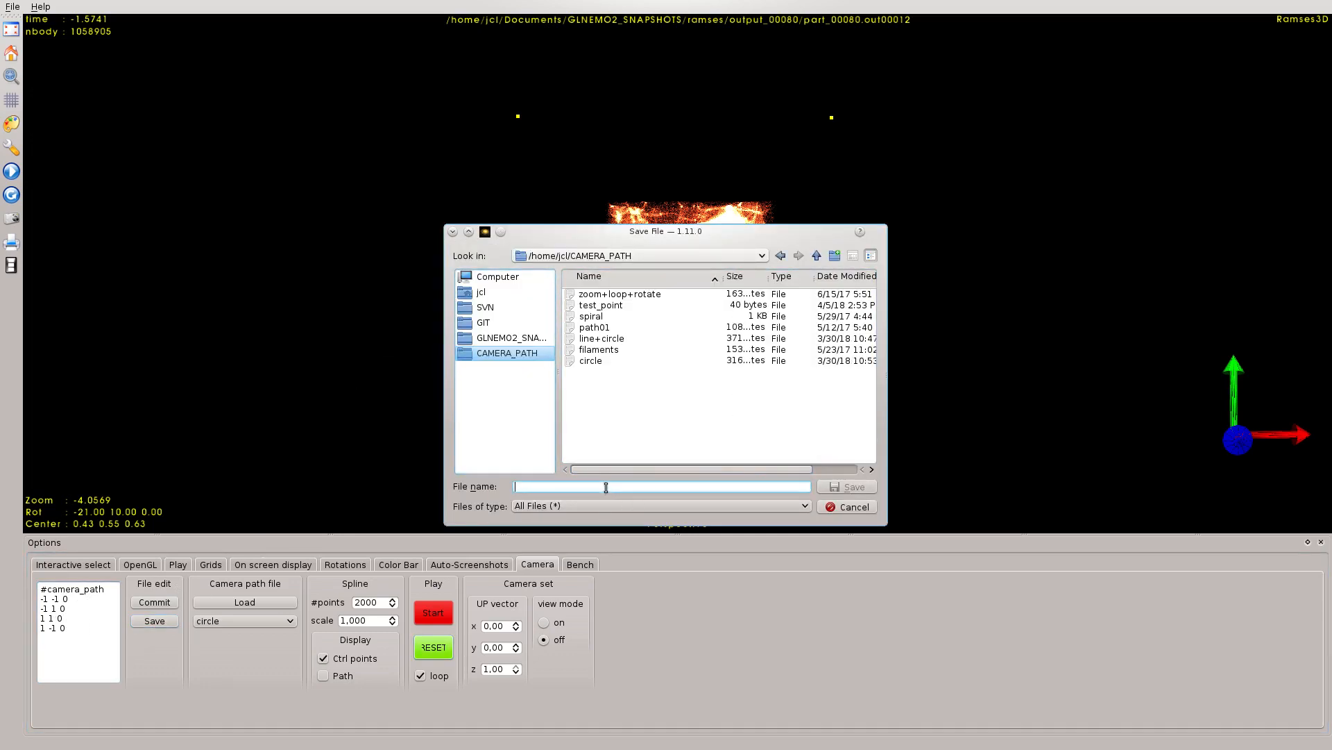
type("m")
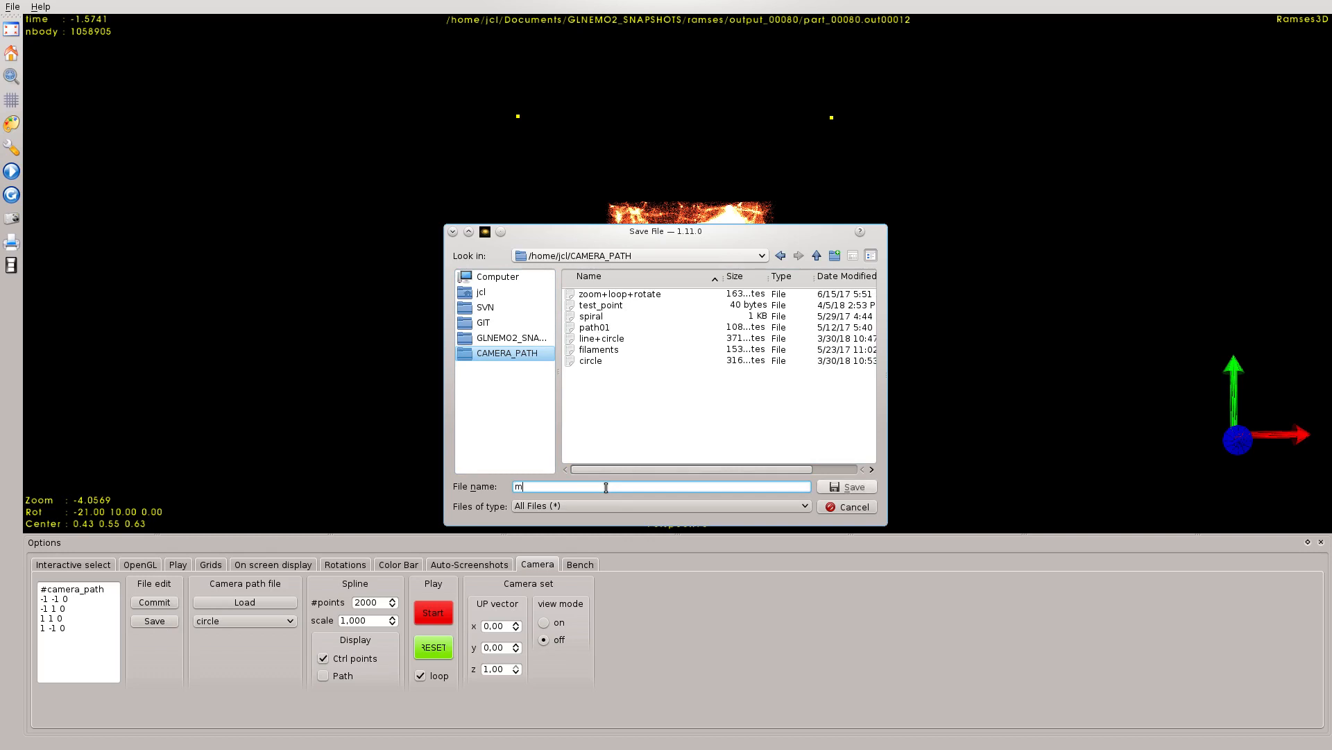
type("ycamera")
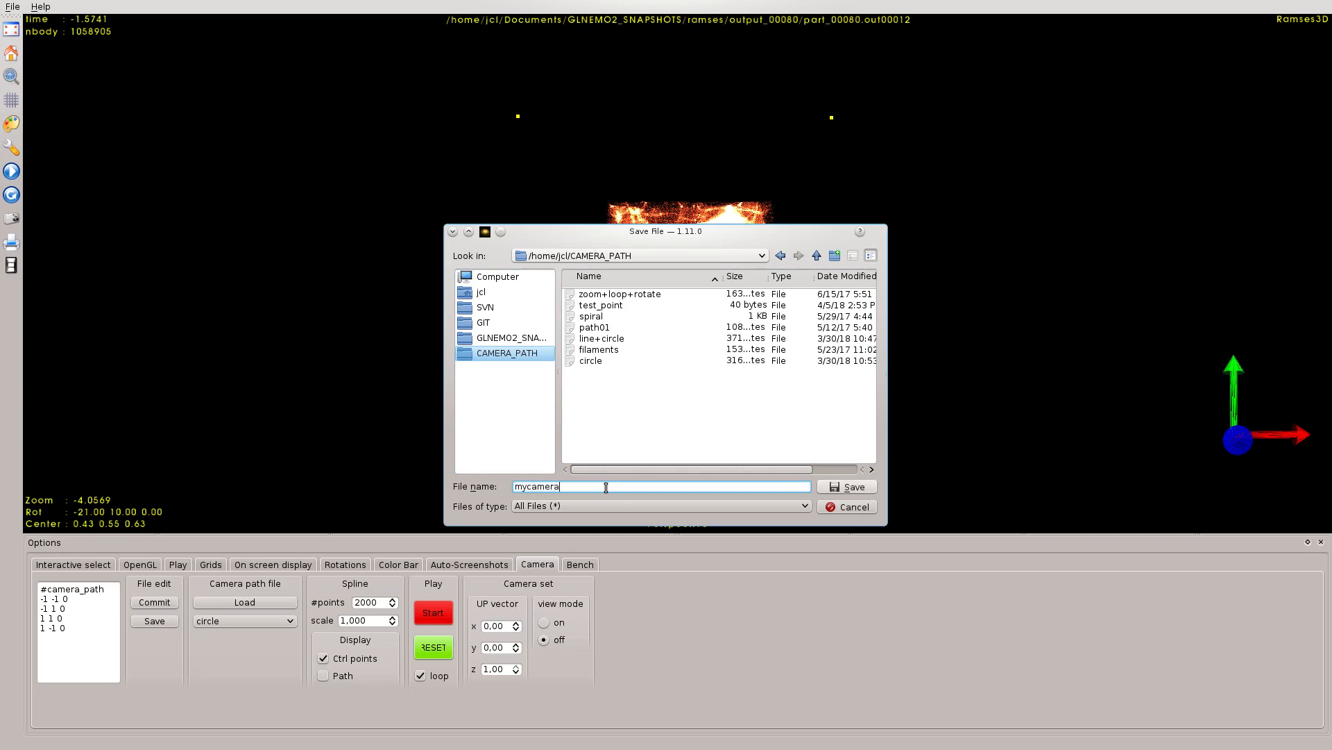
left_click(847, 486)
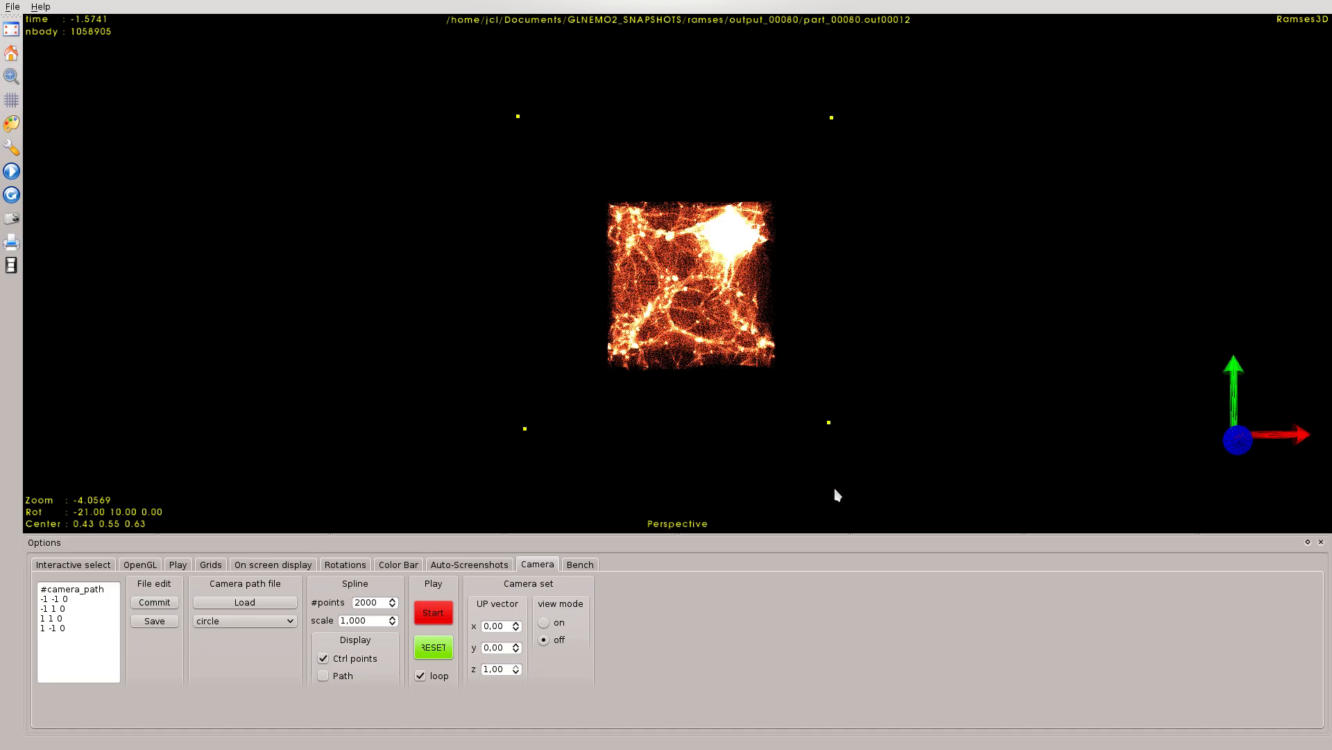
mouse_move(698, 434)
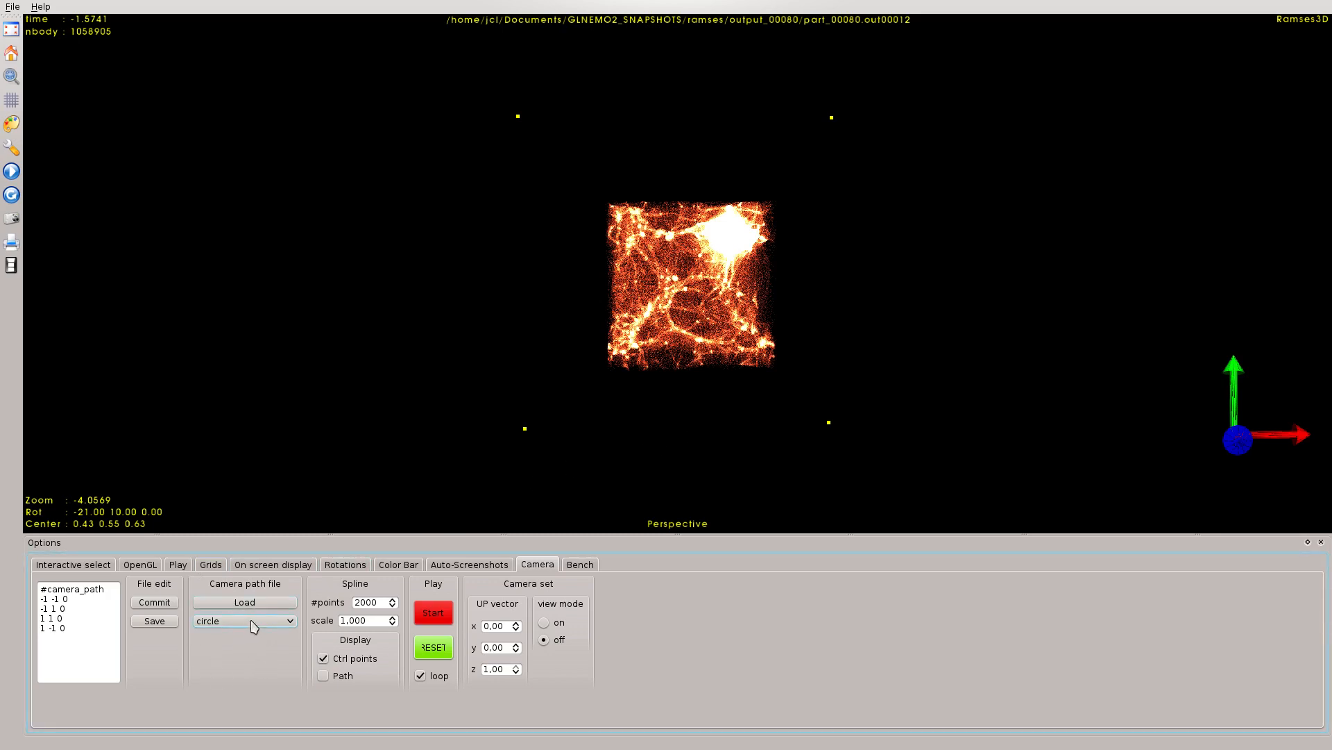
mouse_move(244, 620)
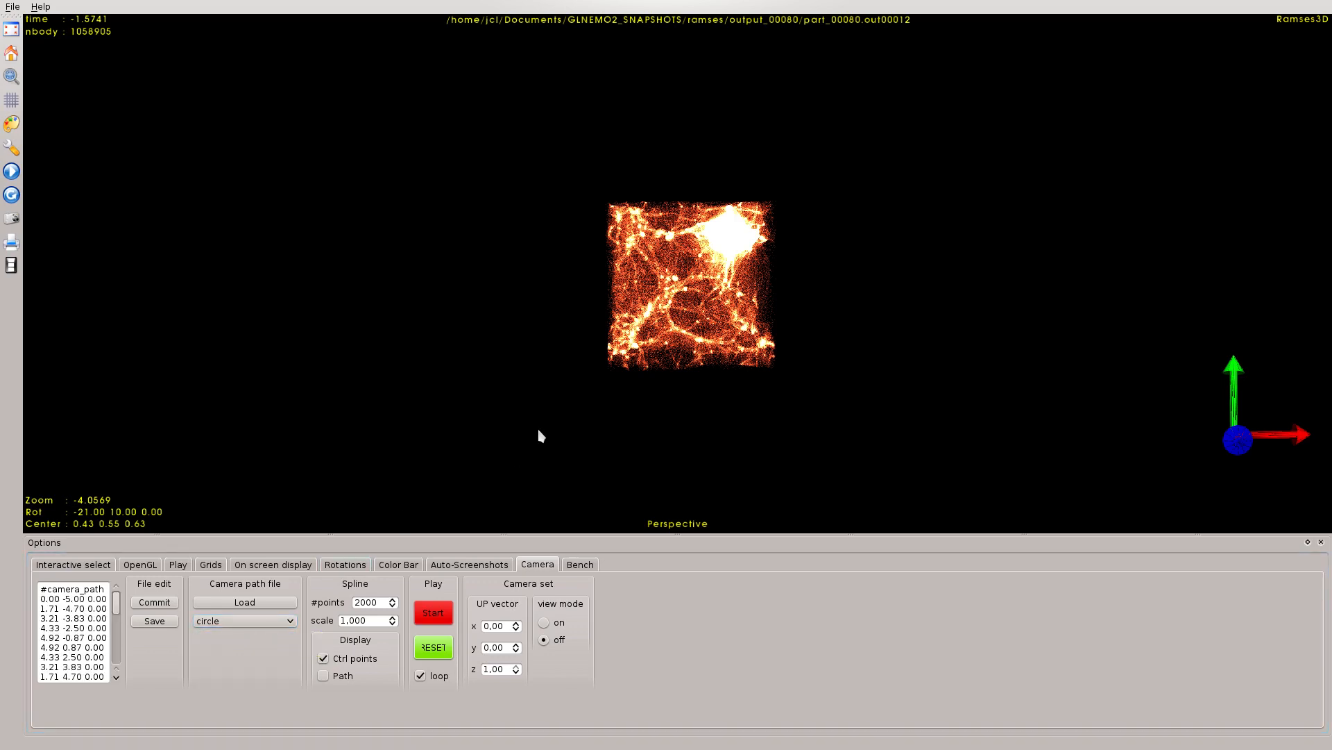
Step: Show the preset circle path as a line and set its spline scale to 0.300
scroll("down", 3)
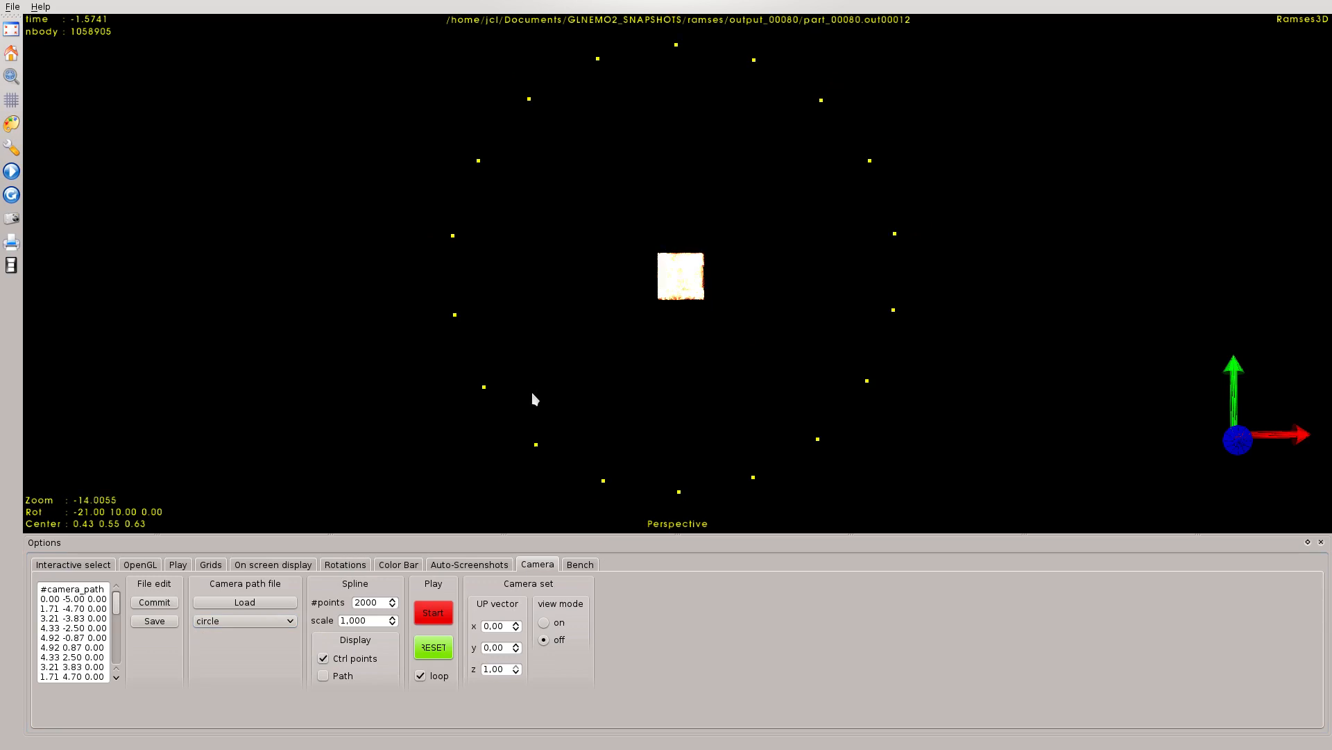
left_click(323, 674)
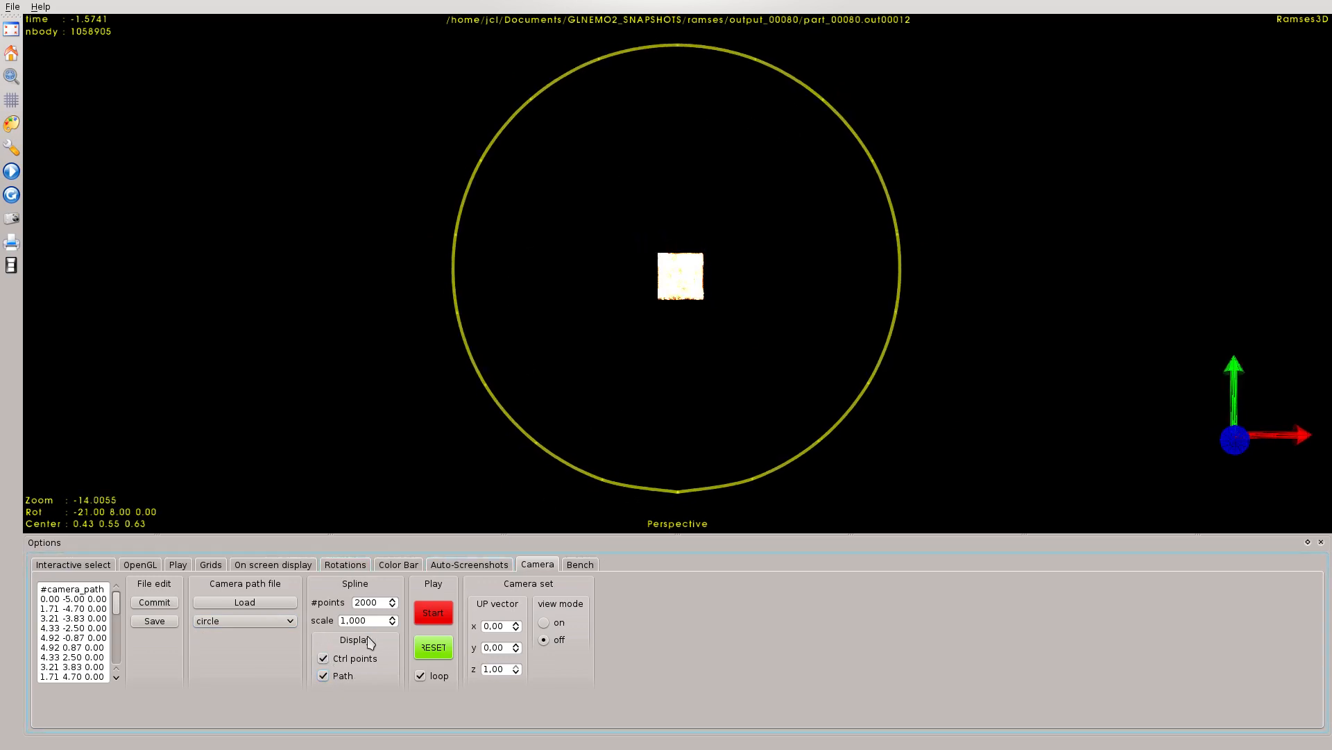
triple_click(365, 620)
type("0,300")
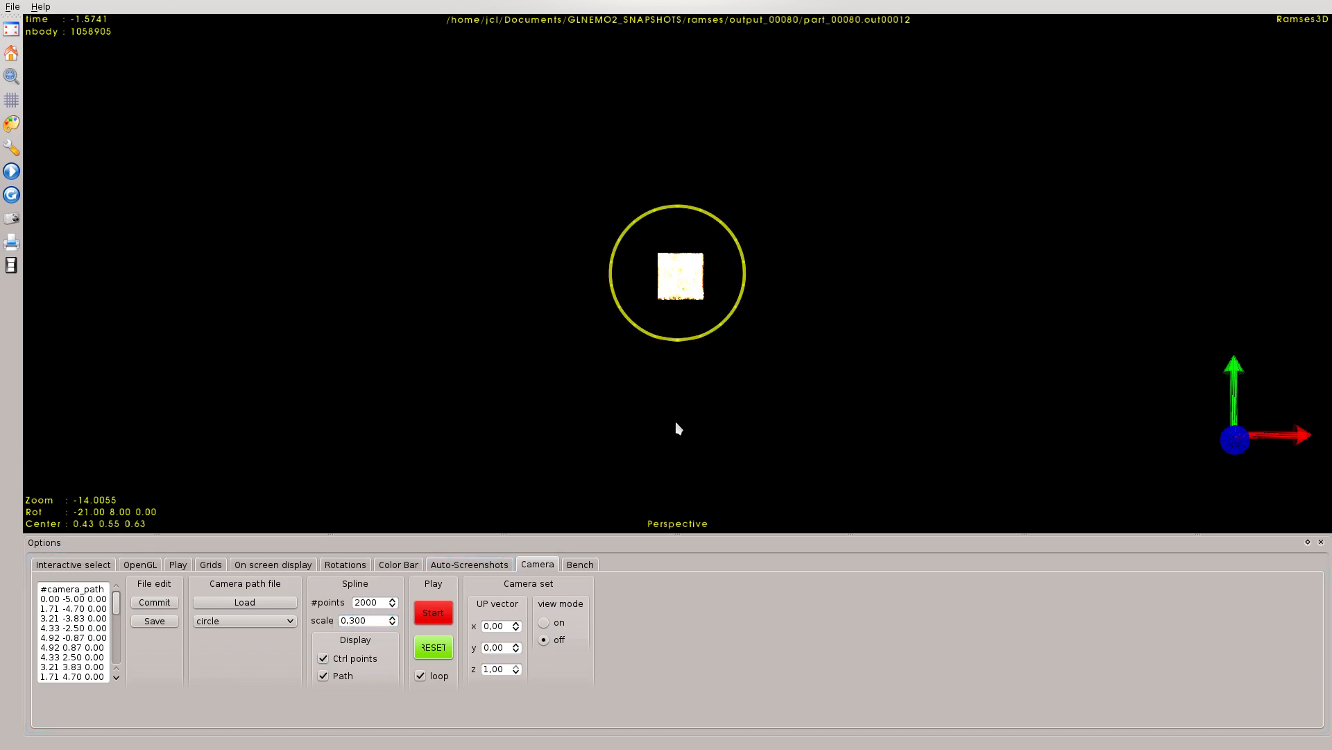
left_click(544, 622)
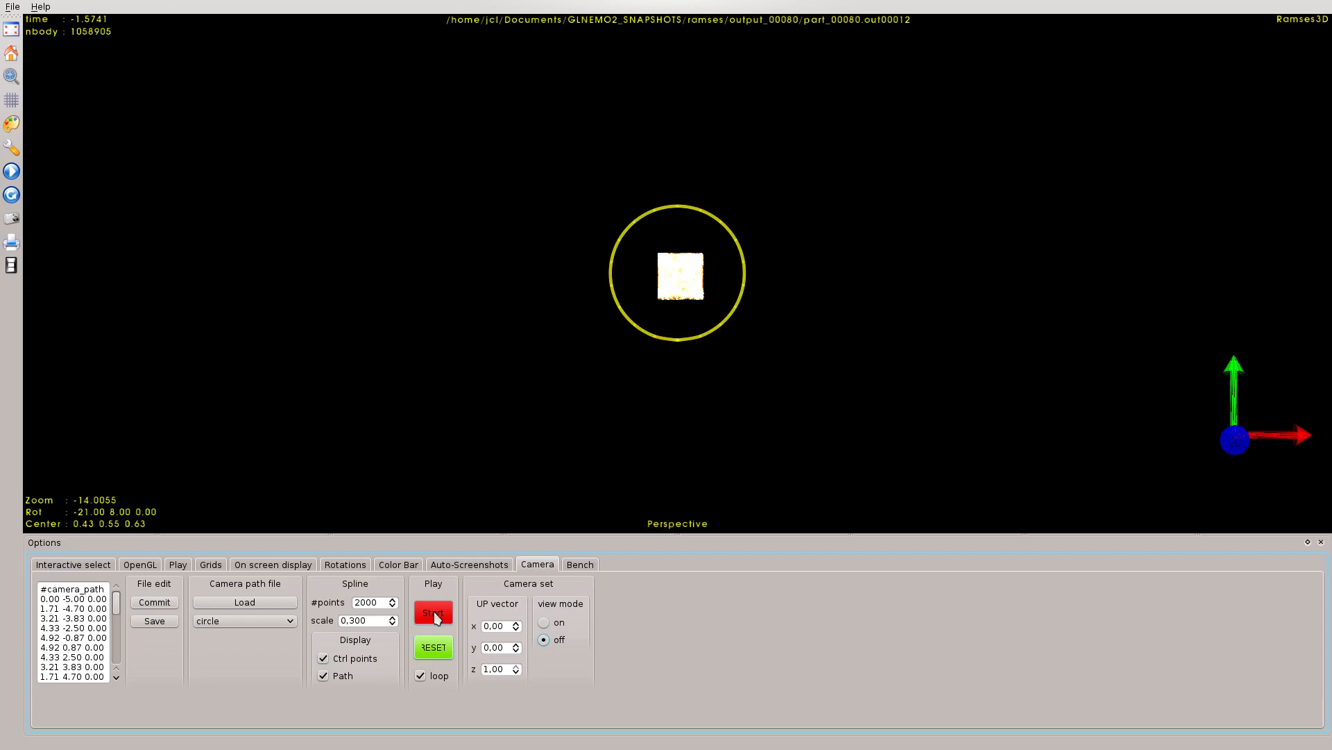
Step: Fly the camera along the circle path with the path line hidden during flight
left_click(433, 612)
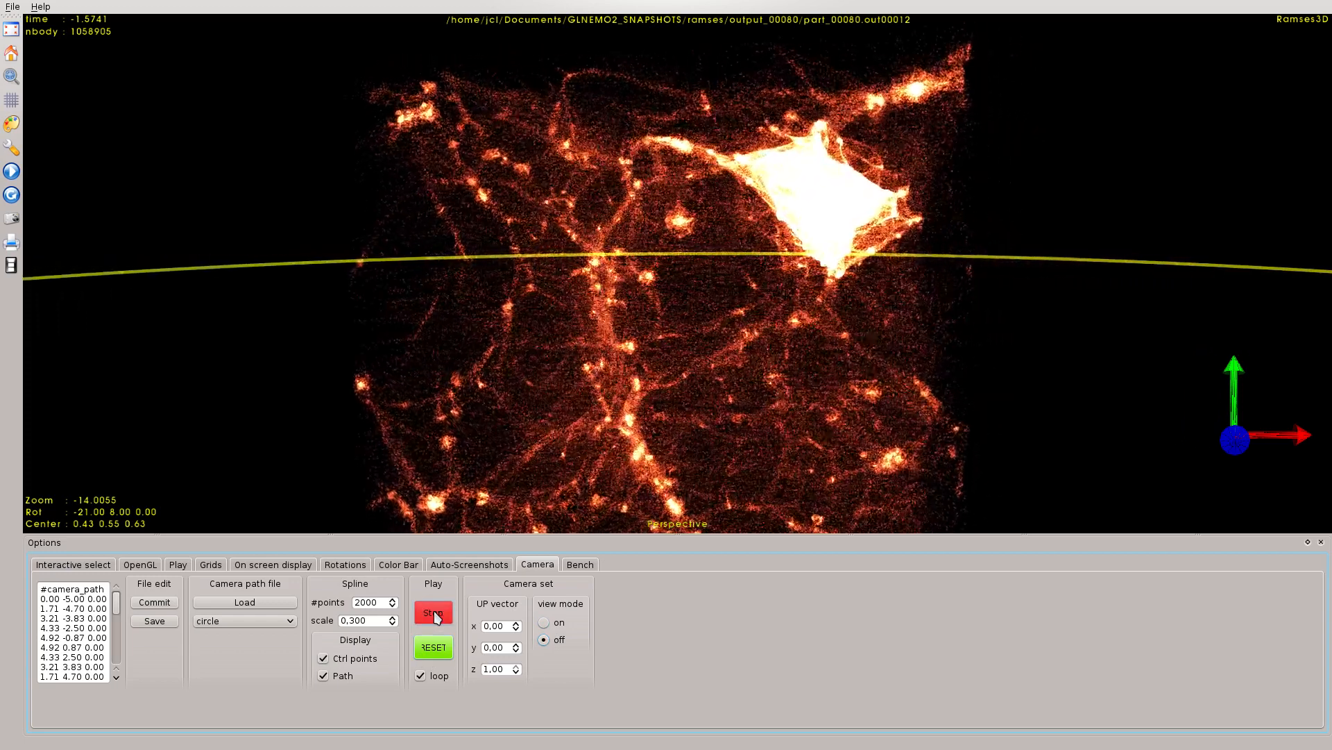
left_click(433, 613)
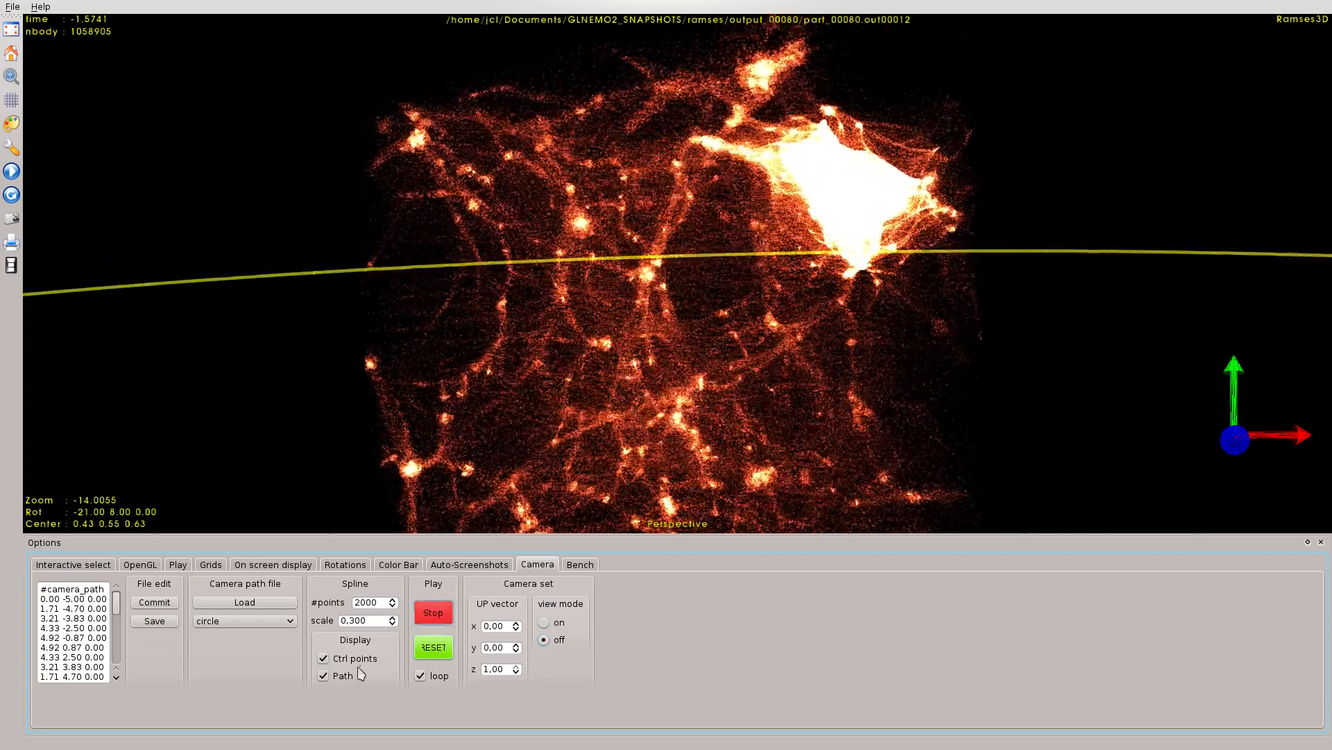
left_click(323, 674)
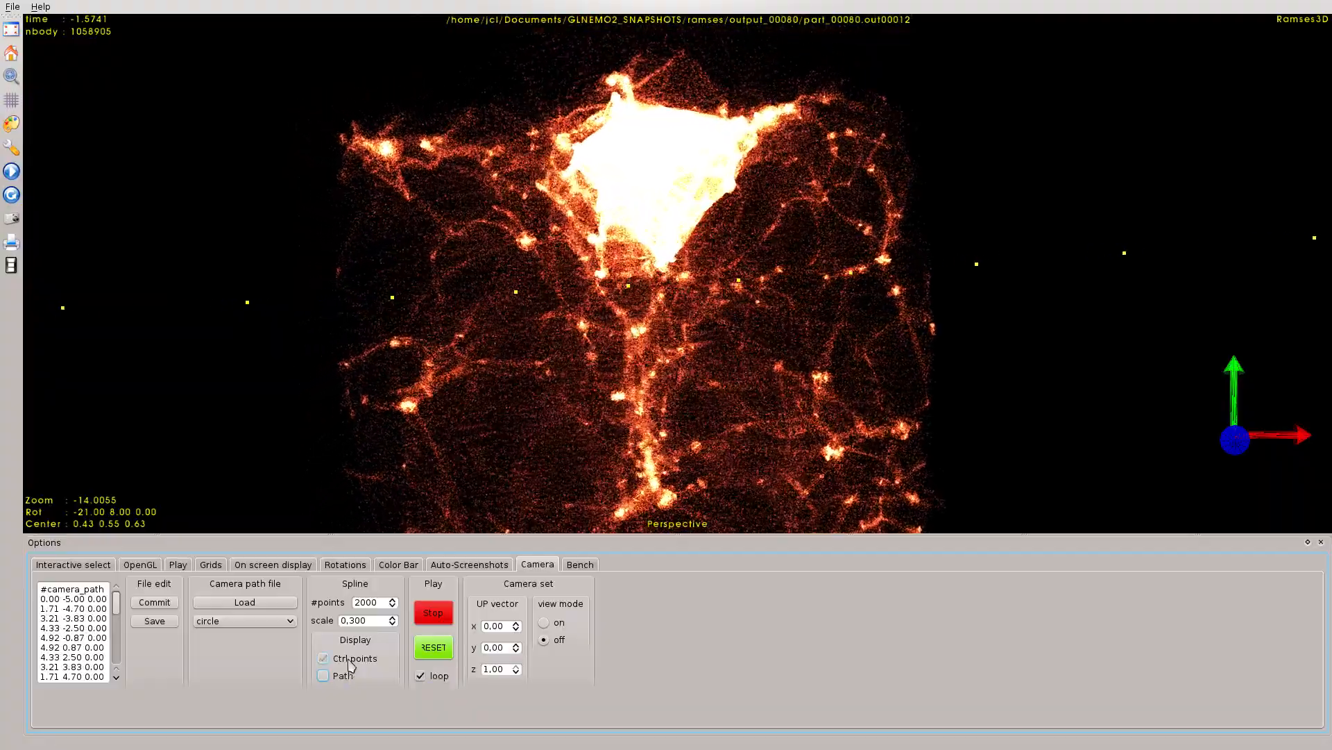
left_click(324, 675)
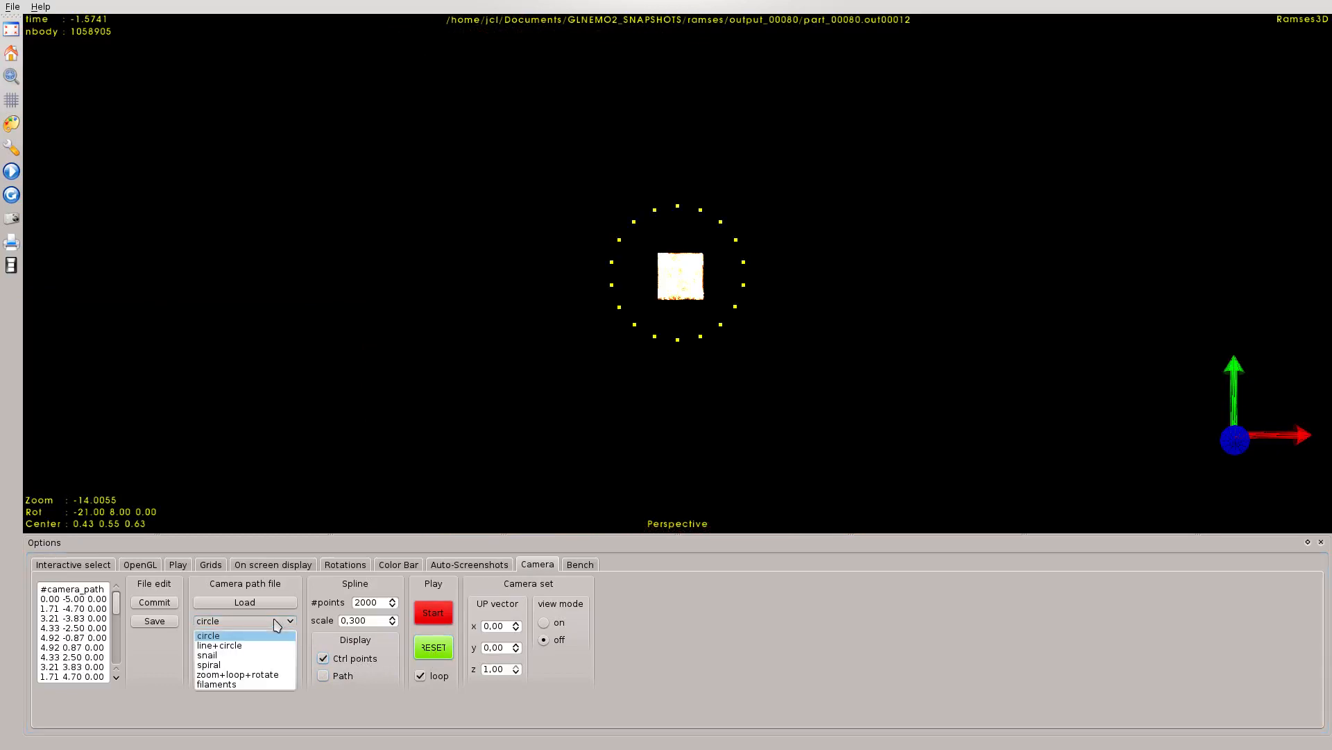
Step: Select the line+circle preset path, show its line and start the camera flight
left_click(220, 645)
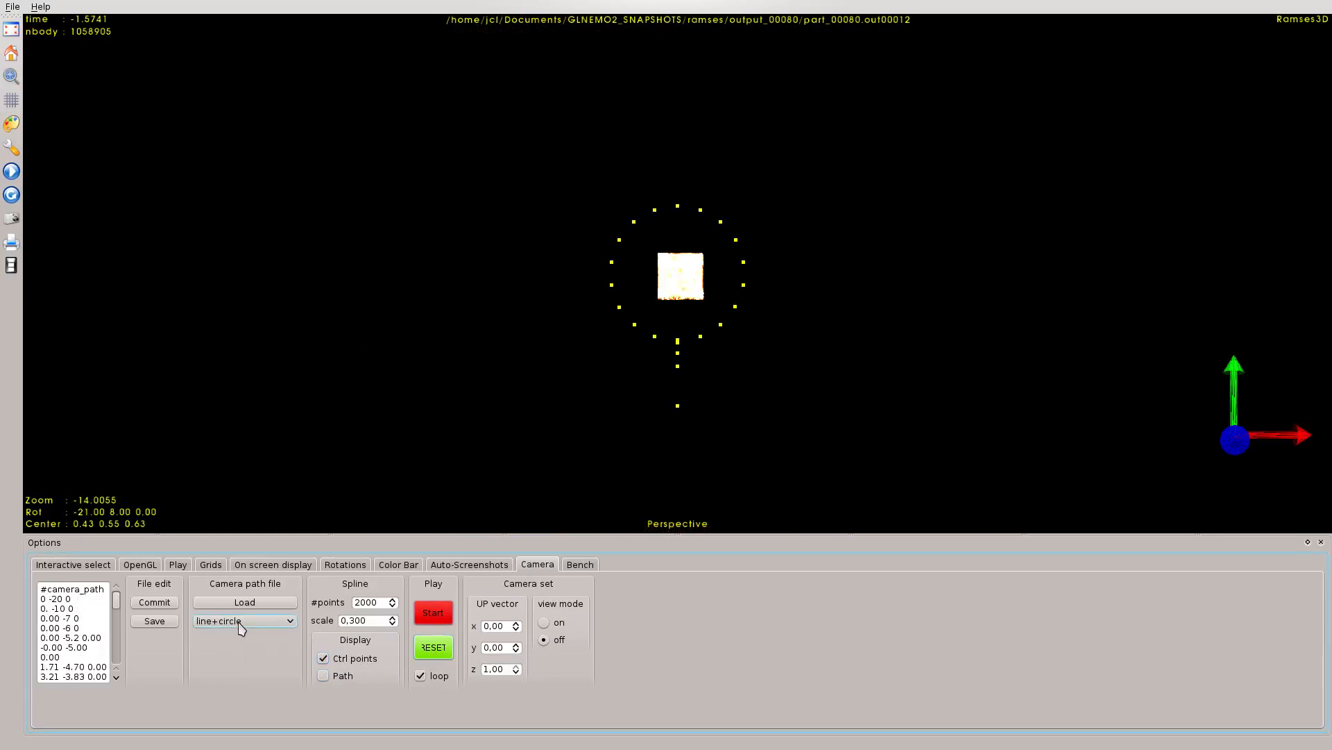
left_click(323, 674)
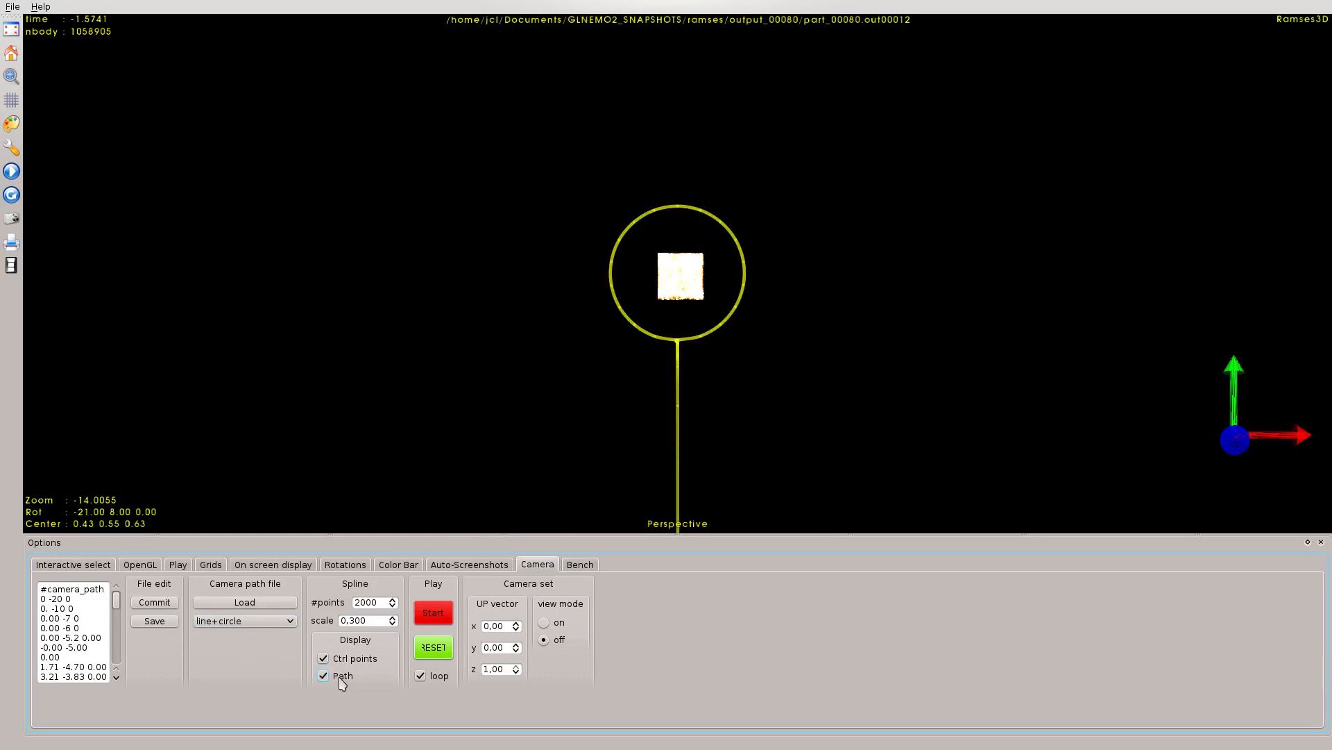
mouse_move(645, 396)
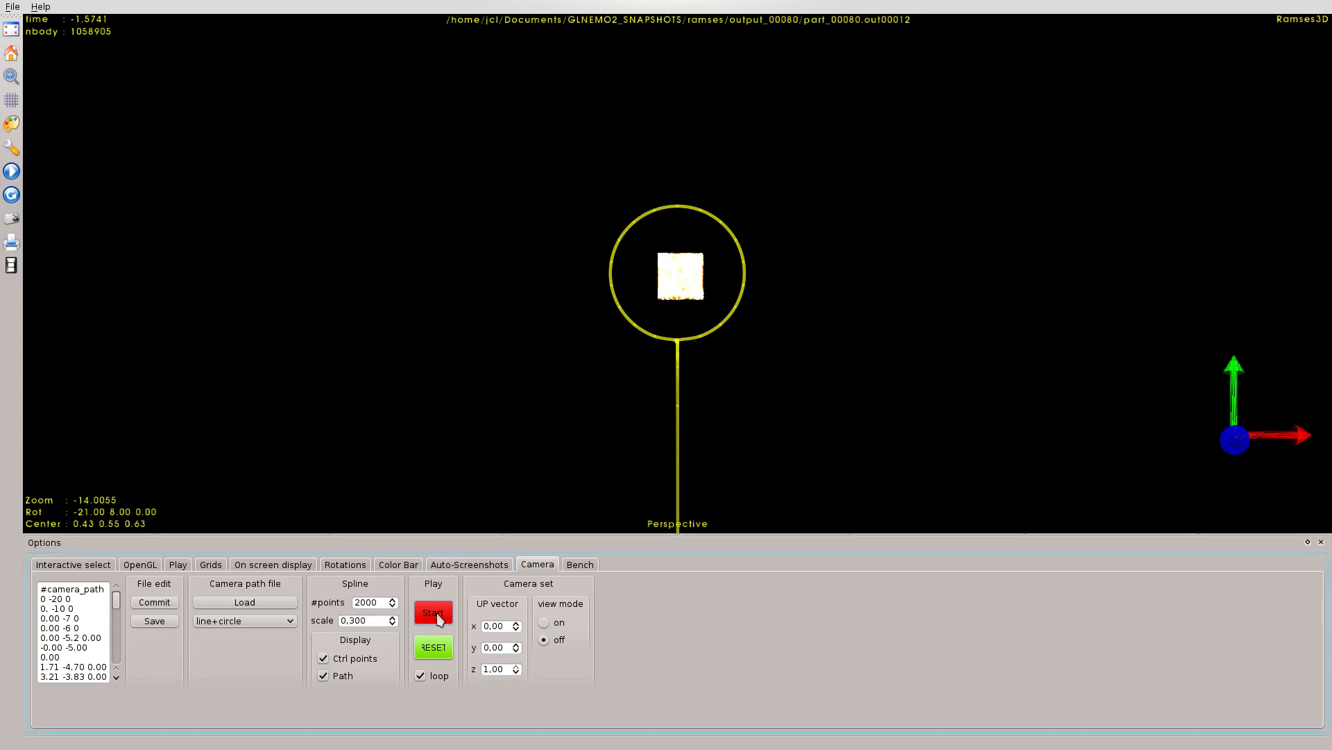
mouse_move(433, 613)
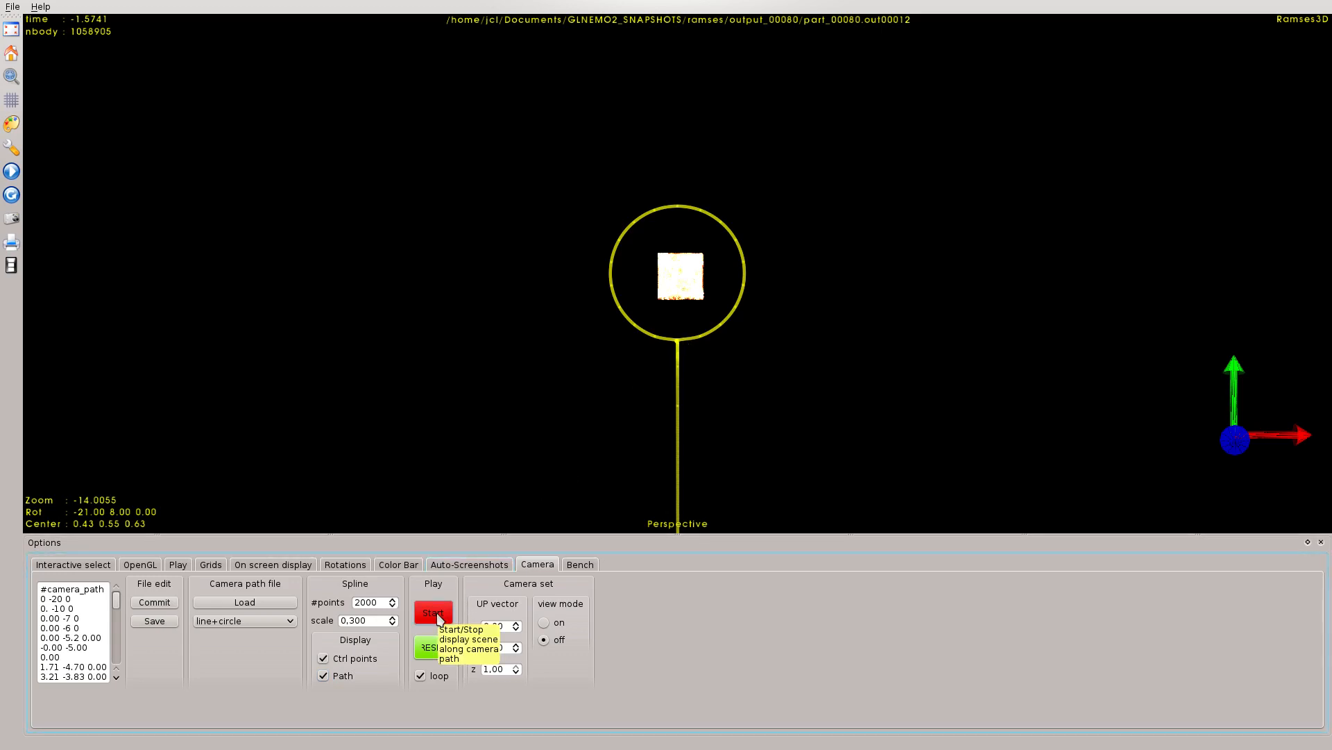
left_click(433, 612)
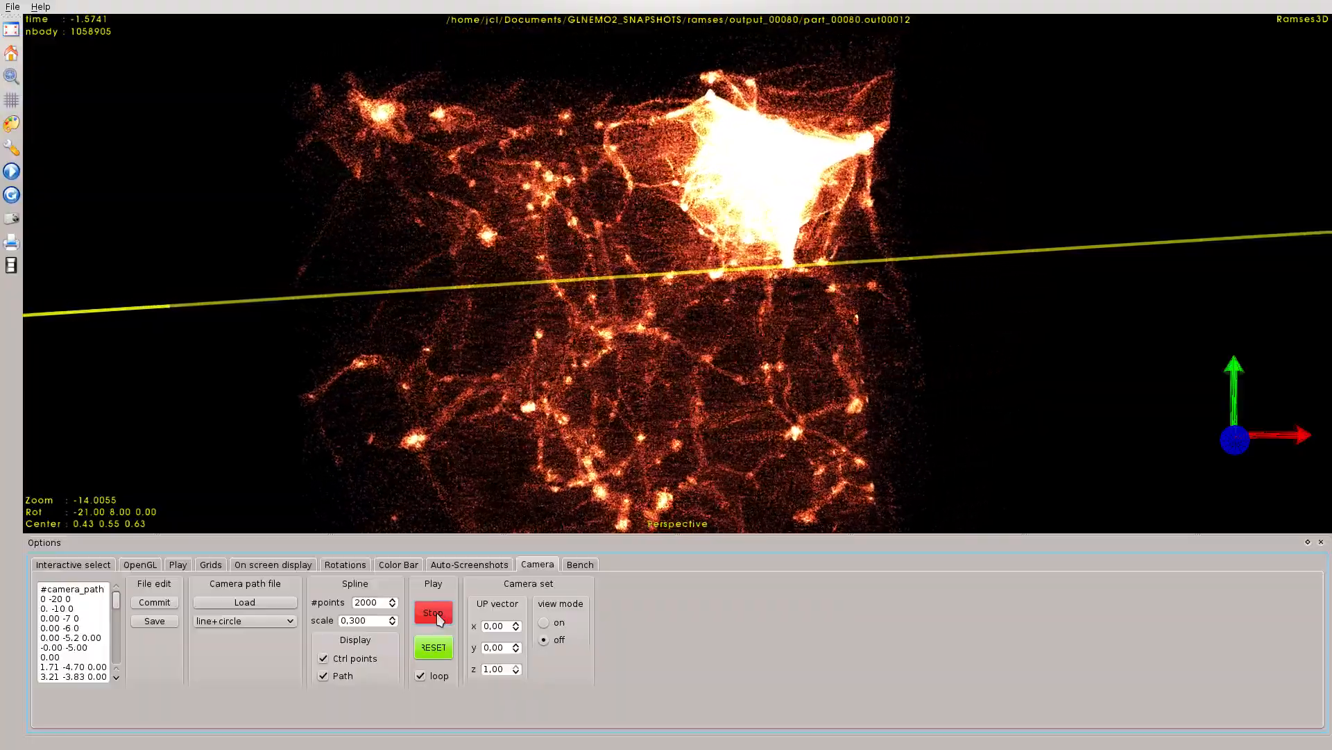
Step: Check the auto-screenshot settings, hide the path and control points, and stop the flight
left_click(470, 564)
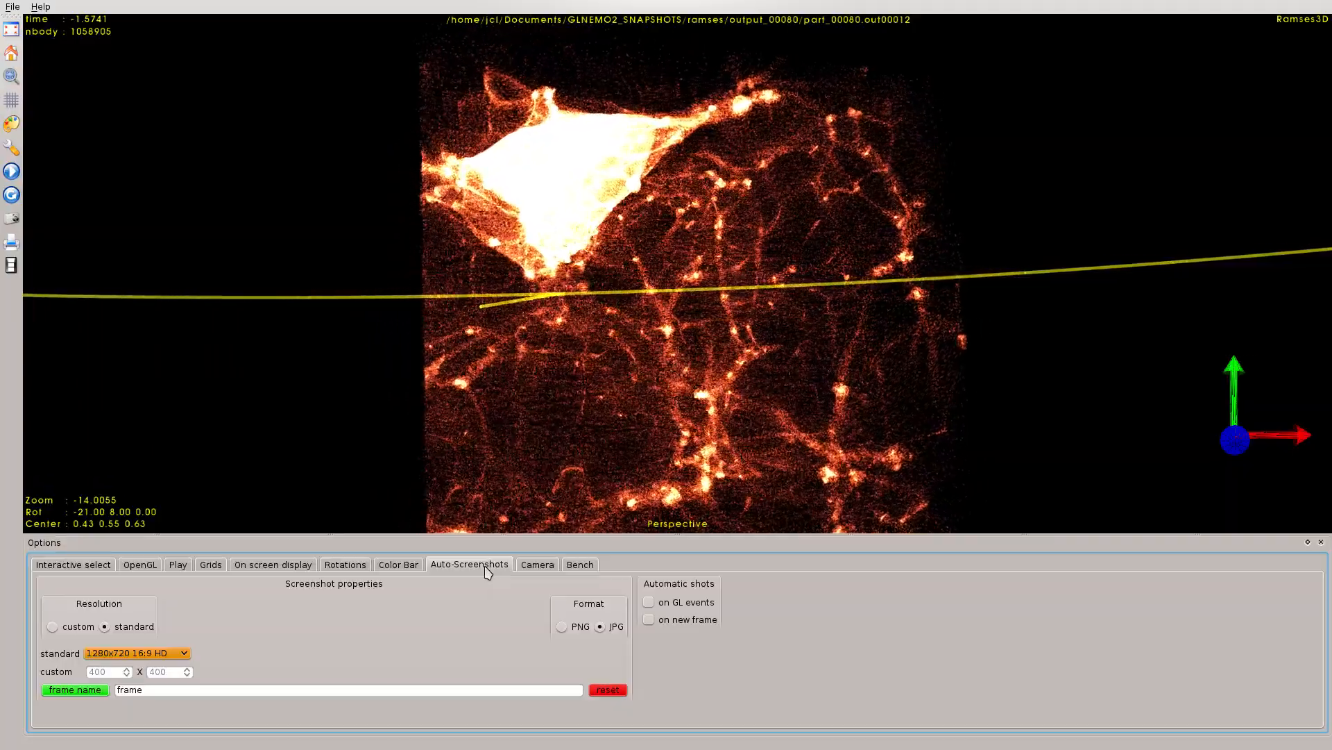
left_click(535, 564)
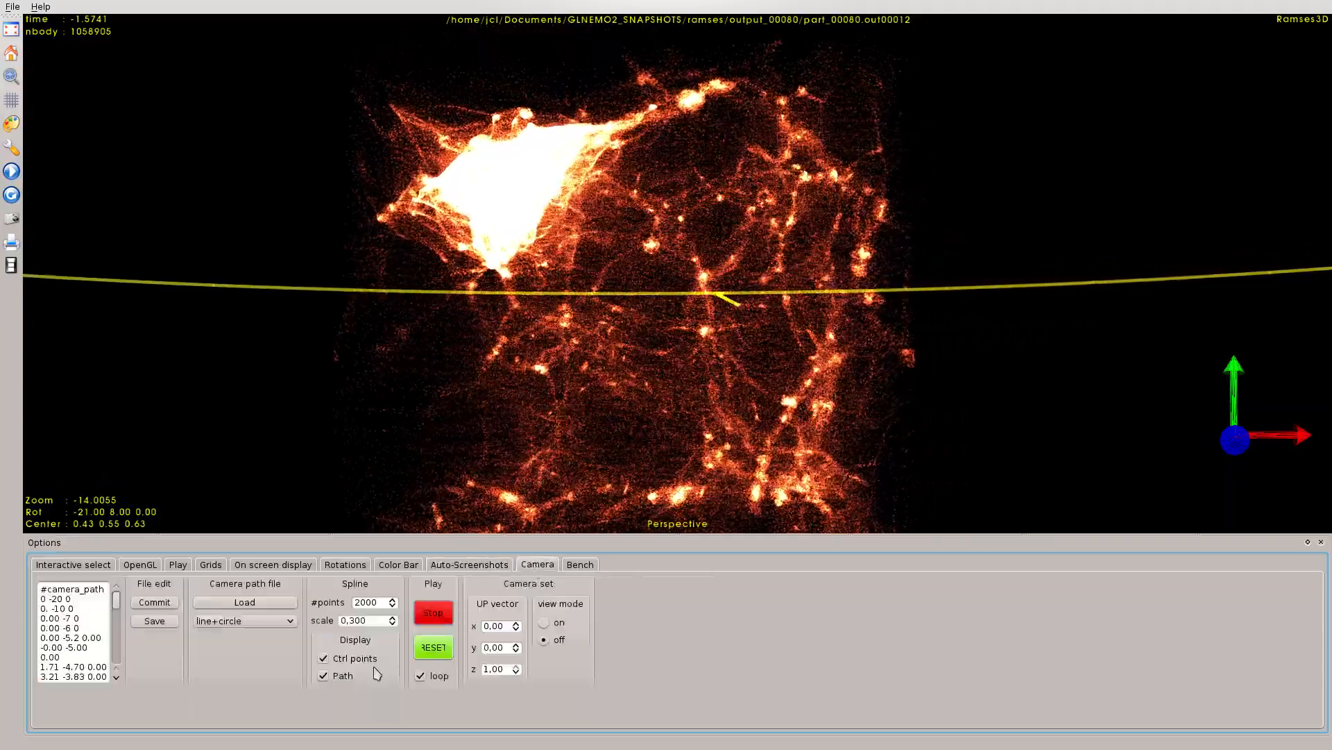
left_click(324, 658)
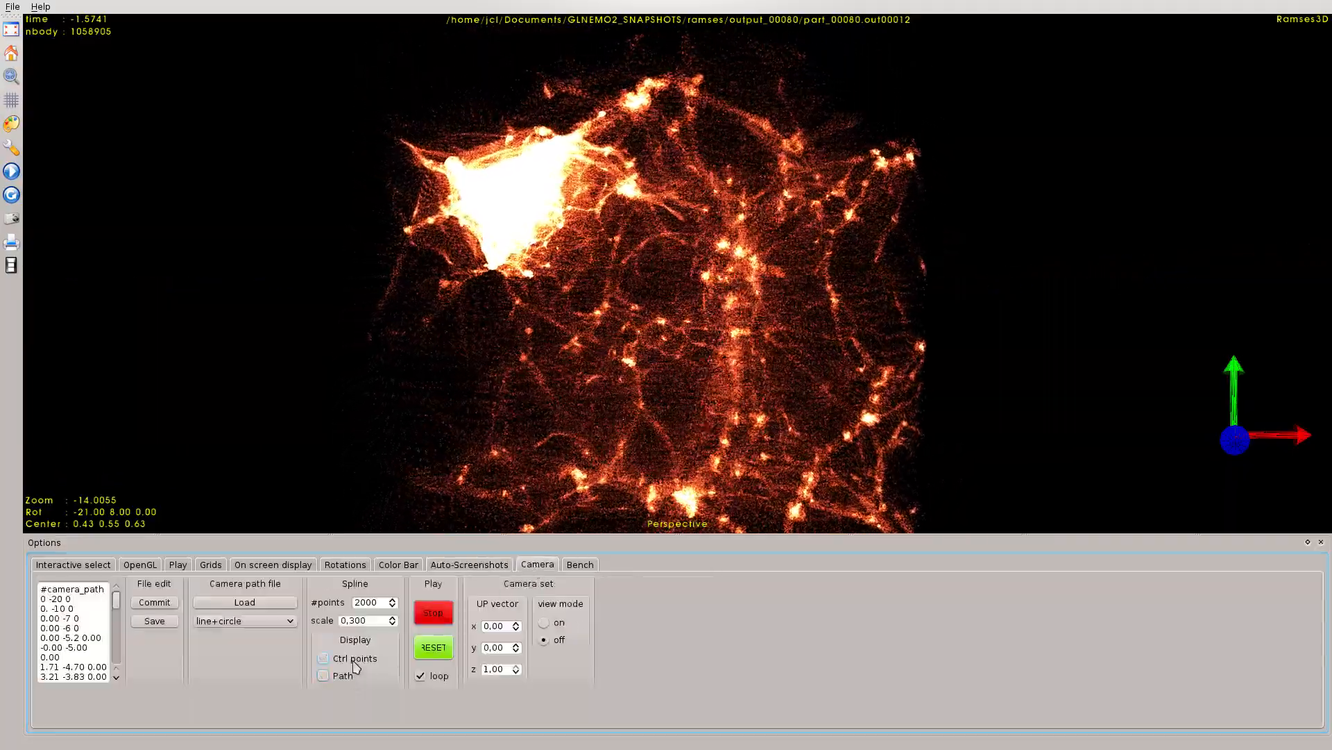
left_click(433, 647)
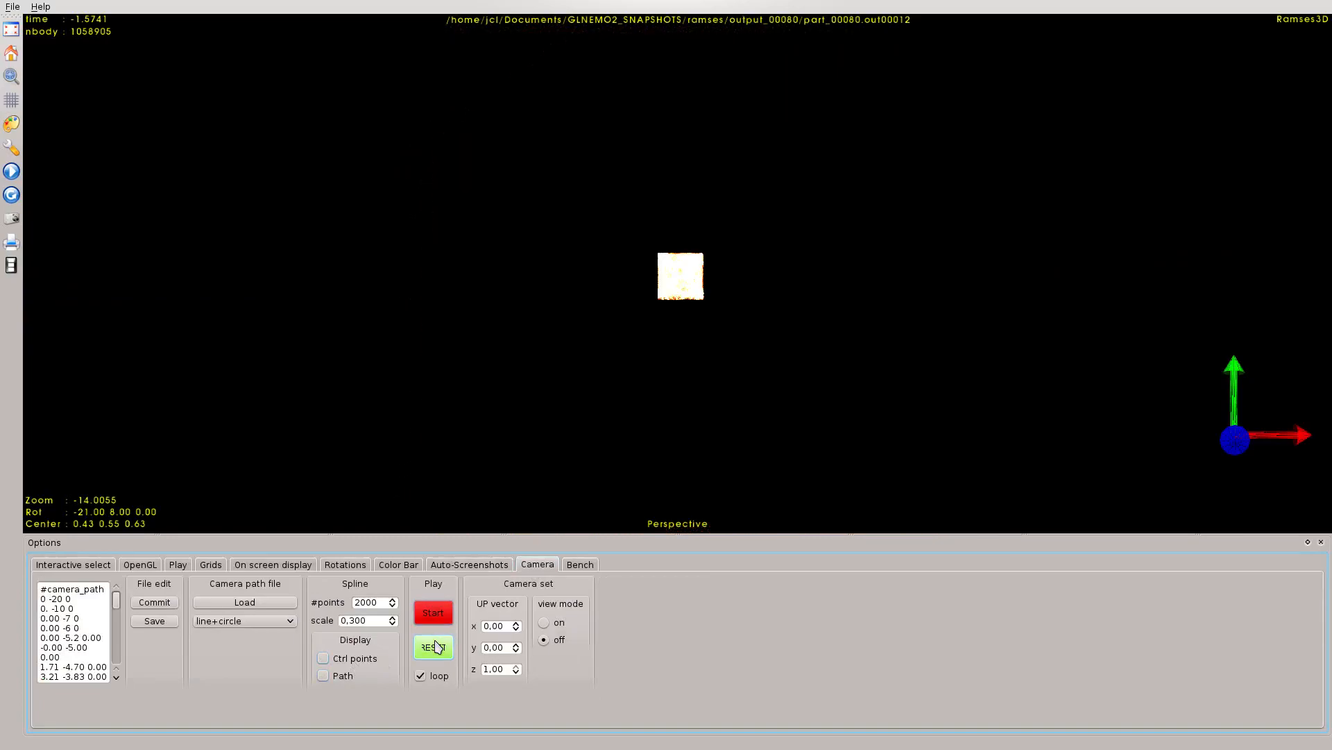
Step: Reset the view, reload the saved mycamera path at scale 1.000 and show its curve
left_click(433, 647)
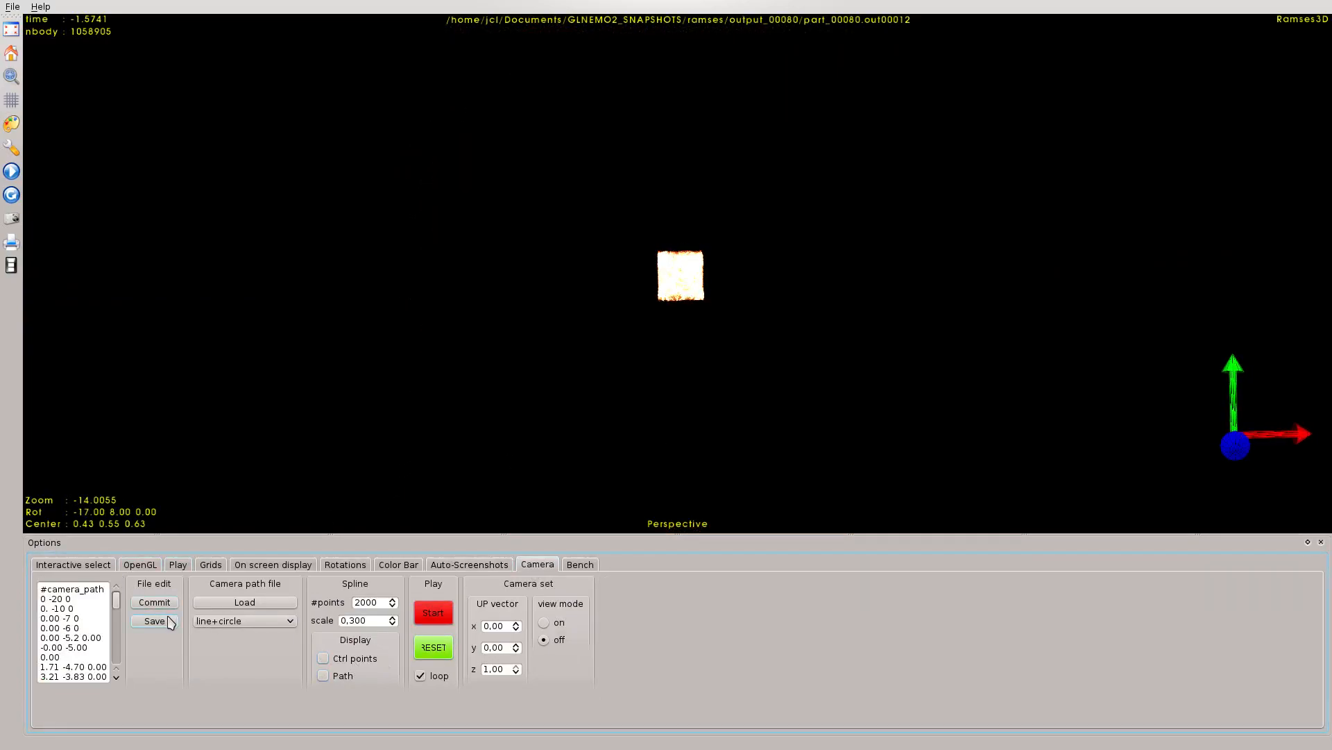
mouse_move(161, 637)
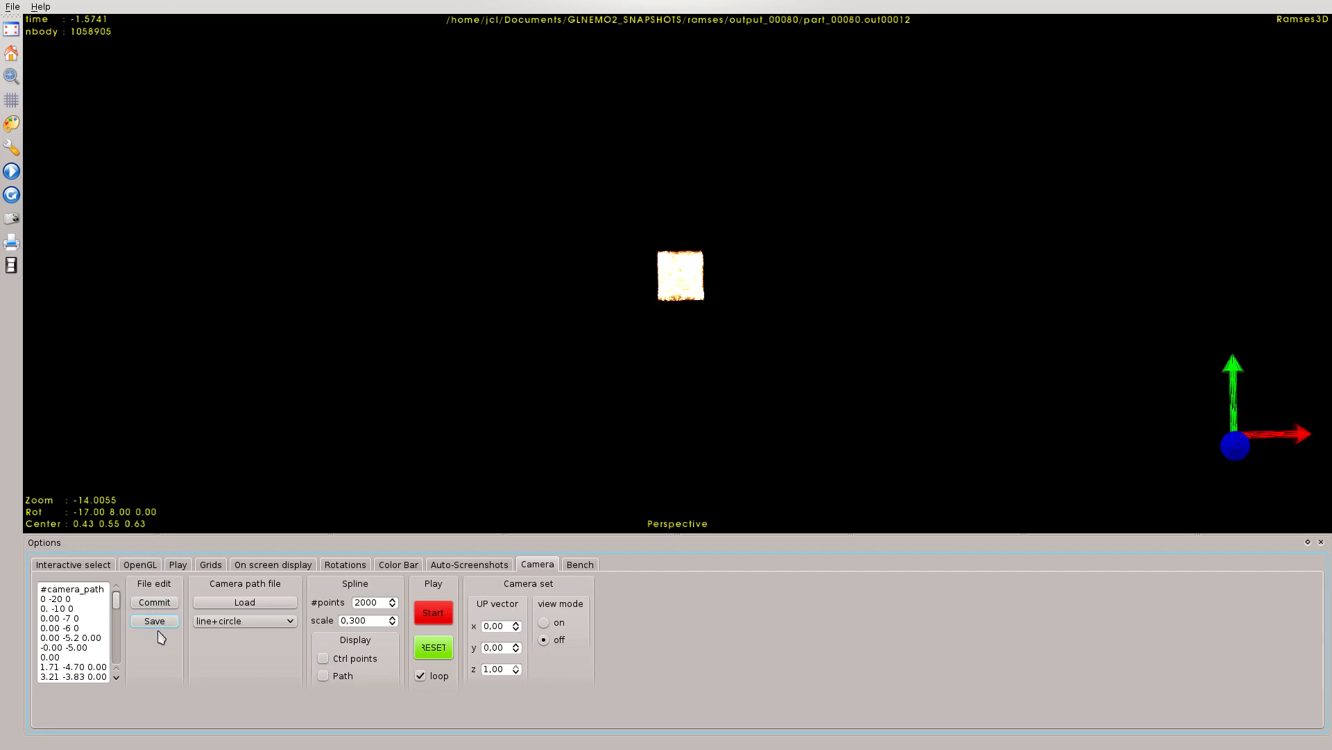
mouse_move(144, 636)
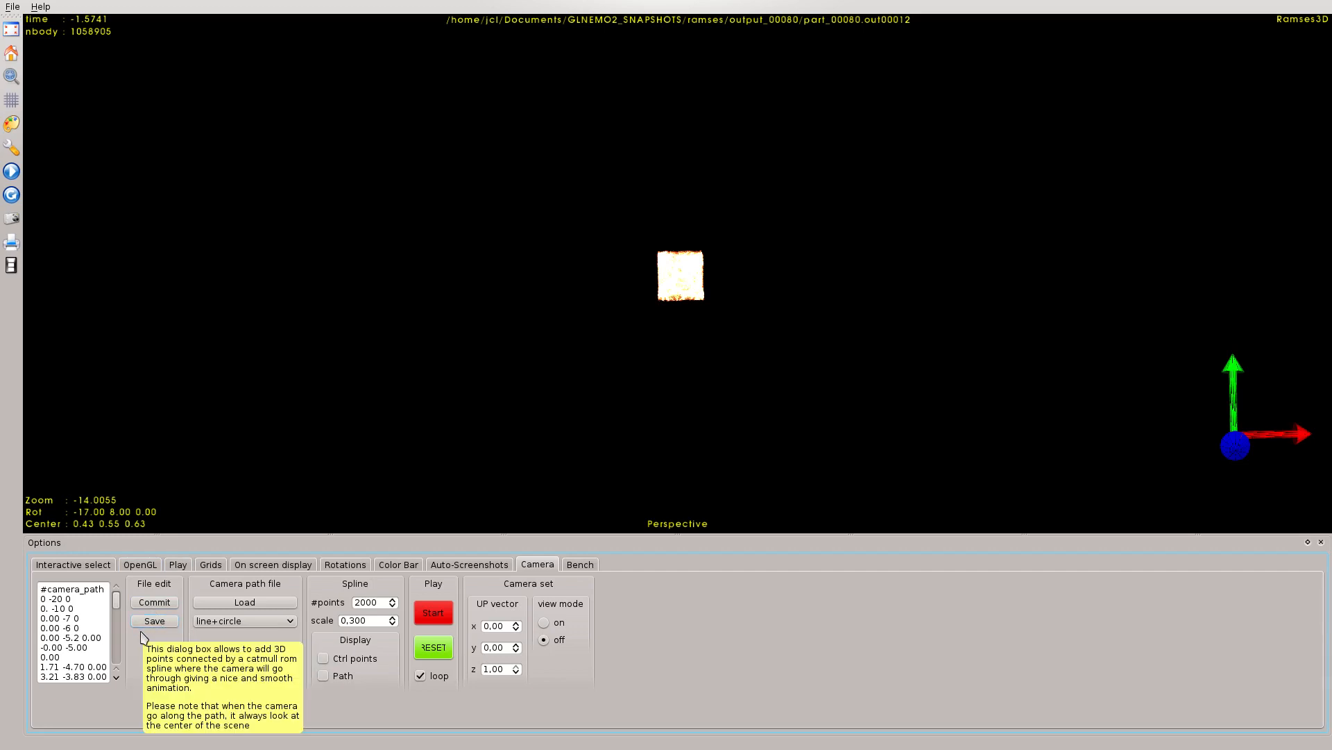
left_click(244, 601)
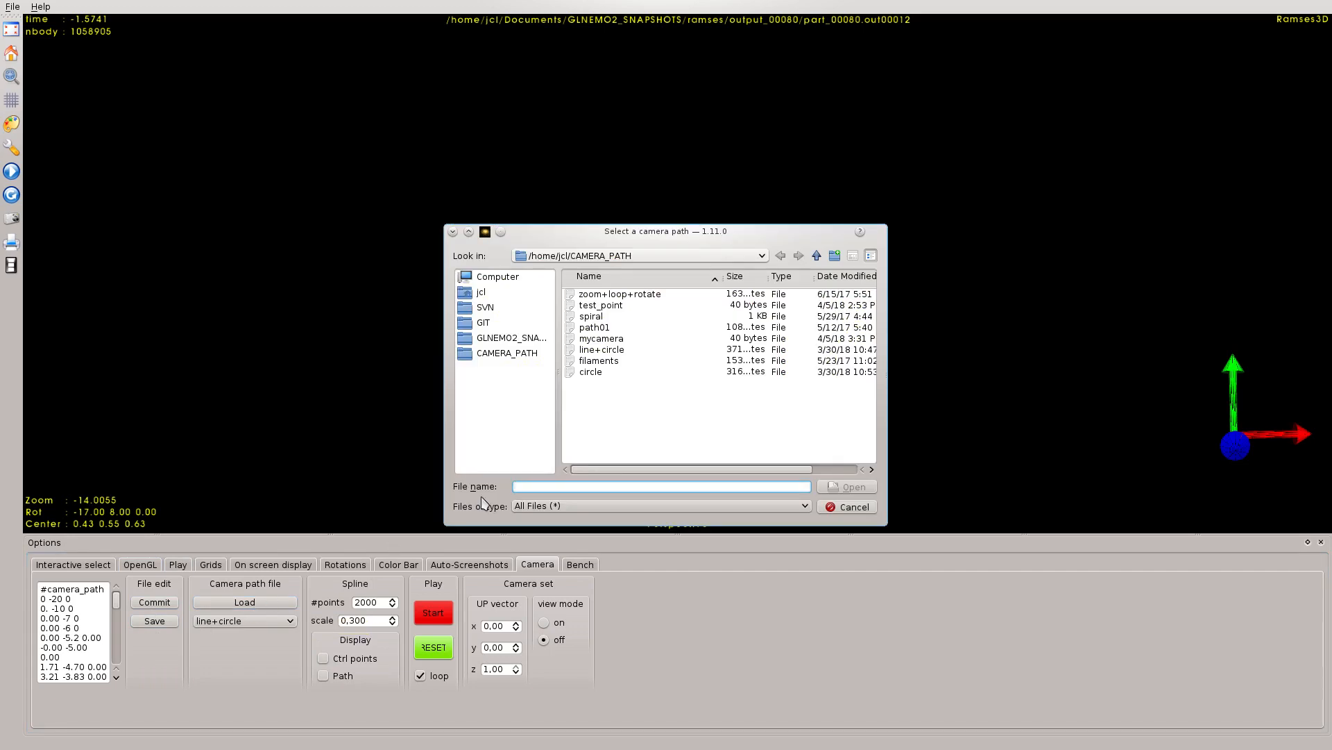
left_click(845, 506)
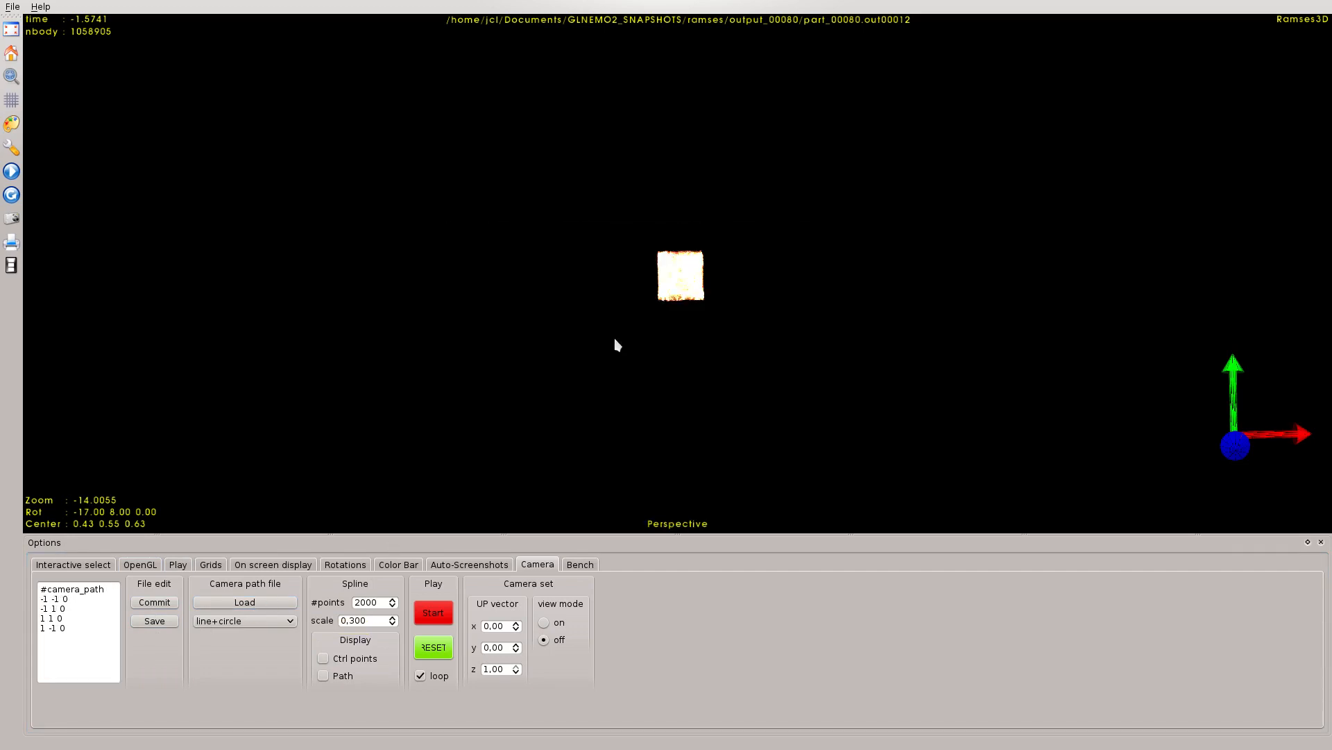
triple_click(363, 619)
type("1")
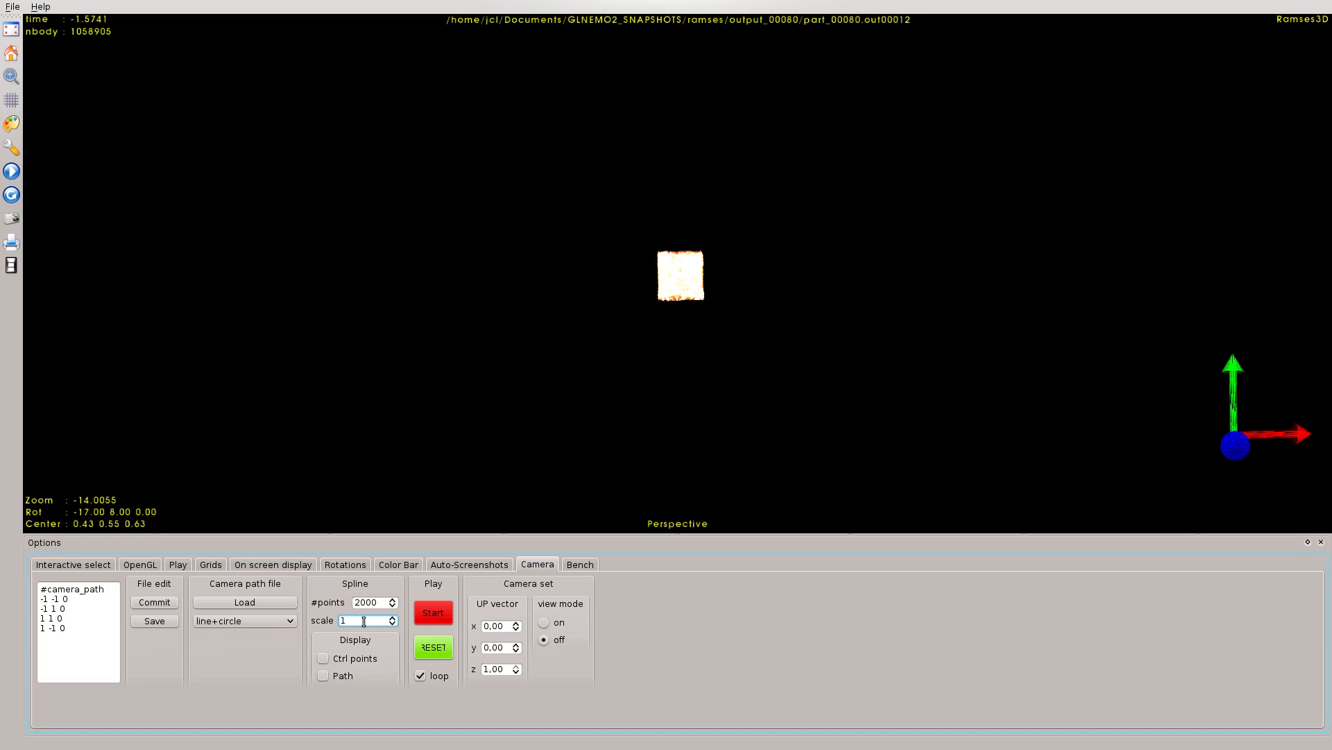
left_click(323, 656)
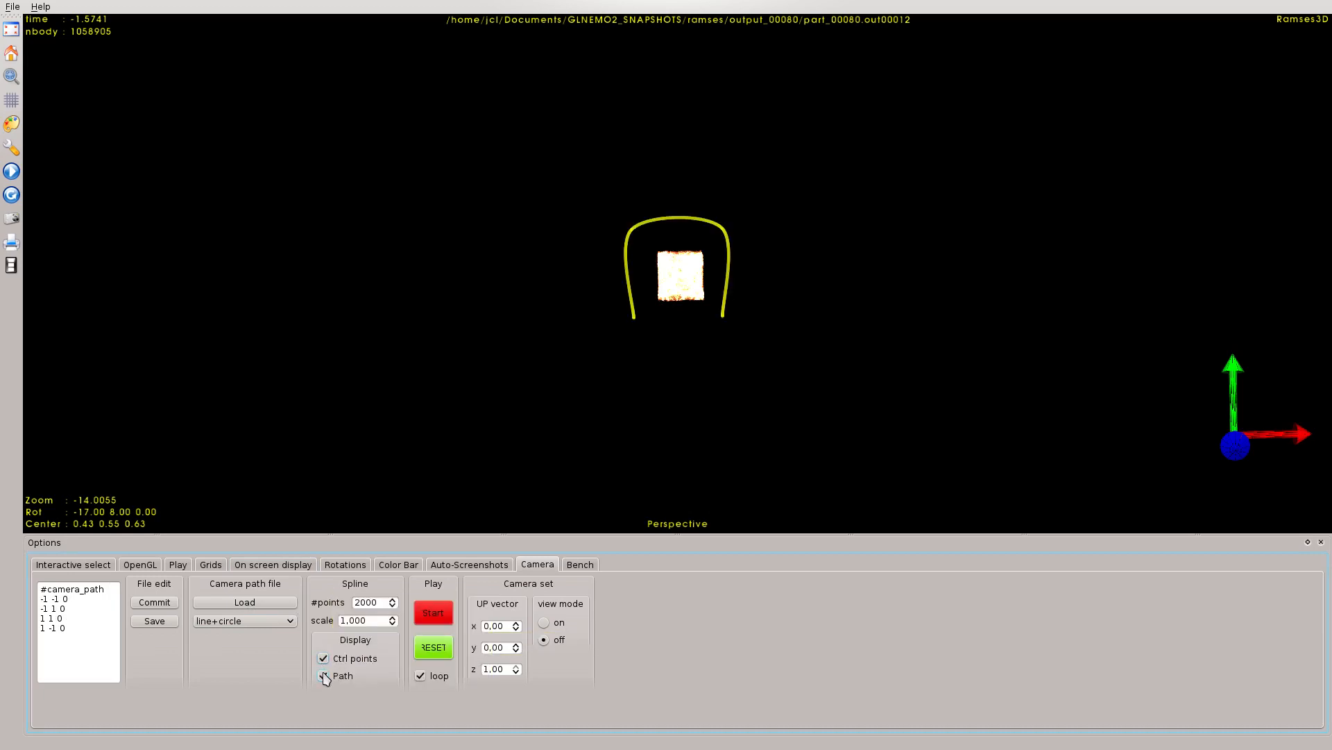